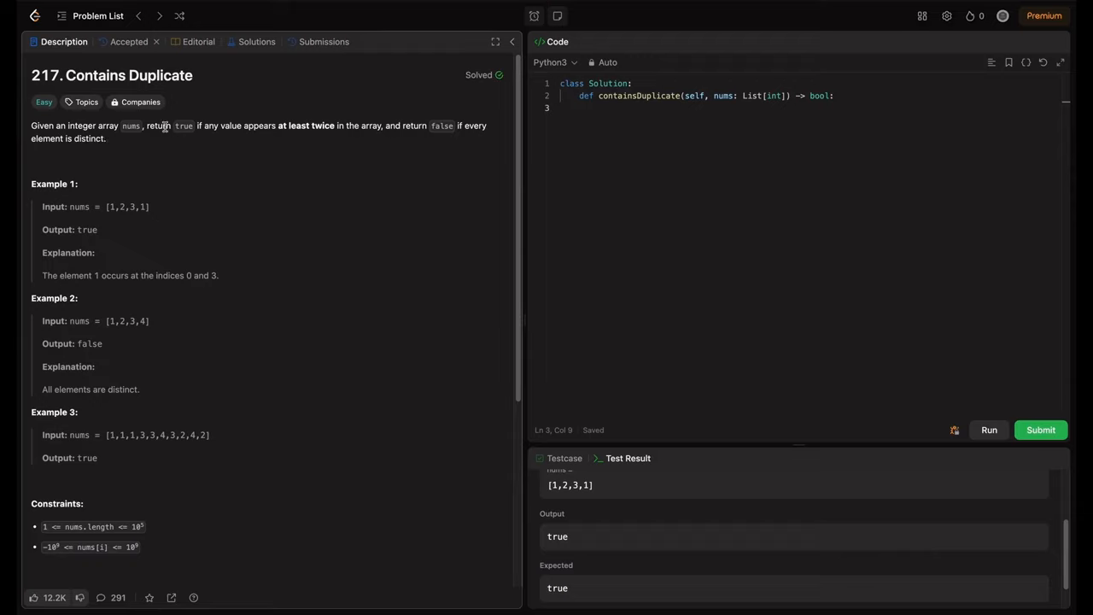
Step: Highlight the problem statement's return condition and the Example 3 input array [1,2,3,1]
left_click_drag(219, 126, 285, 127)
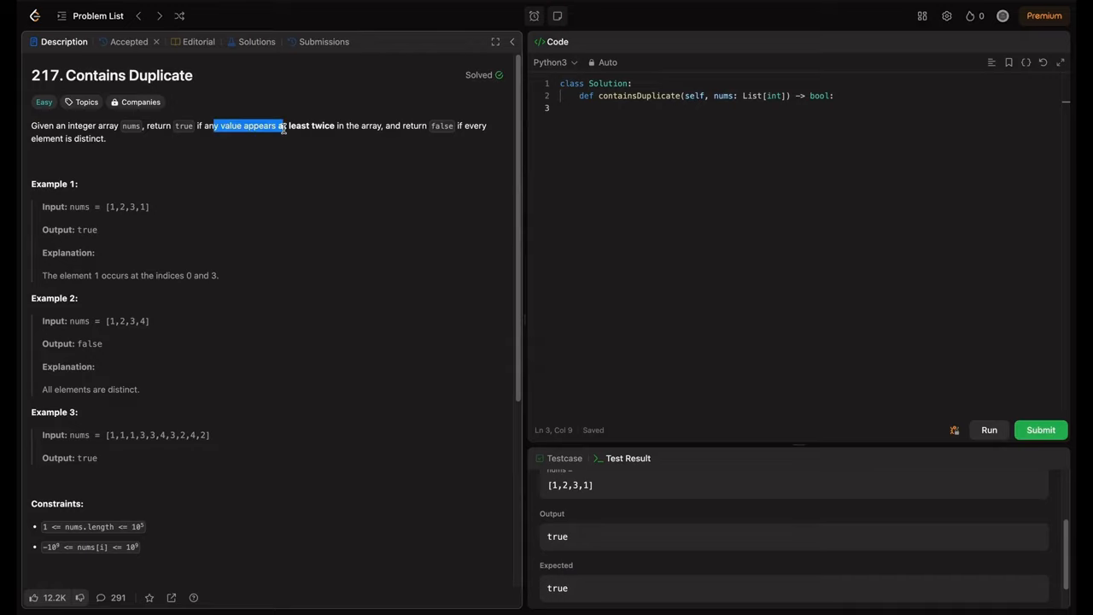
left_click_drag(282, 126, 345, 126)
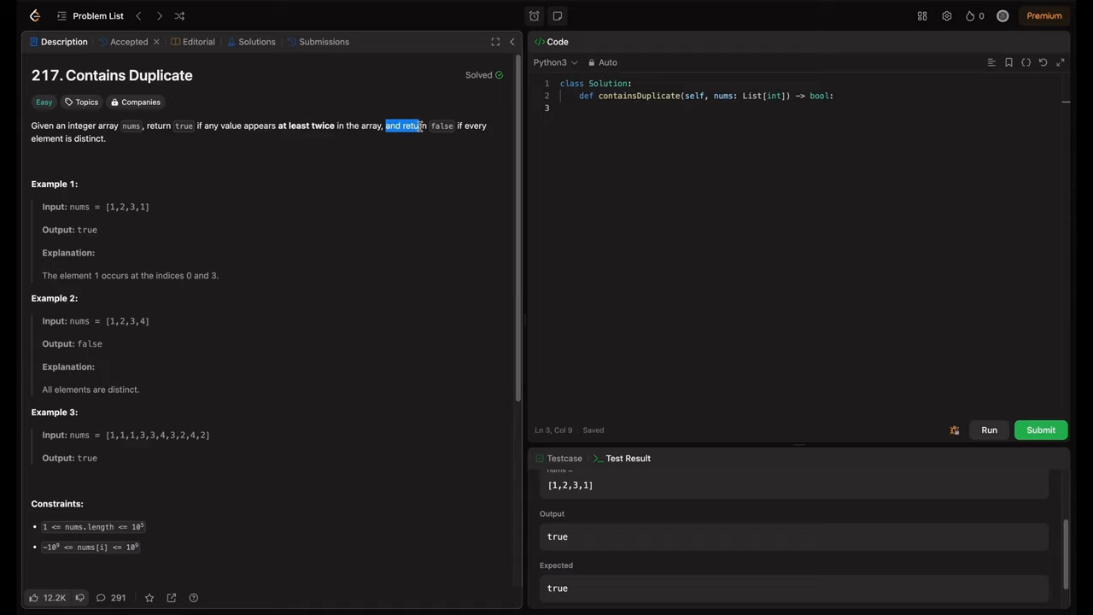
mouse_move(116, 186)
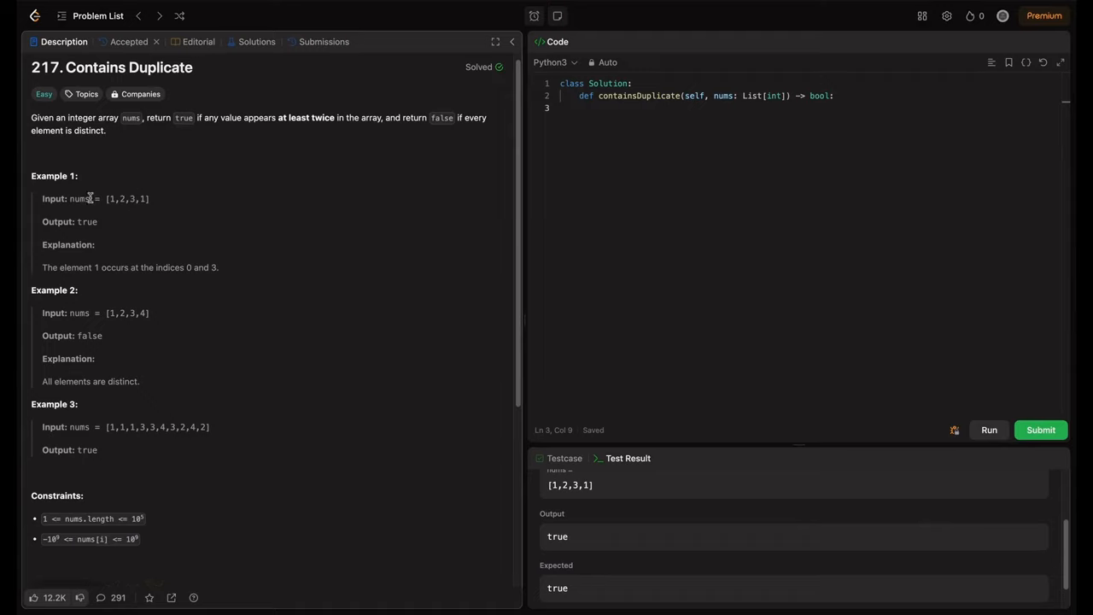
mouse_move(130, 202)
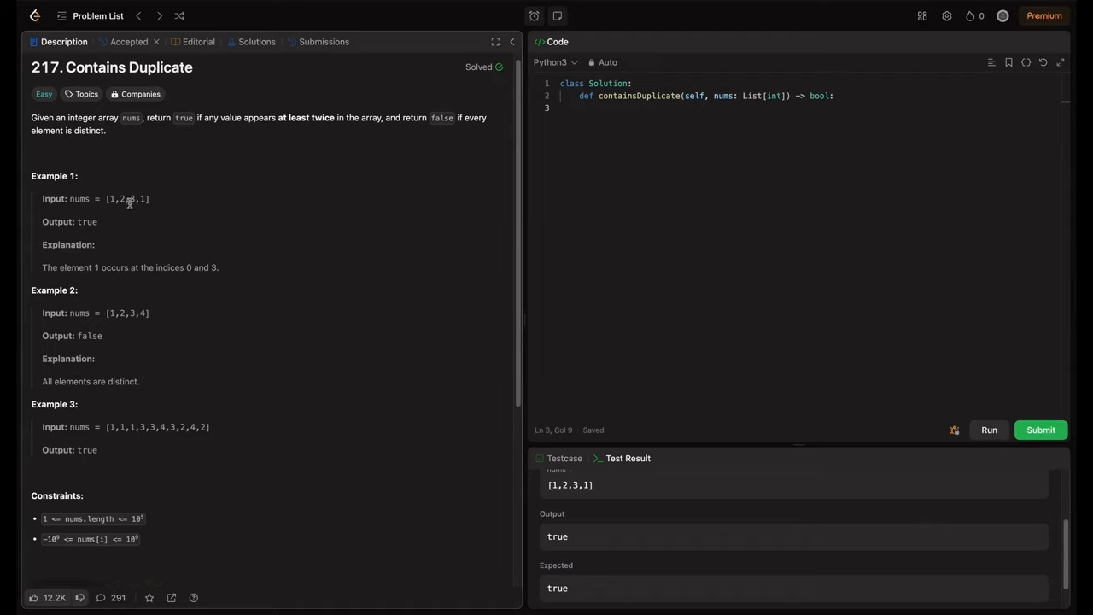
mouse_move(83, 243)
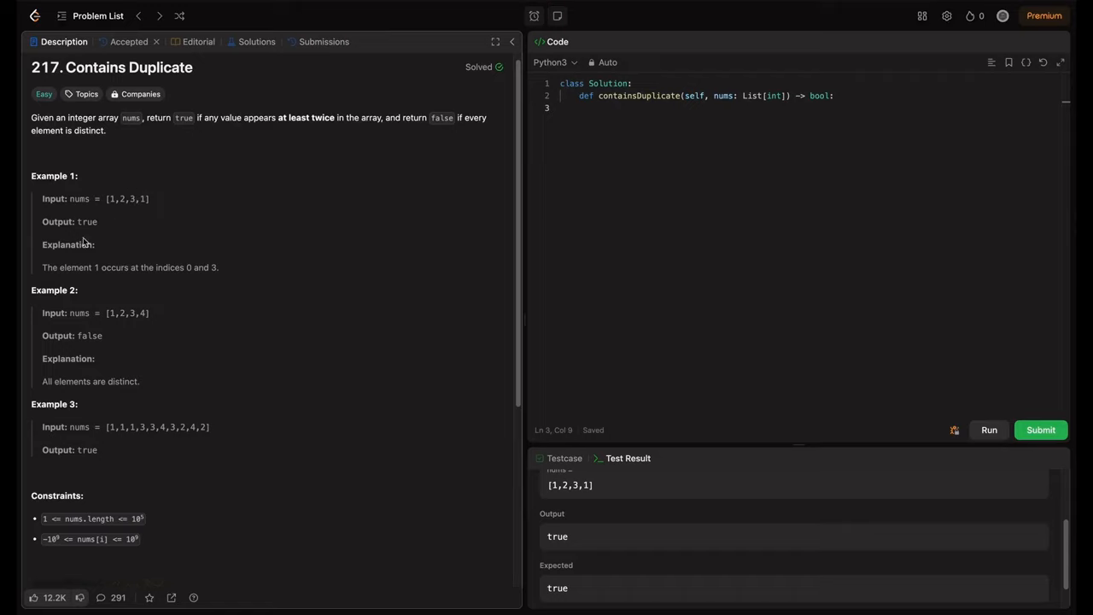
mouse_move(82, 266)
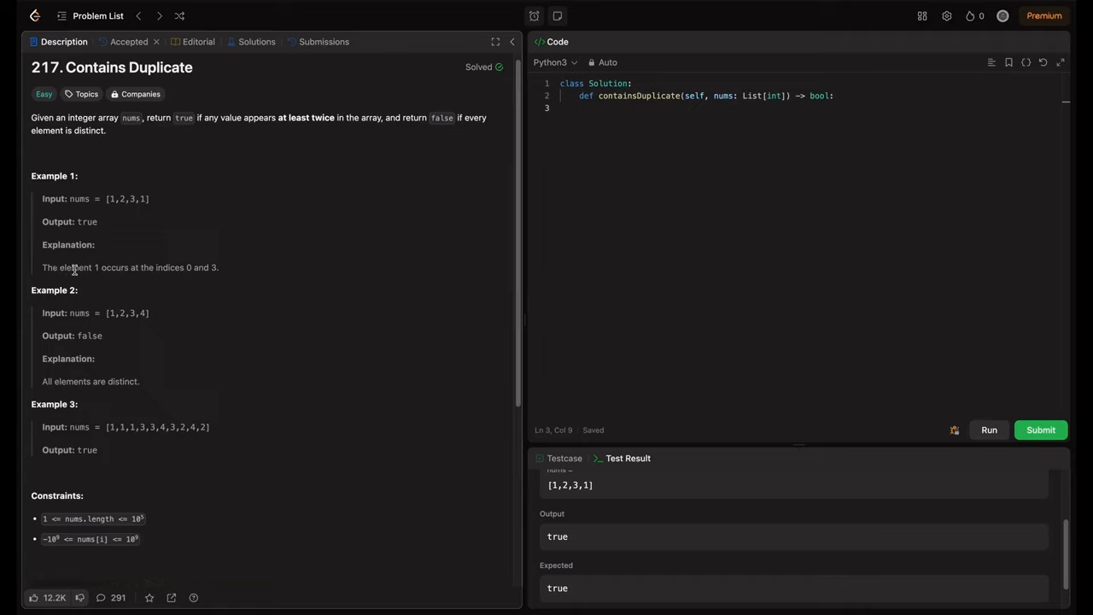
mouse_move(204, 265)
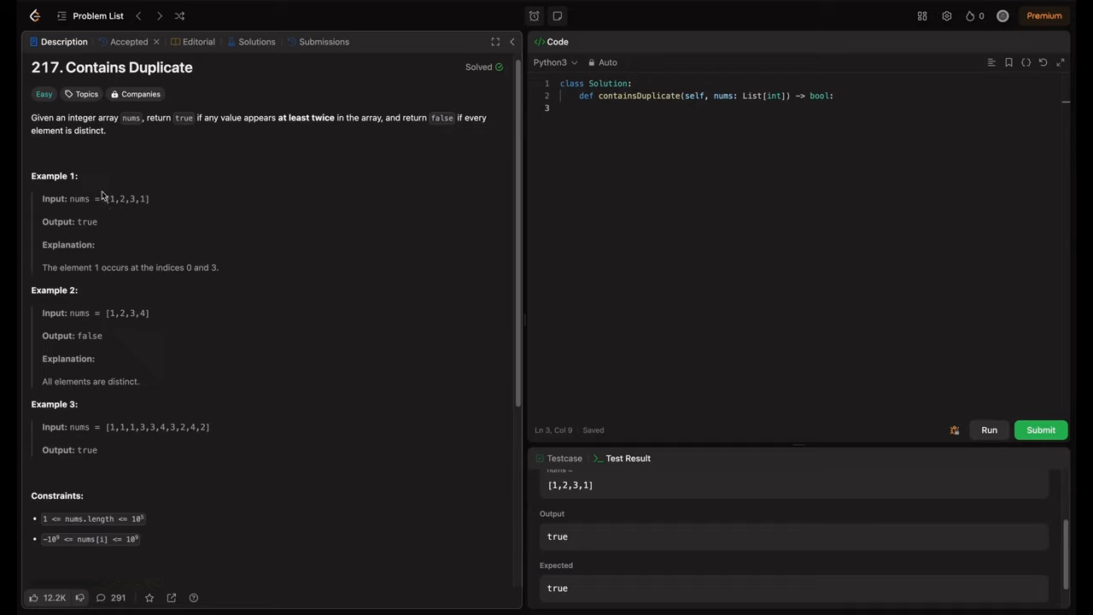
mouse_move(124, 263)
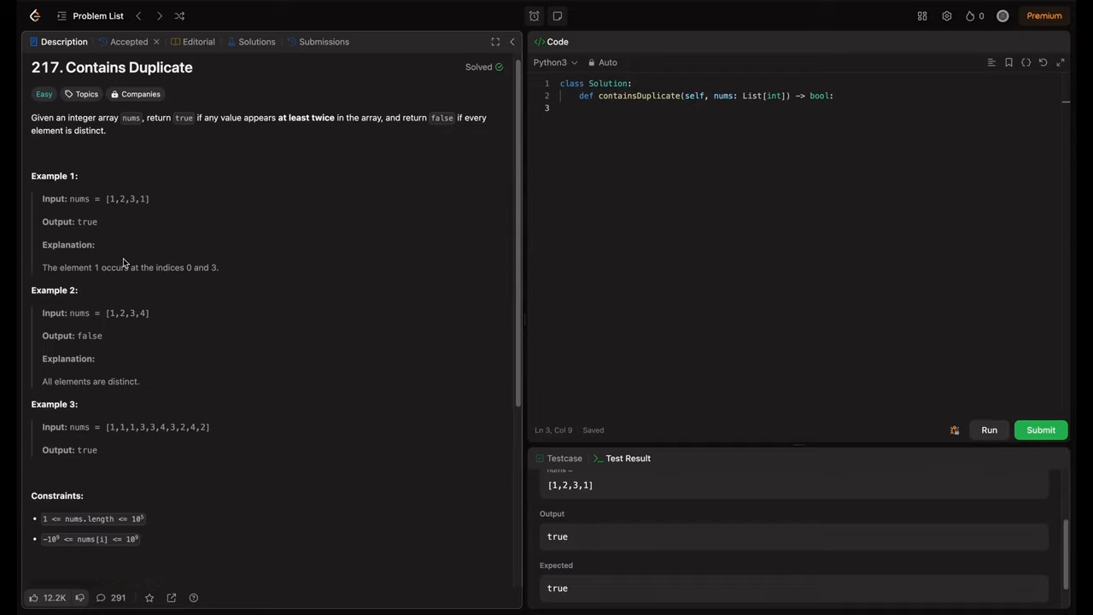
scroll("down", 3)
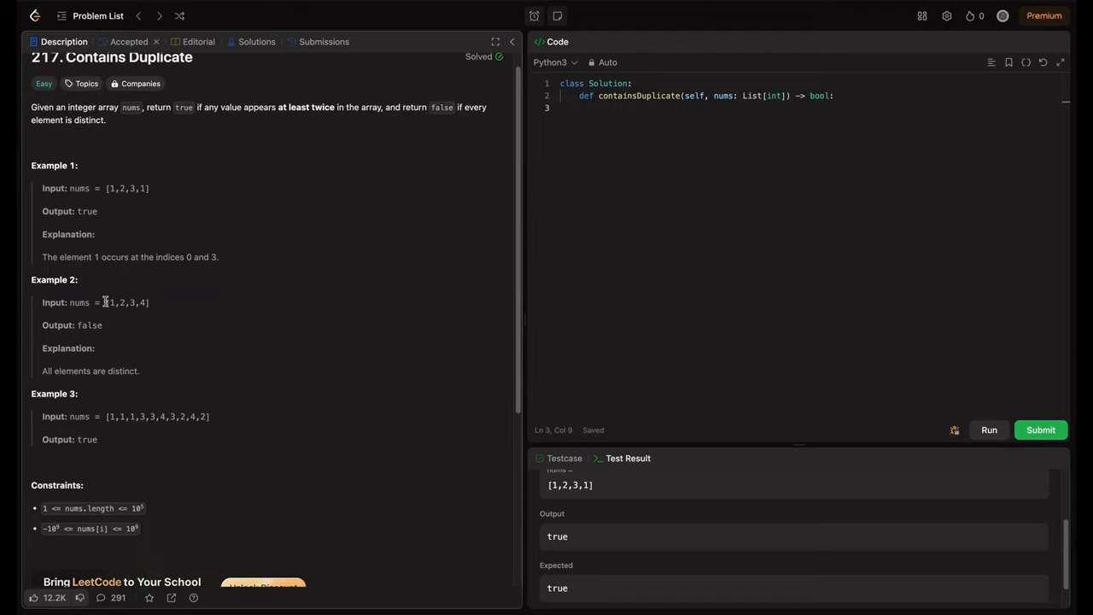
mouse_move(116, 306)
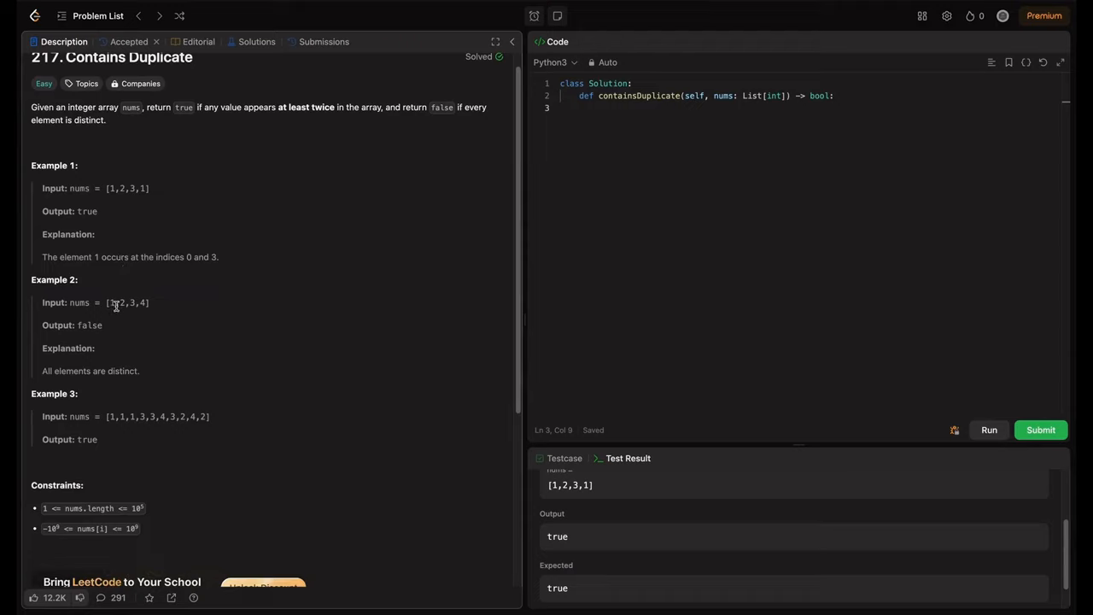
mouse_move(84, 366)
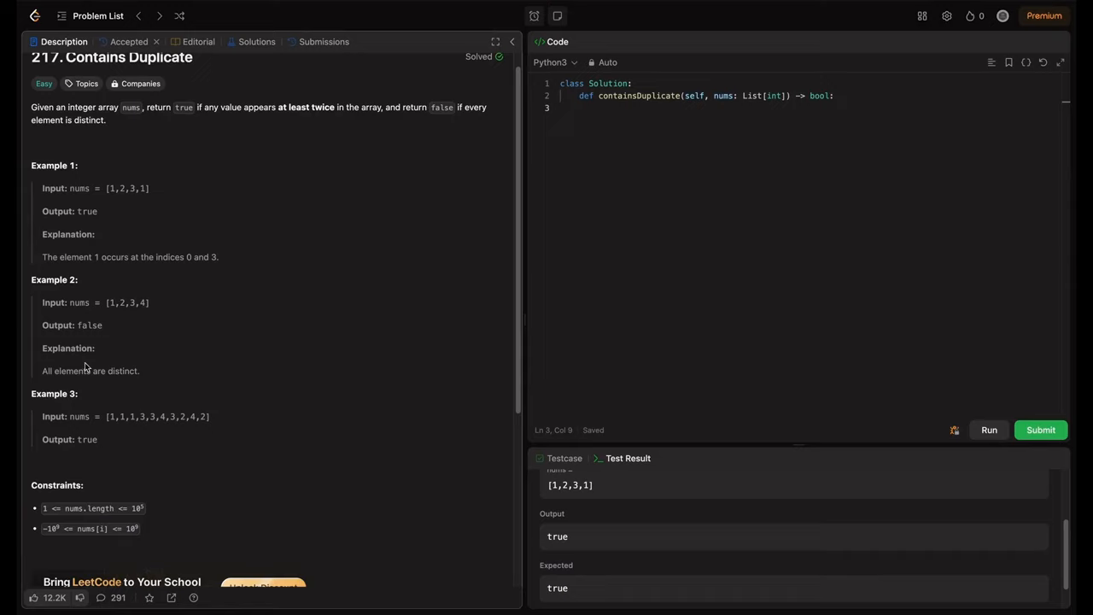
mouse_move(82, 418)
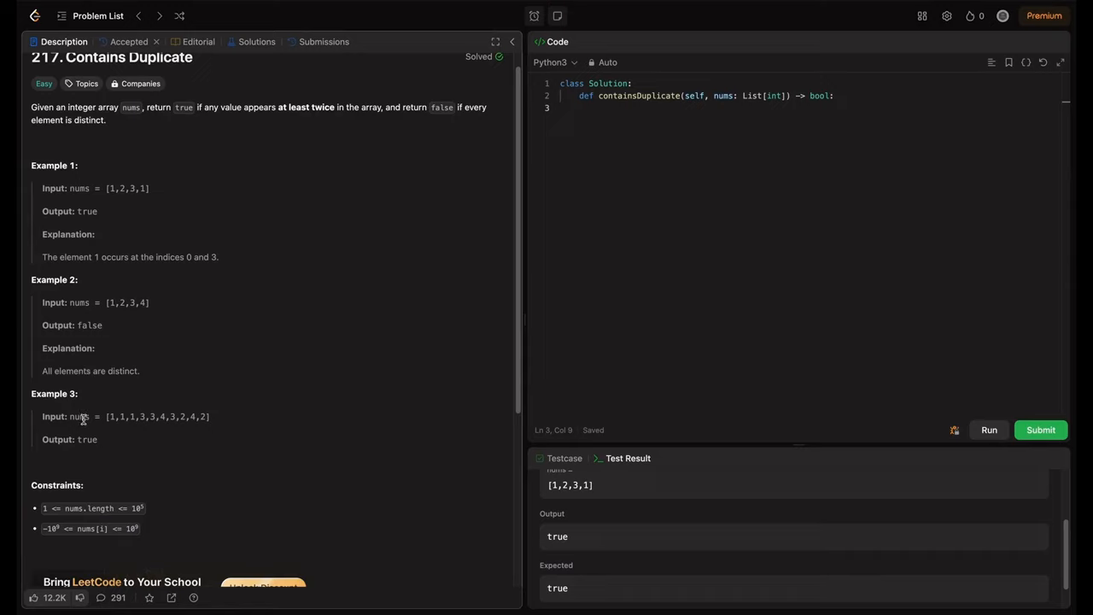
left_click_drag(109, 416, 195, 416)
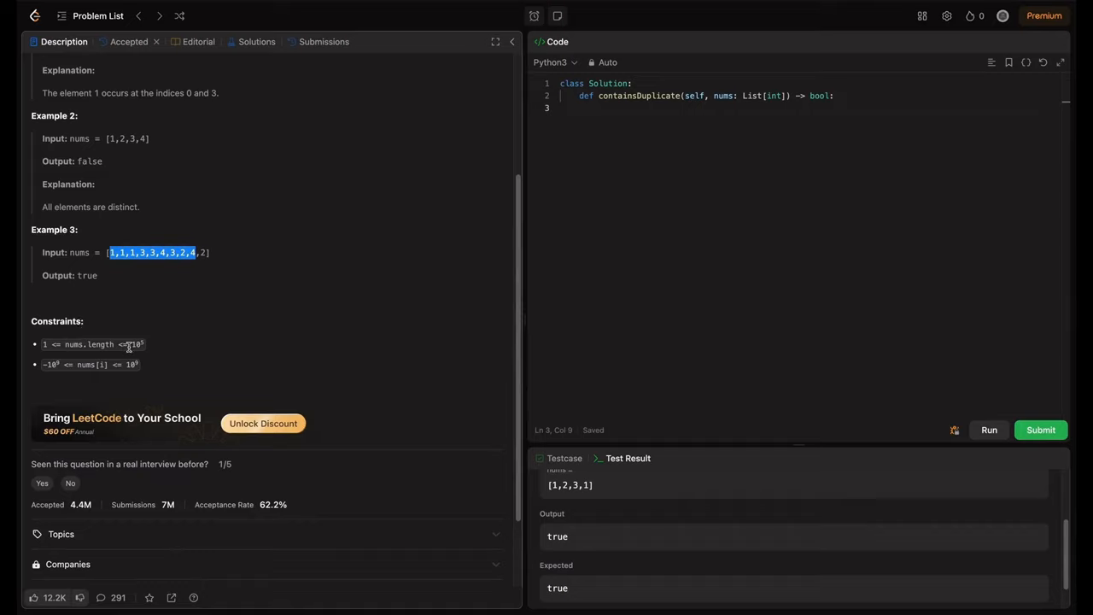
mouse_move(90, 364)
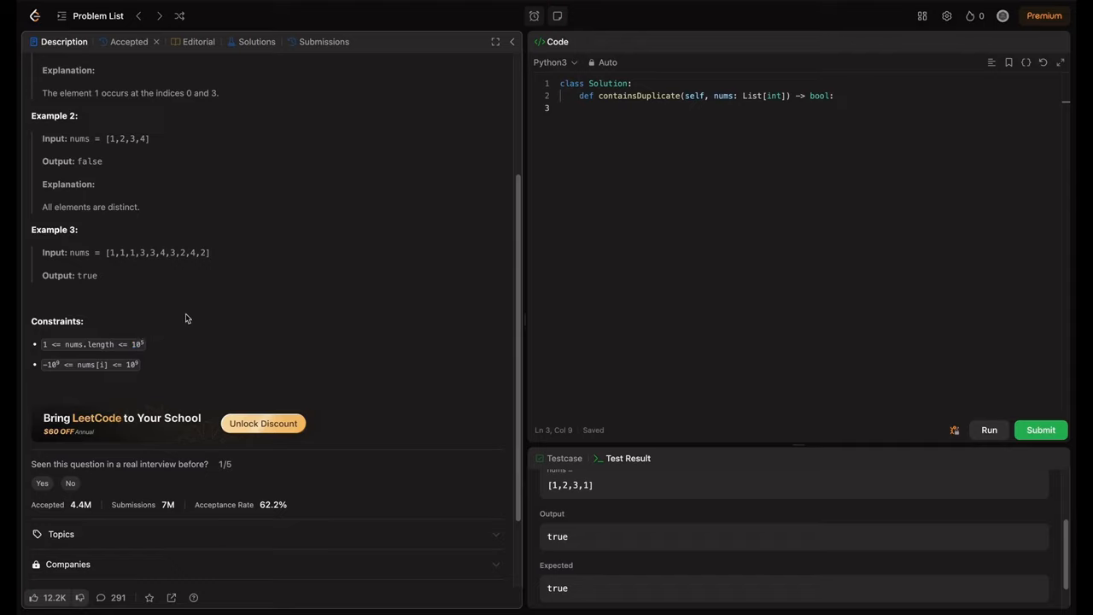
mouse_move(238, 335)
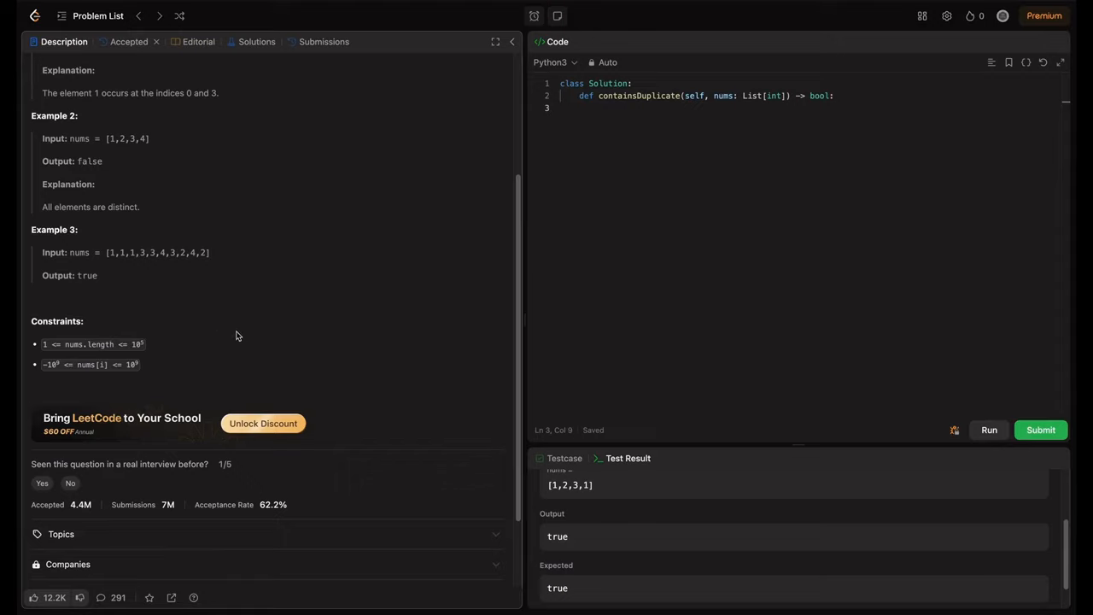
mouse_move(247, 333)
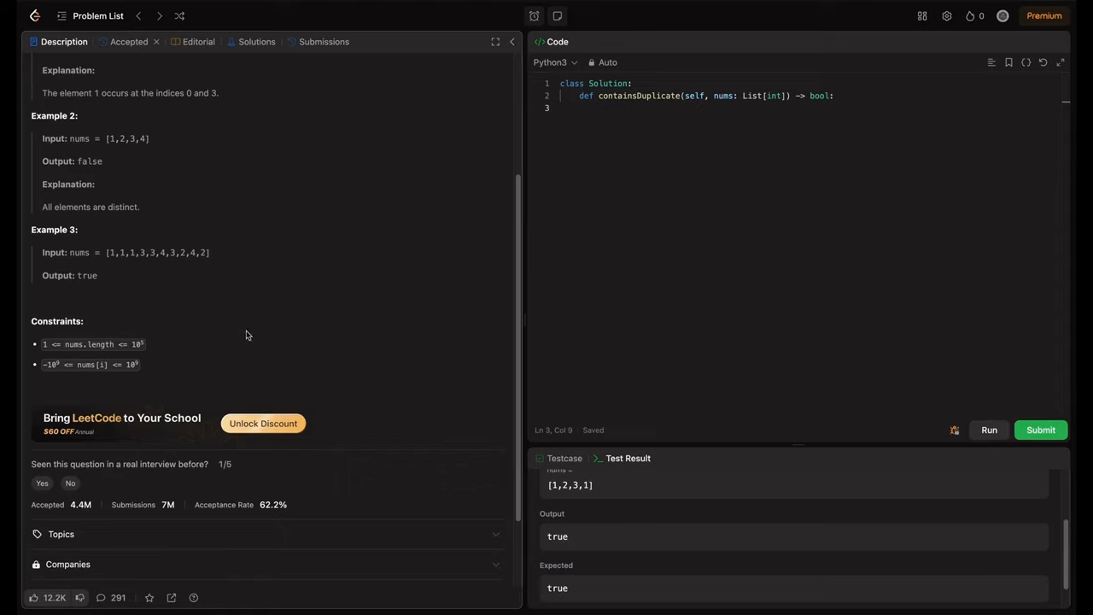
mouse_move(299, 287)
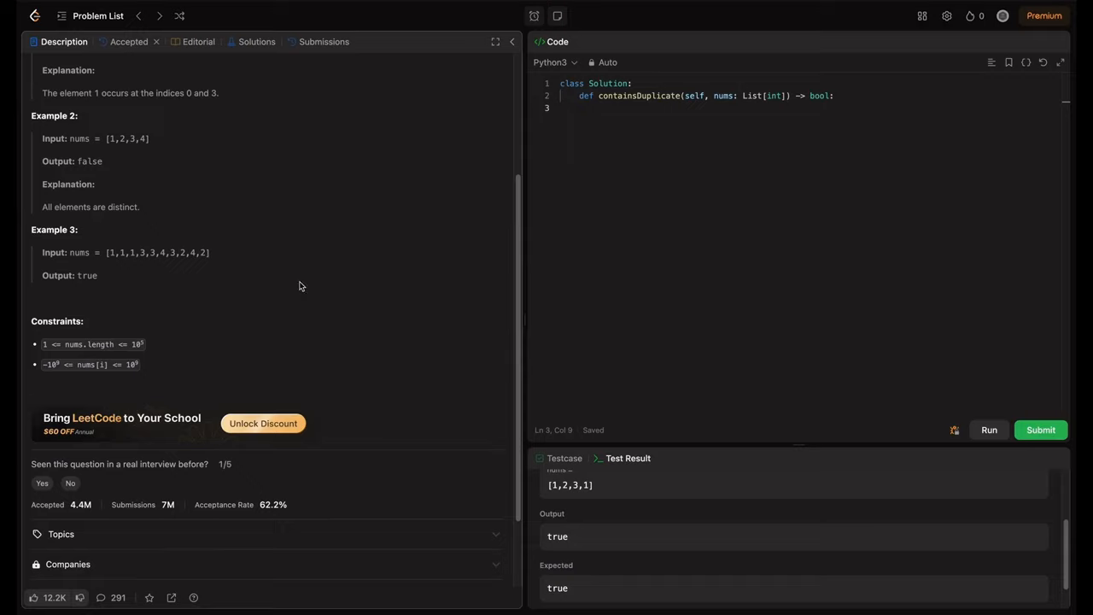
mouse_move(292, 308)
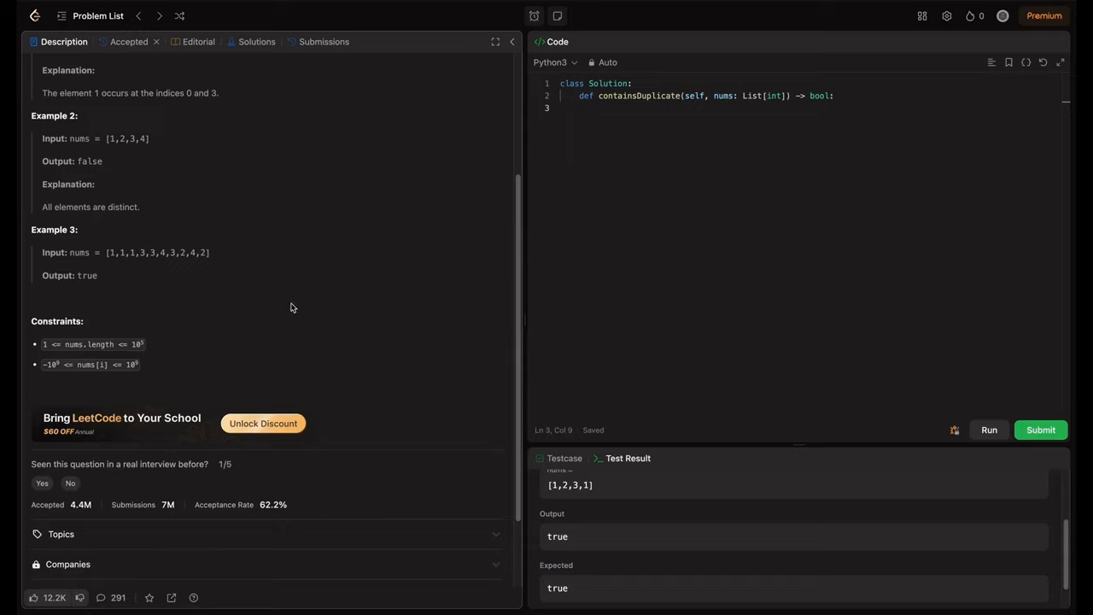
mouse_move(299, 297)
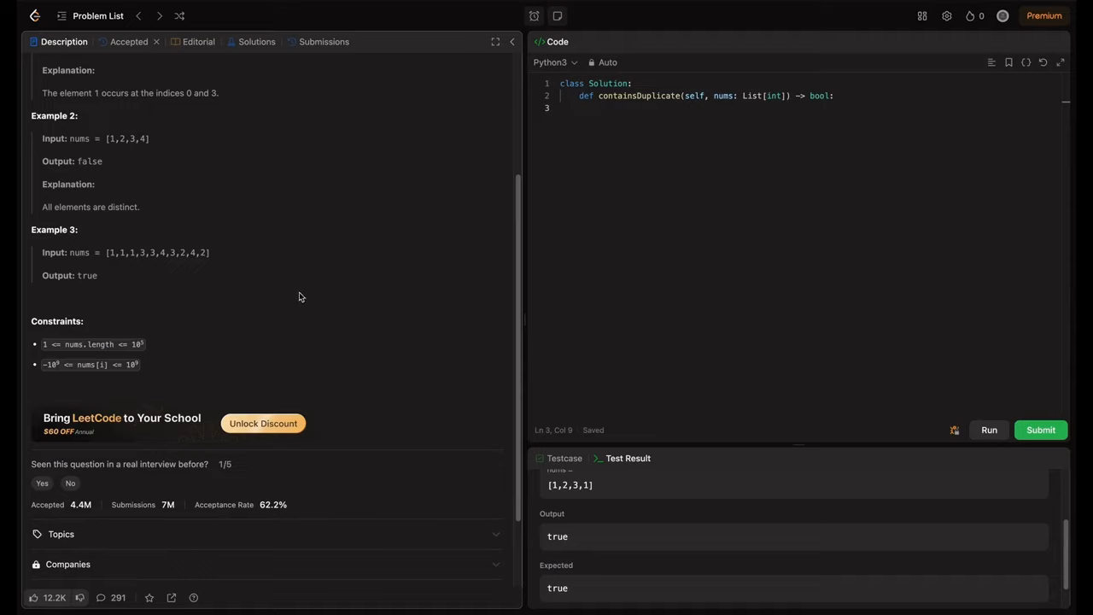
mouse_move(124, 343)
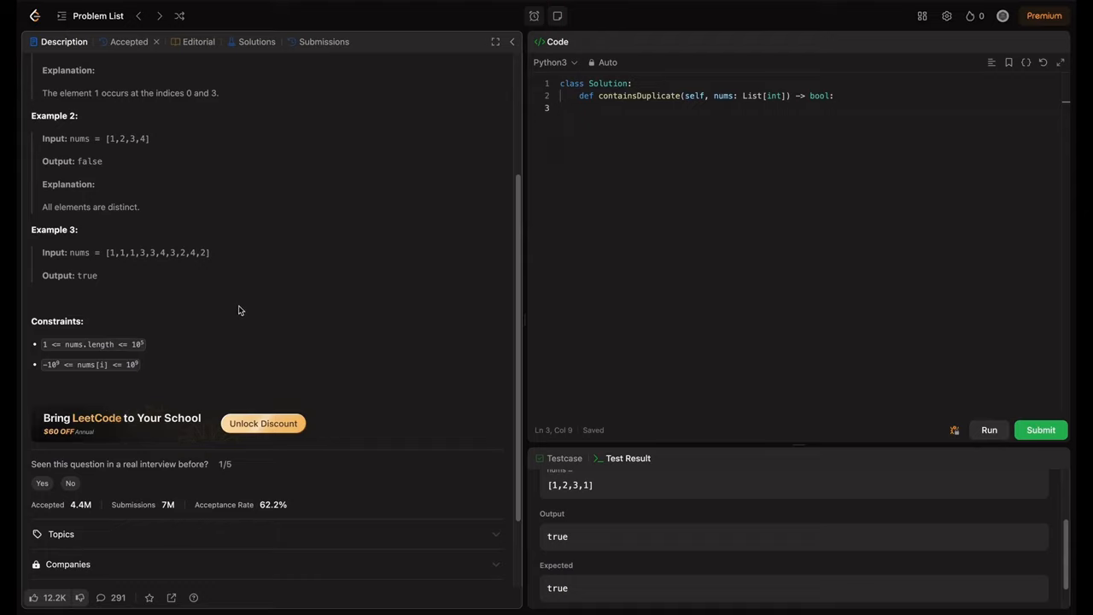
mouse_move(242, 307)
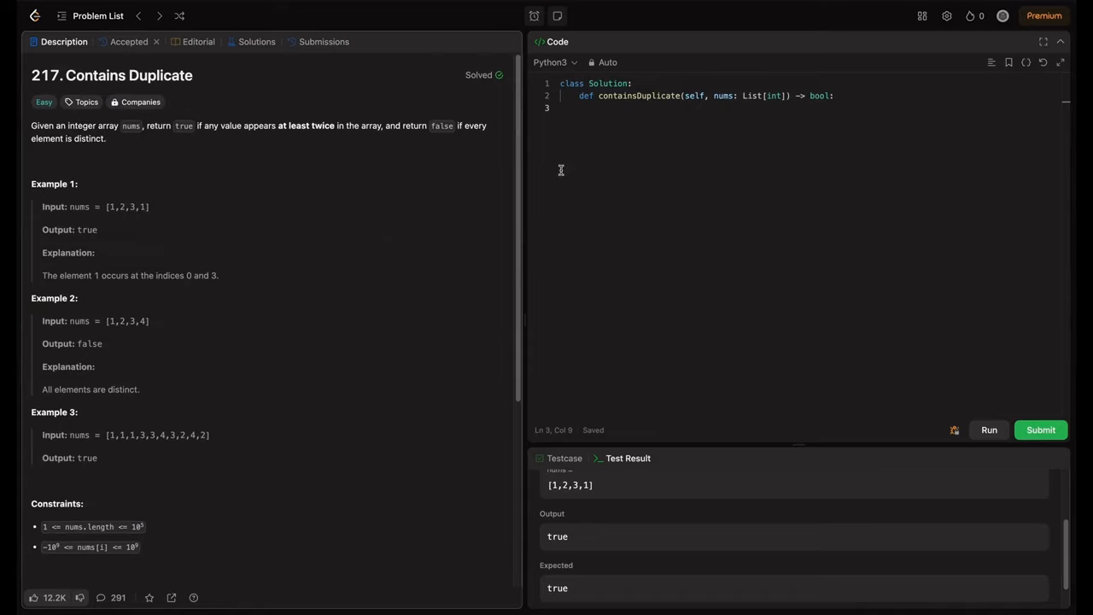
mouse_move(605, 113)
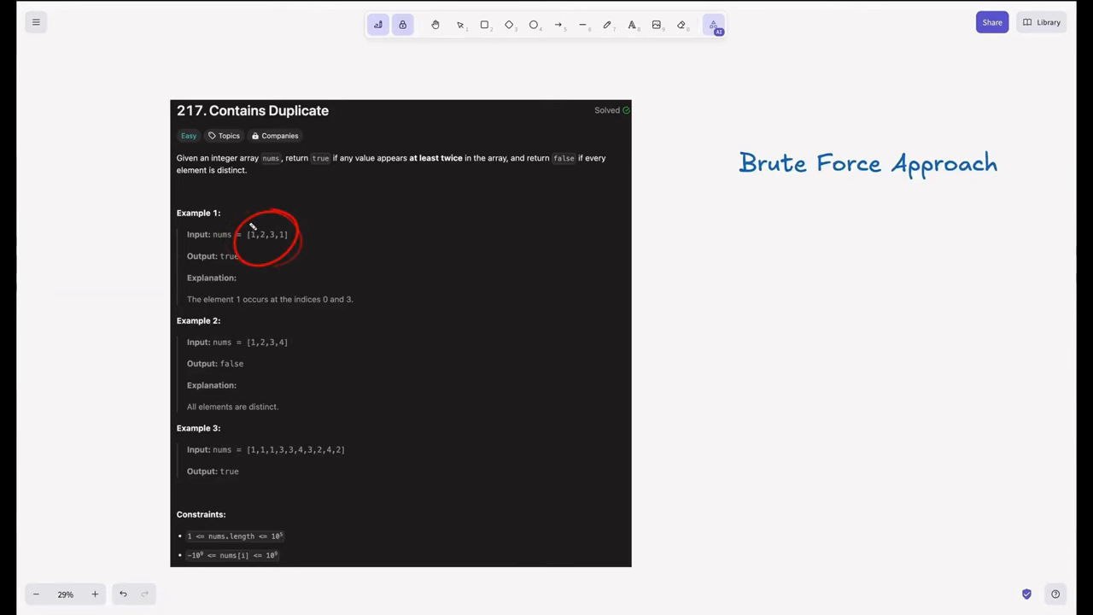
Step: With the freehand pen, write [1,2,3,1] and every element pair down to [3,1] under the heading
left_click(608, 24)
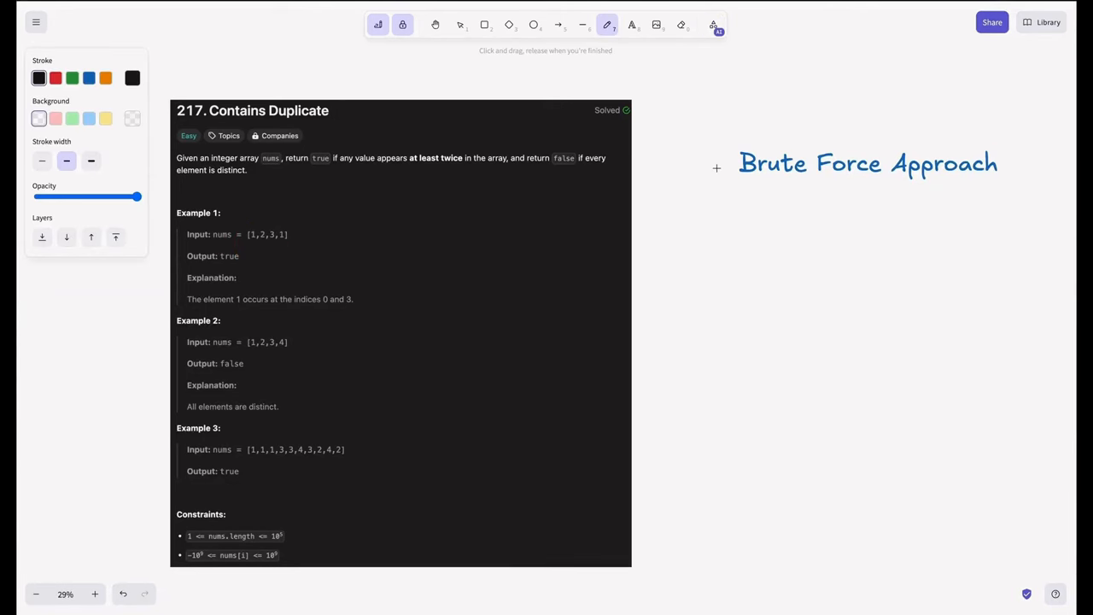
left_click_drag(692, 248, 721, 282)
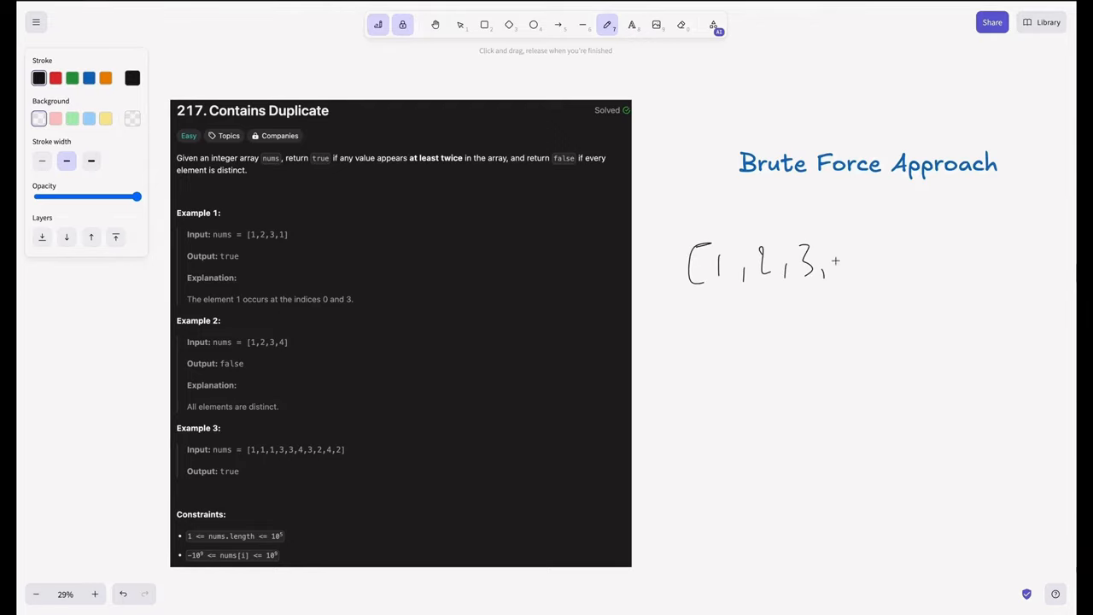
left_click_drag(845, 242, 871, 282)
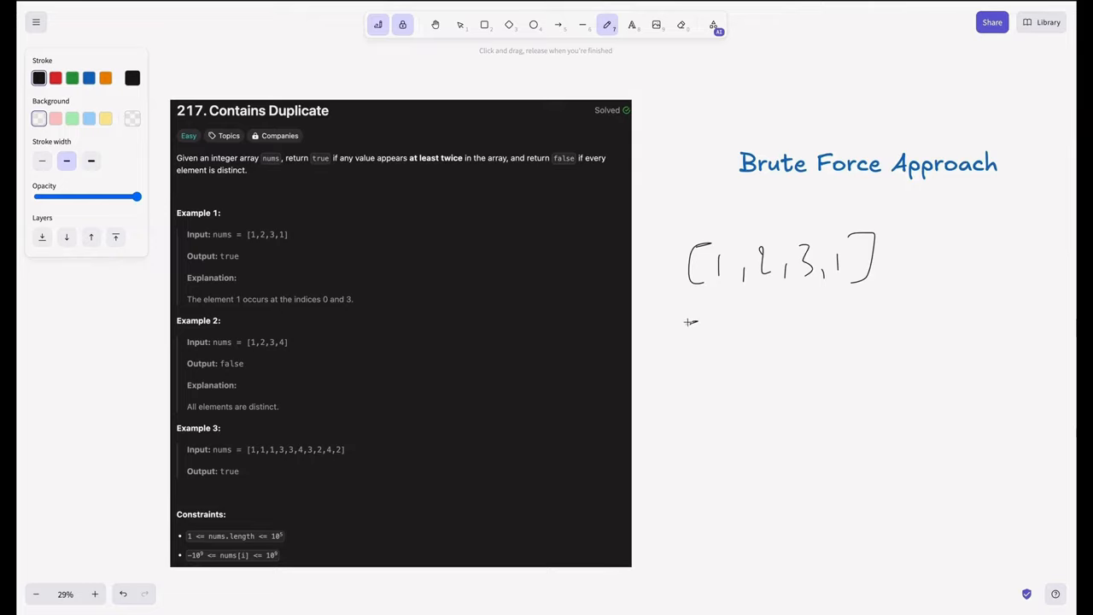
left_click_drag(691, 333, 755, 350)
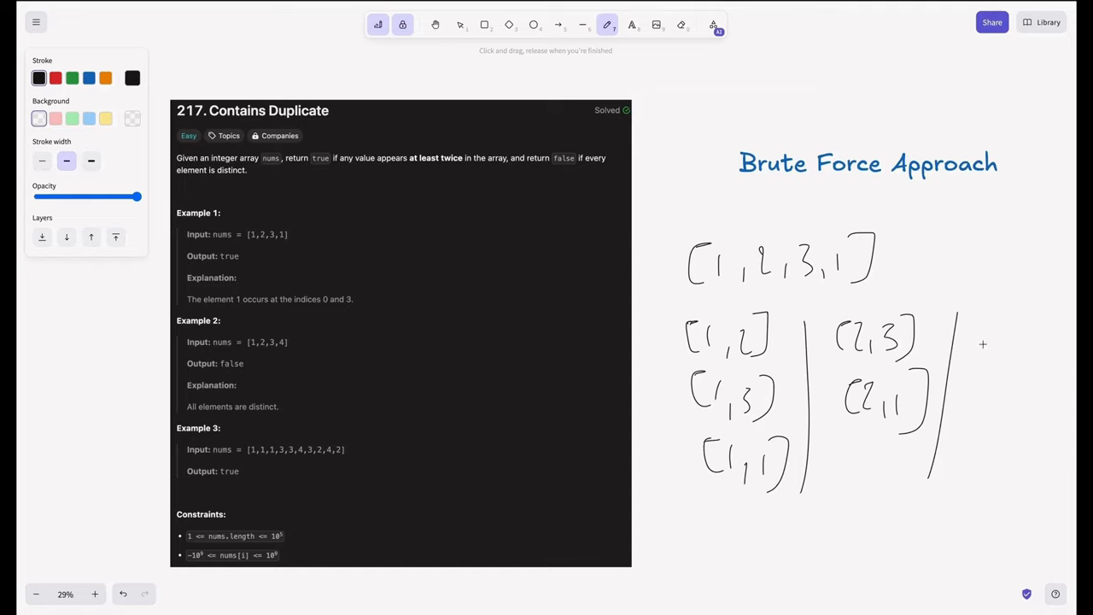
left_click_drag(981, 359, 1059, 350)
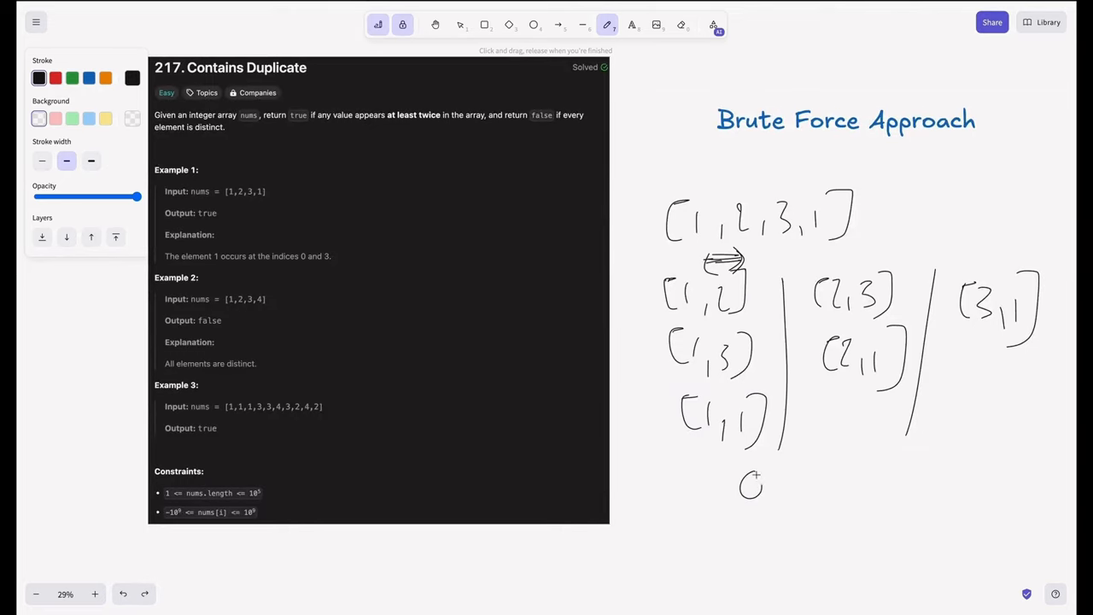
left_click_drag(772, 482, 880, 478)
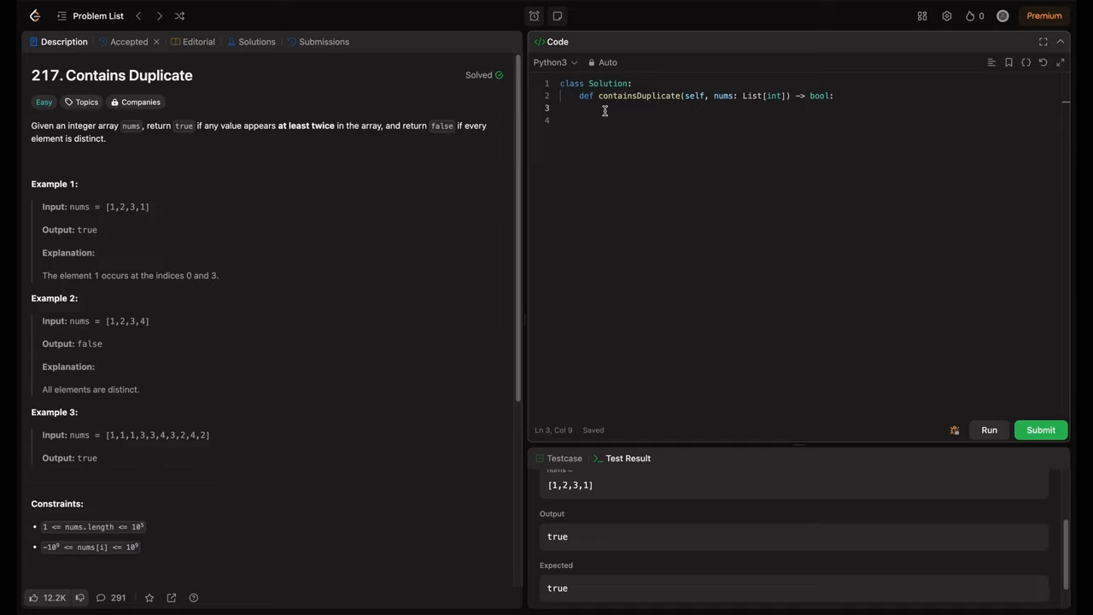
Step: Write n = len(nums) and the nested for i / for j range loops
type("n = lens")
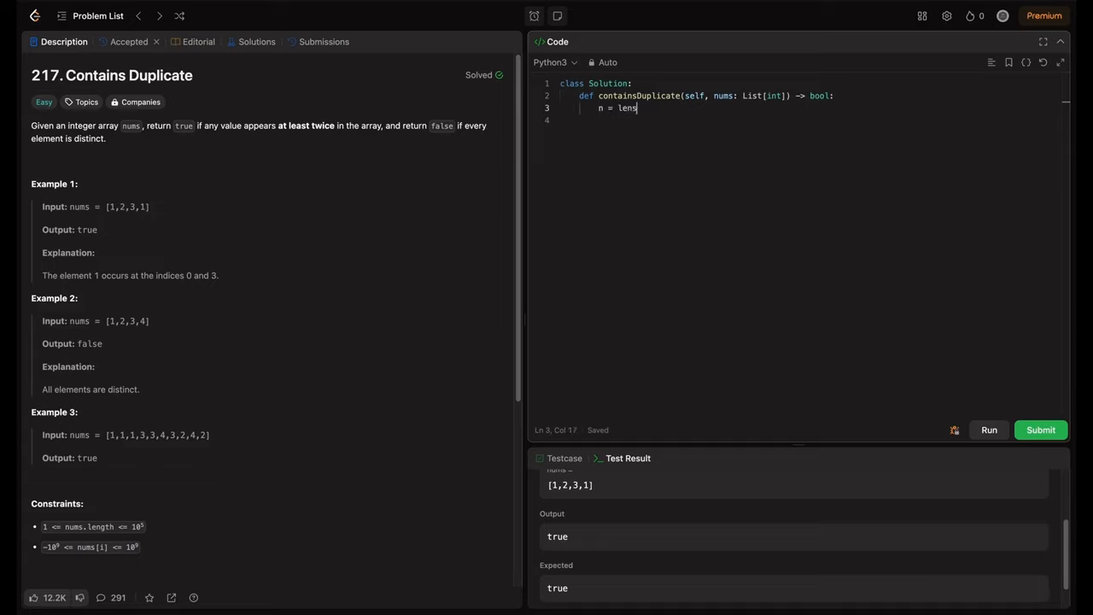
type("(nums)")
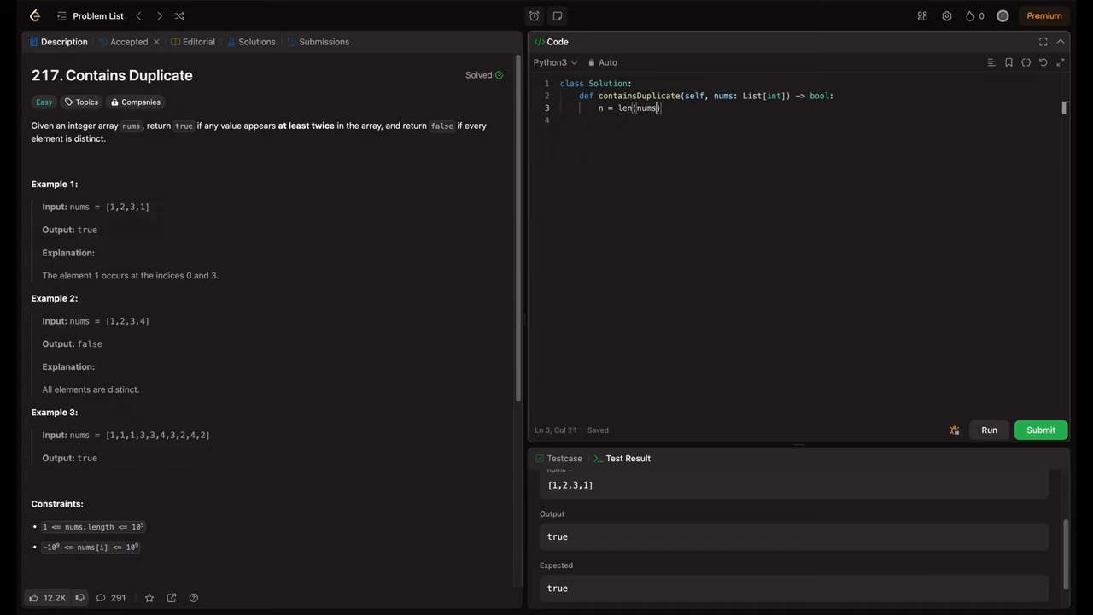
key("Enter")
type("for i in range(0, ")
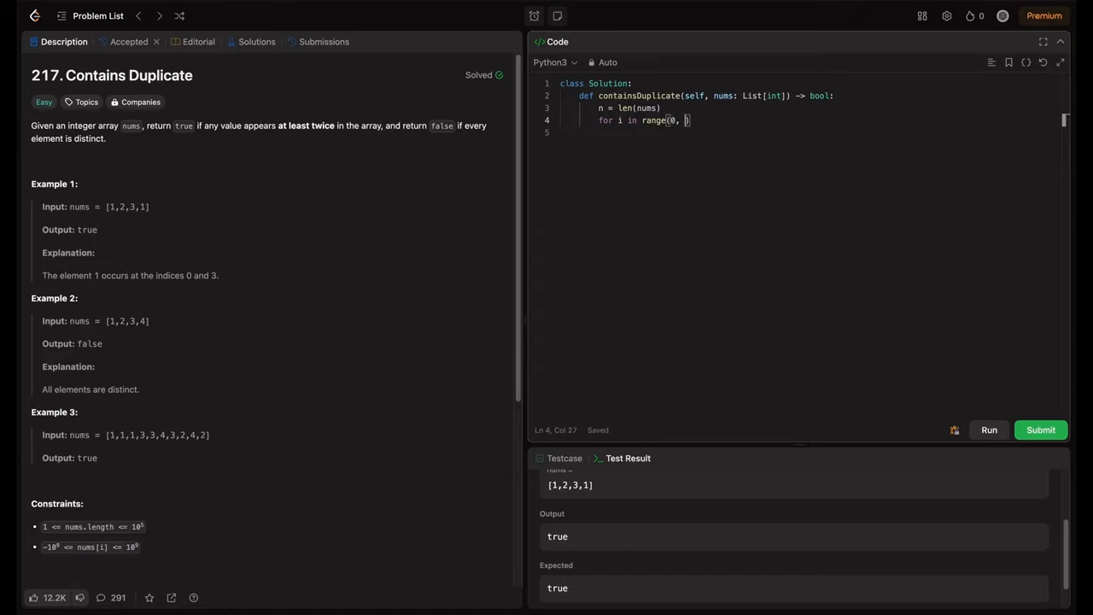
type("n")
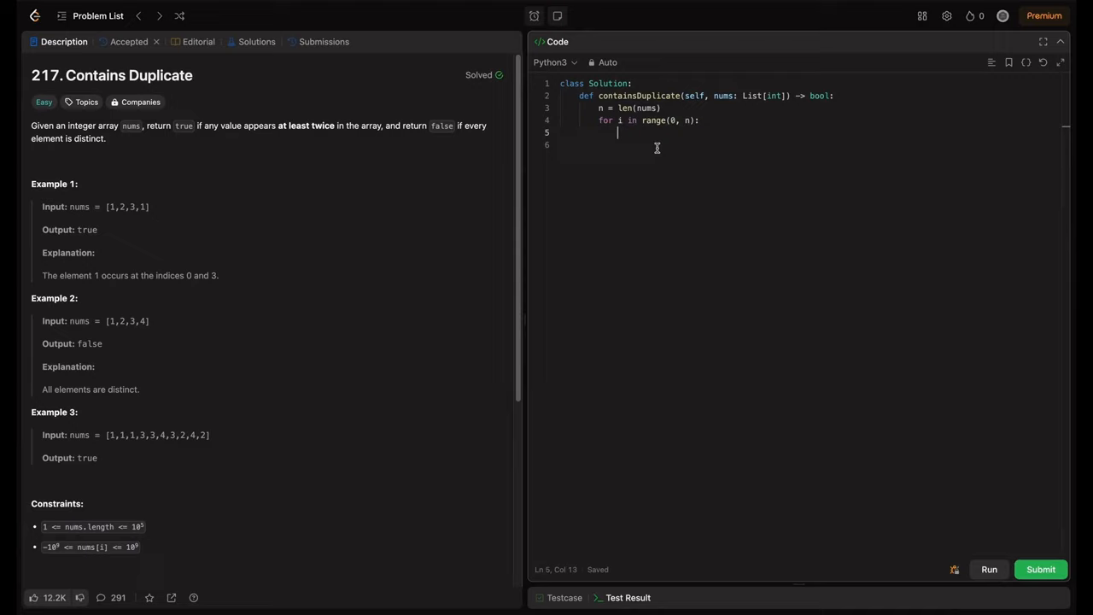
type("for j in range(i+1, n):")
left_click(808, 145)
type("if")
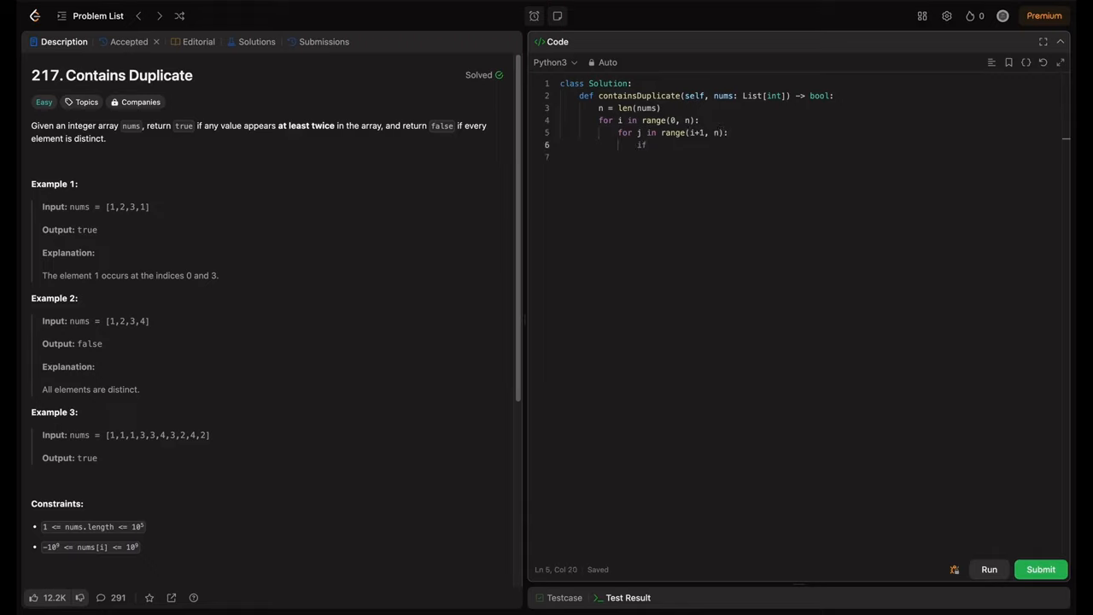
Step: Compare nums[i] == nums[j] returning True, with return False after the loops
type("nums[i] == nums")
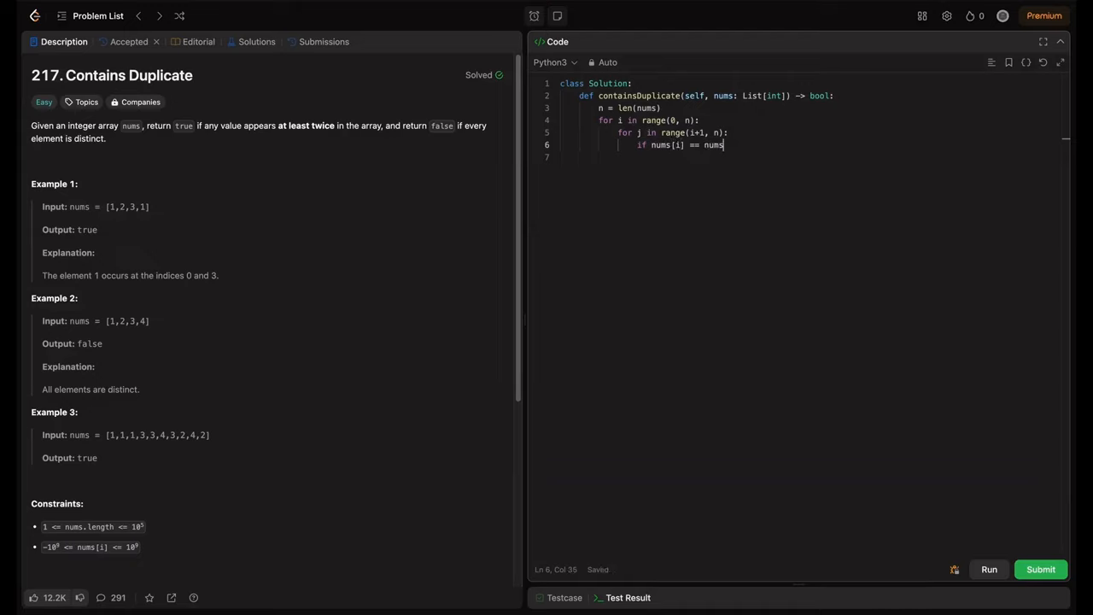
type("[j]:")
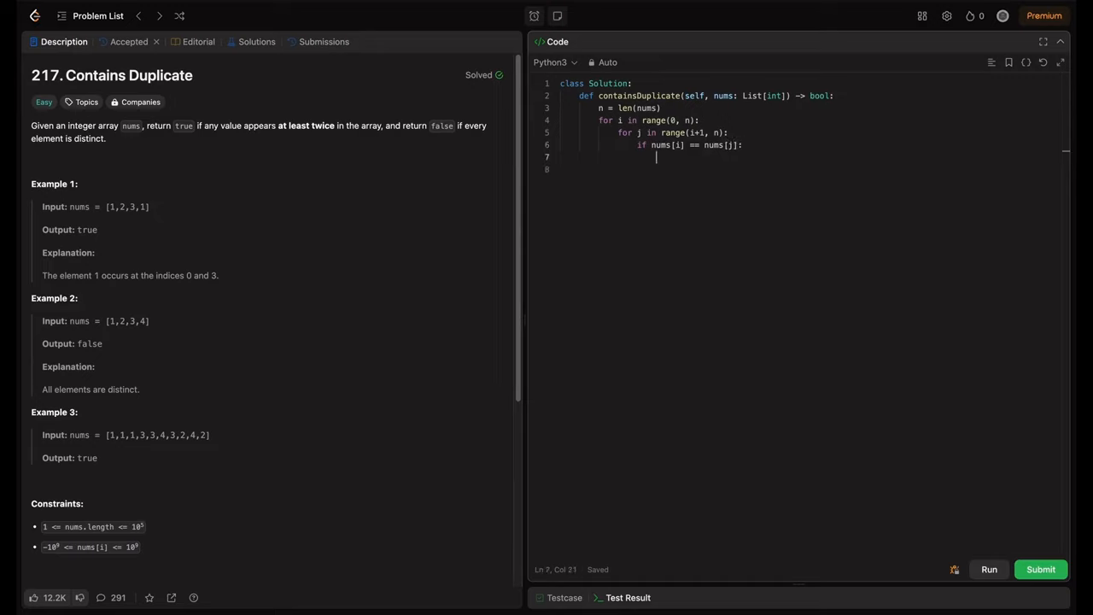
type("return True")
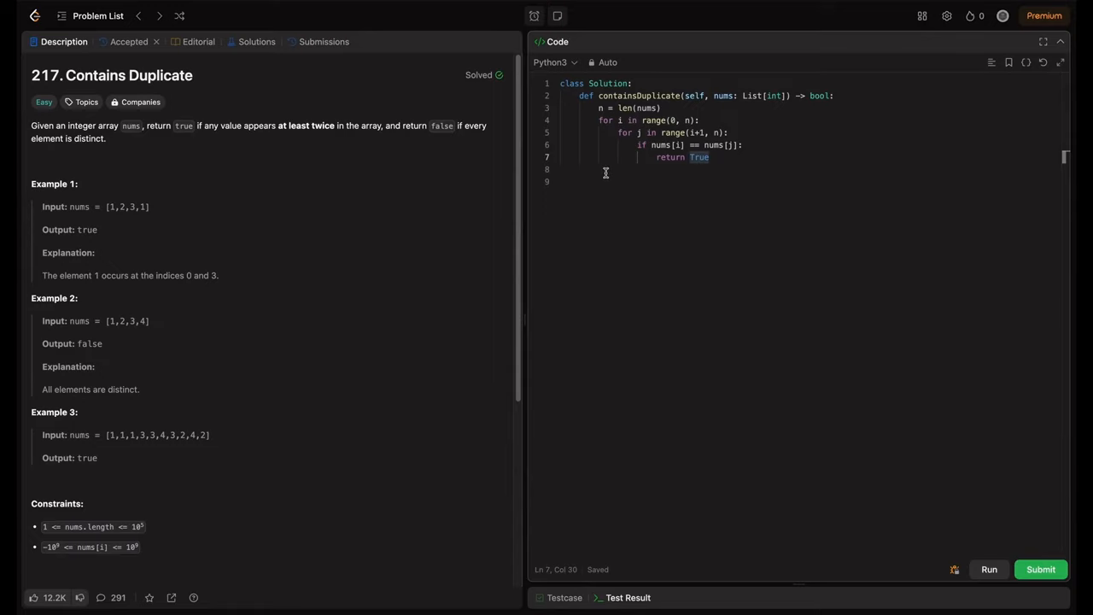
type("ret")
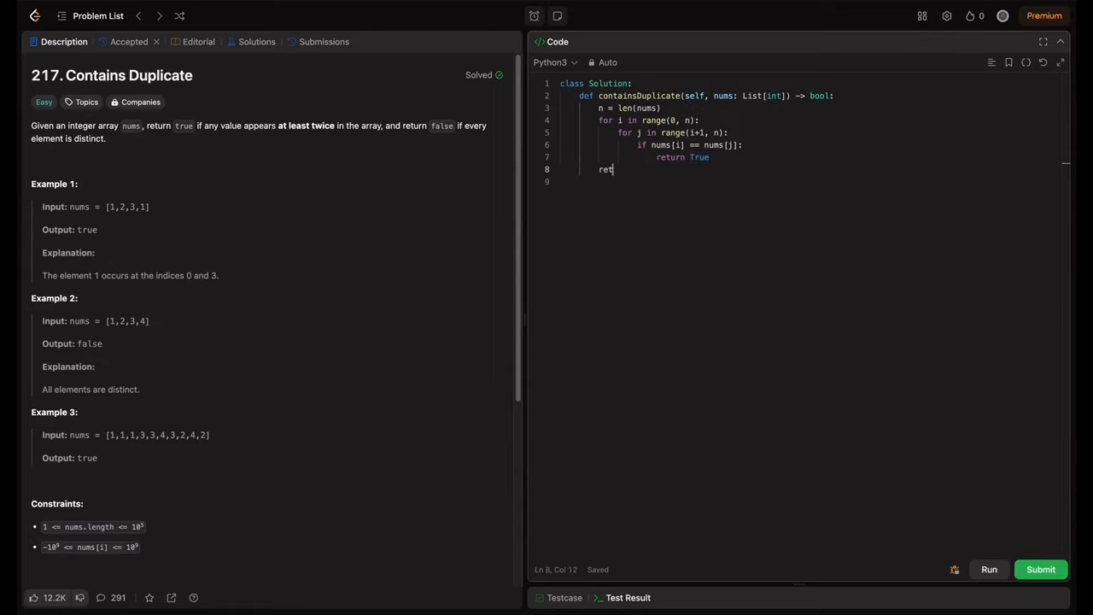
type("urn Fals")
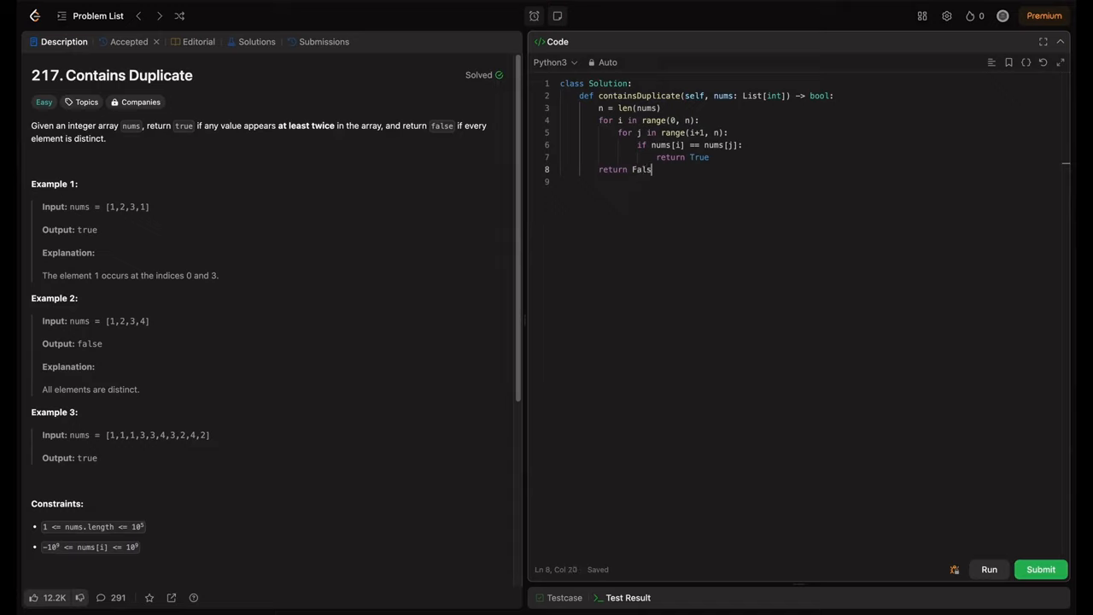
Step: Run the brute-force code and check sample cases 2 and 3 pass
type("e")
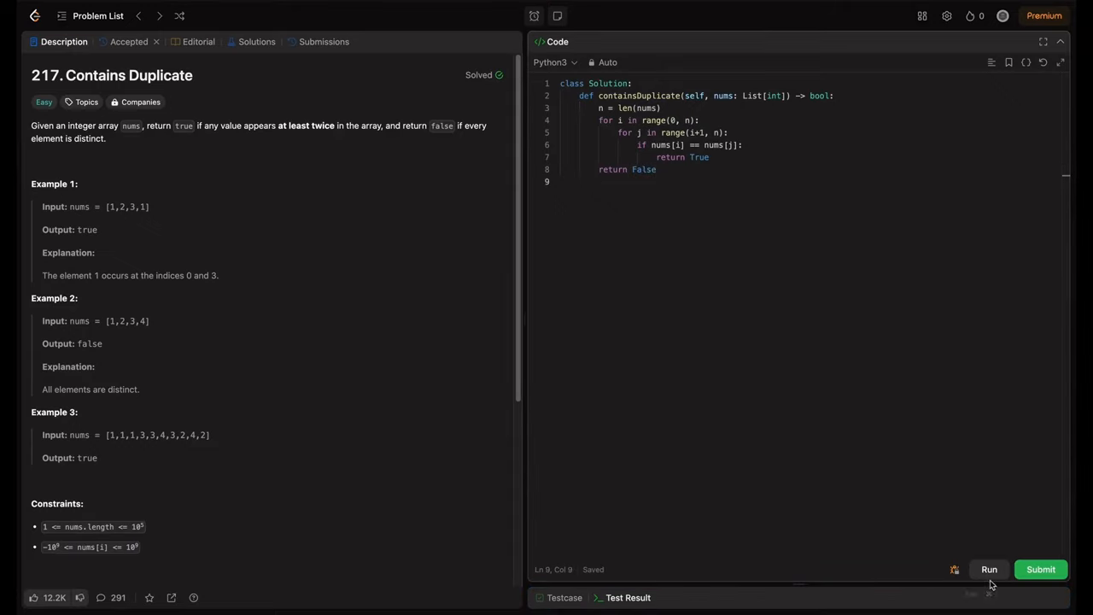
left_click(989, 570)
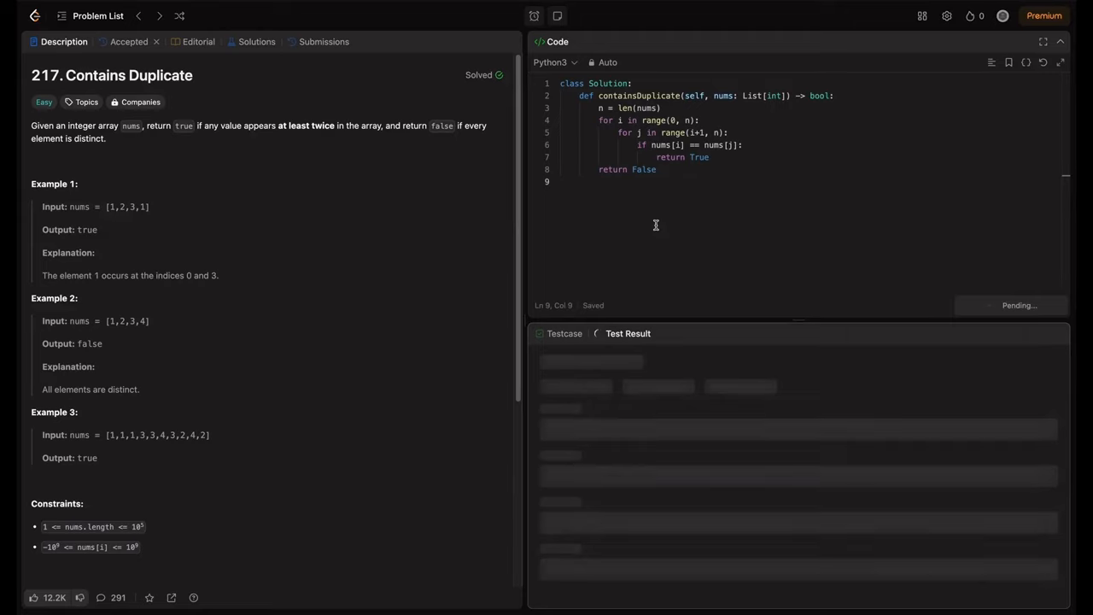
left_click(989, 304)
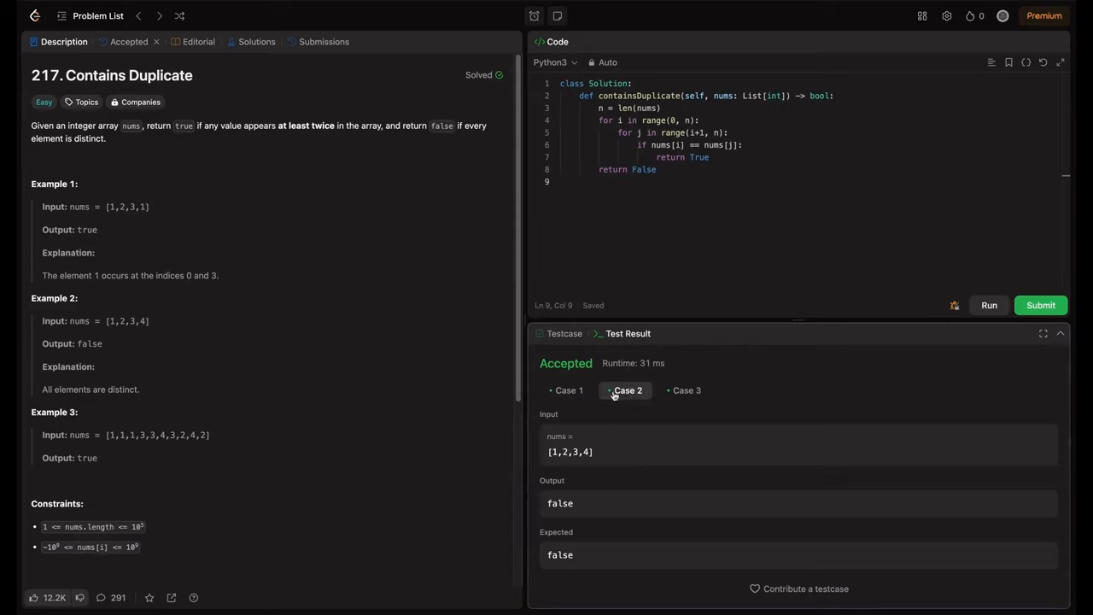
left_click(687, 389)
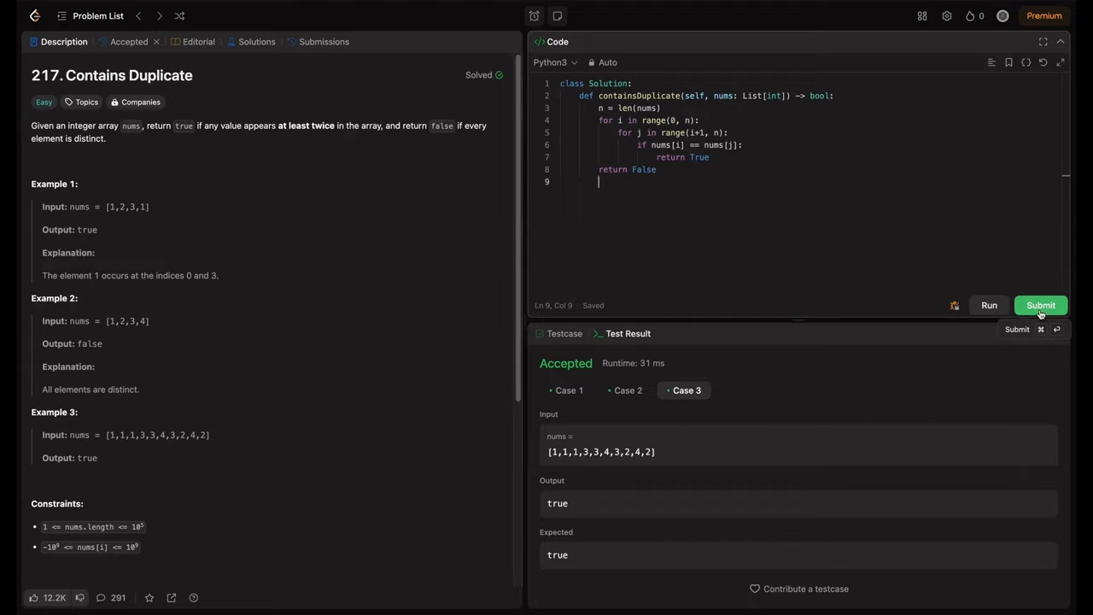
Step: Submit the brute-force solution and see Time Limit Exceeded at 65 of 76 tests
left_click(1040, 304)
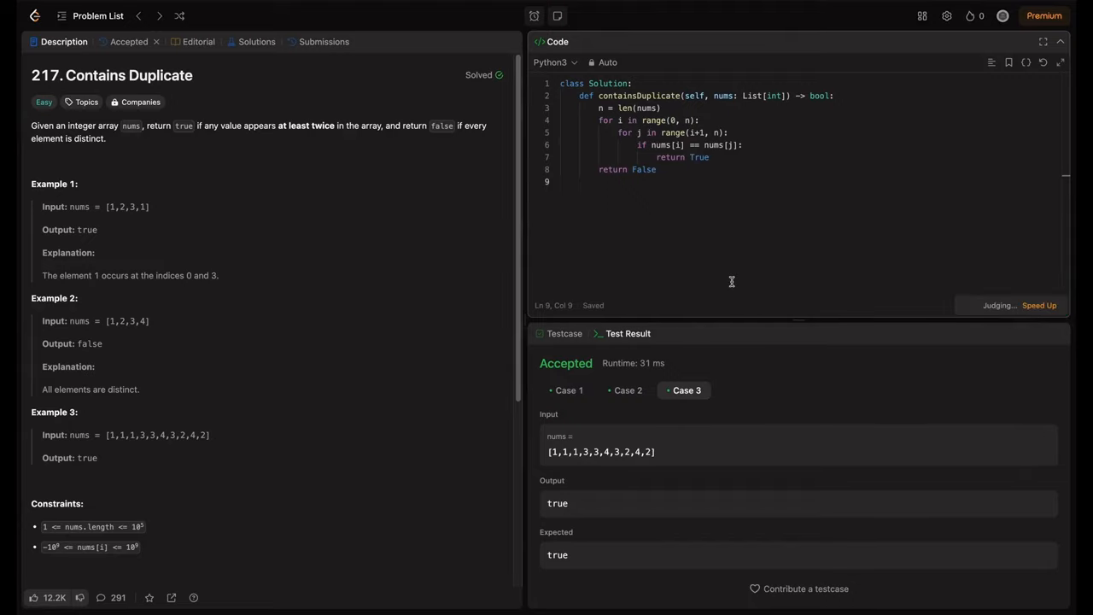
left_click(129, 41)
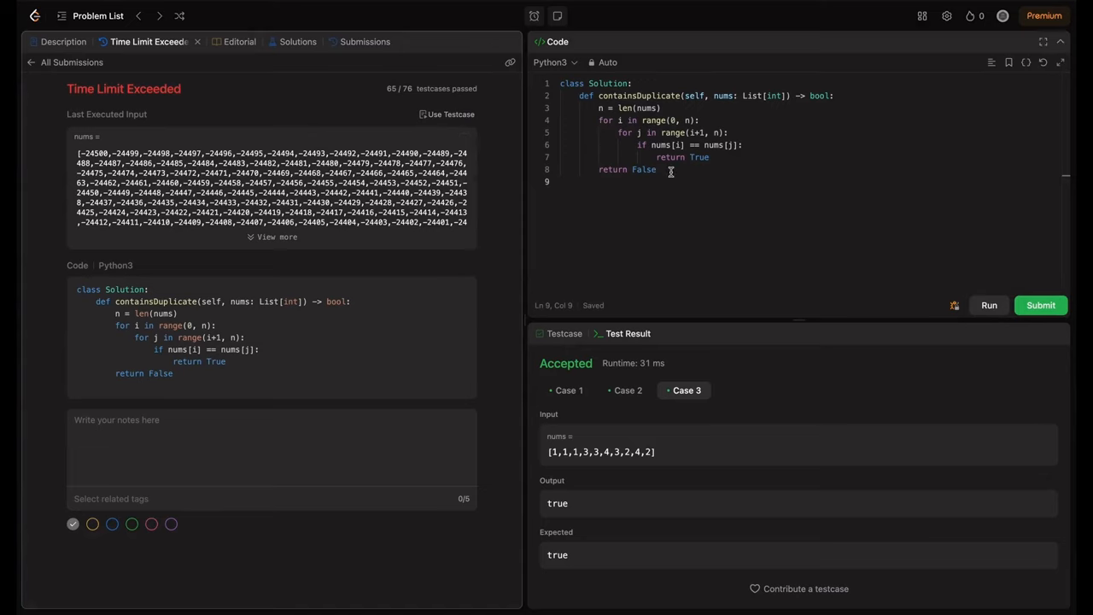
mouse_move(649, 164)
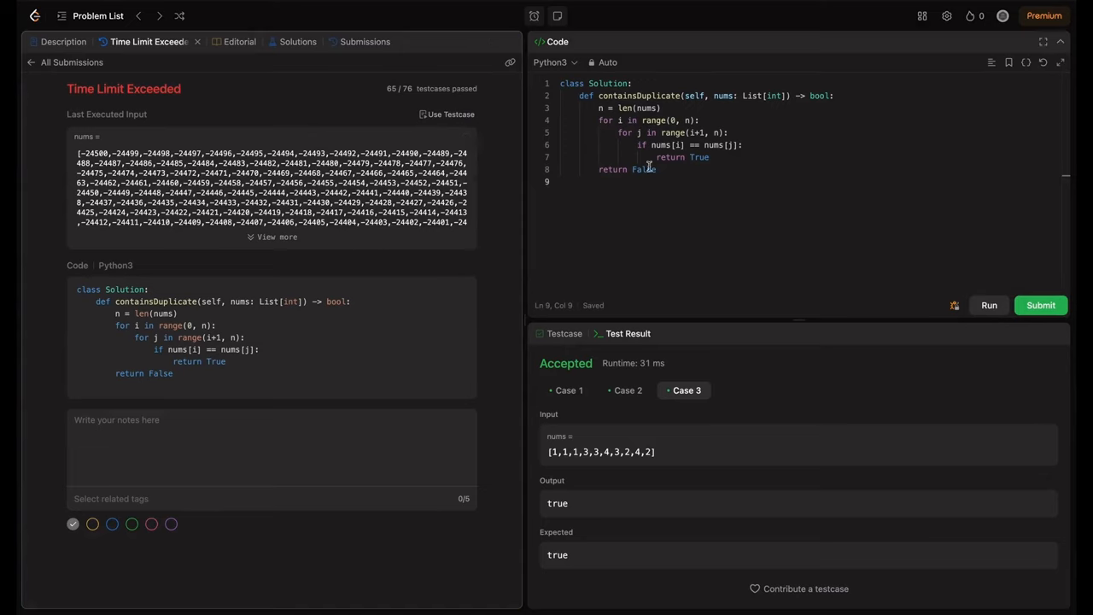
double_click(646, 169)
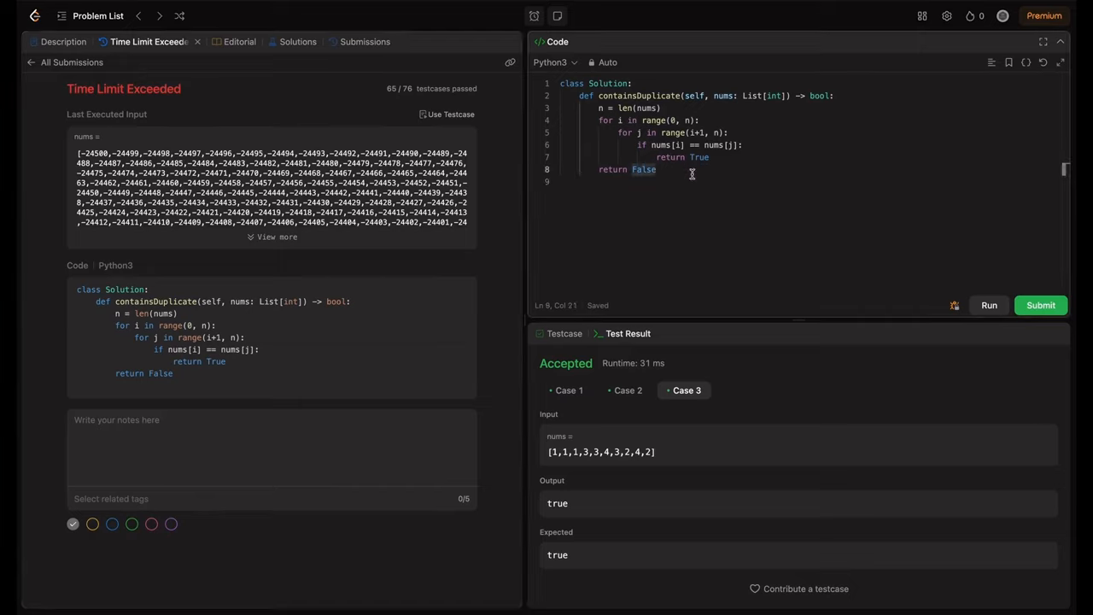
mouse_move(687, 174)
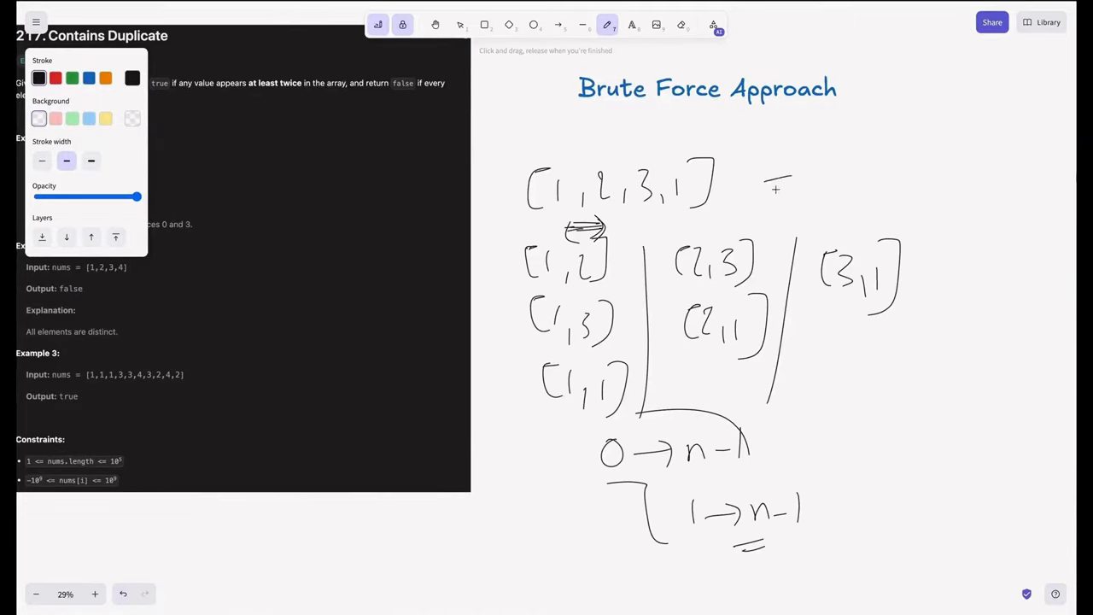
Step: Draw an arrow from [1,2,3,1] to its handwritten sorted form [1,1,2,3]
left_click_drag(760, 184, 922, 205)
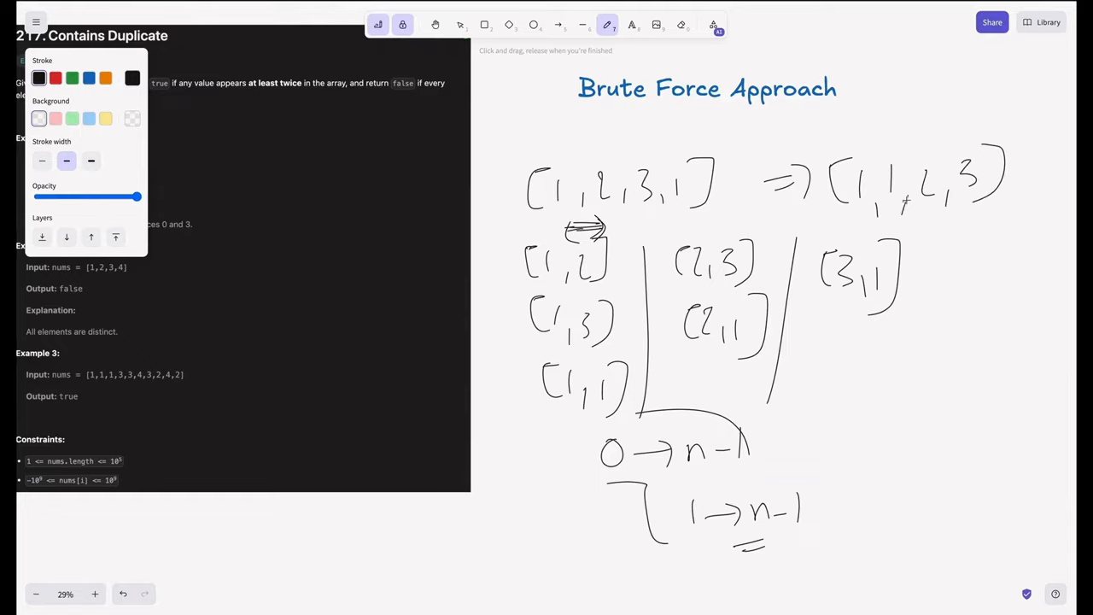
left_click_drag(871, 226, 939, 220)
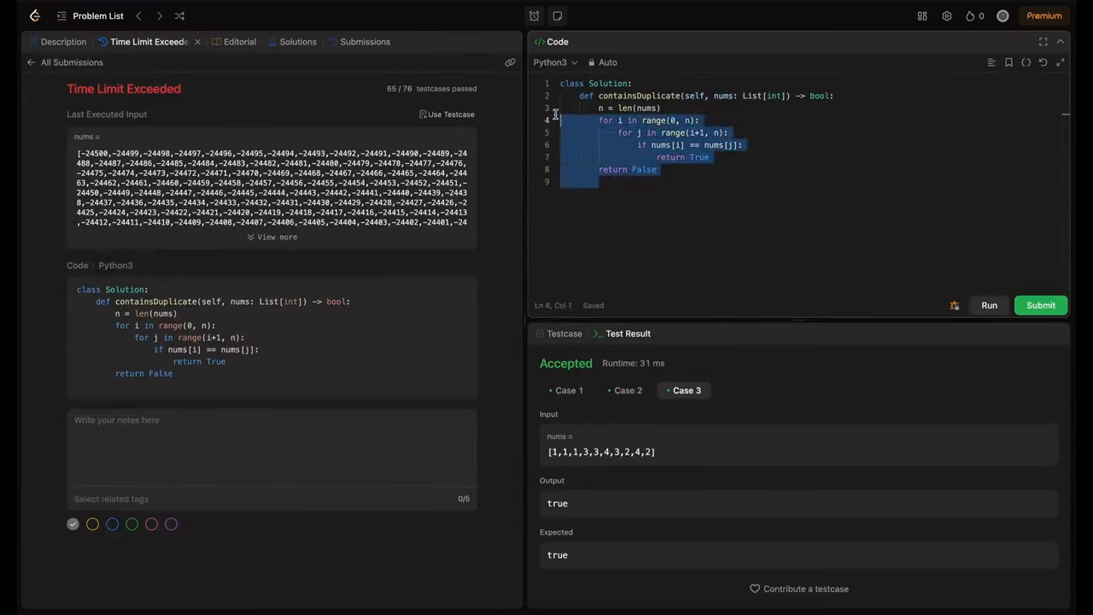
Step: Delete the brute-force loop and write nums.sort() with a loop comparing nums[i] to nums[i-1]
key("Delete")
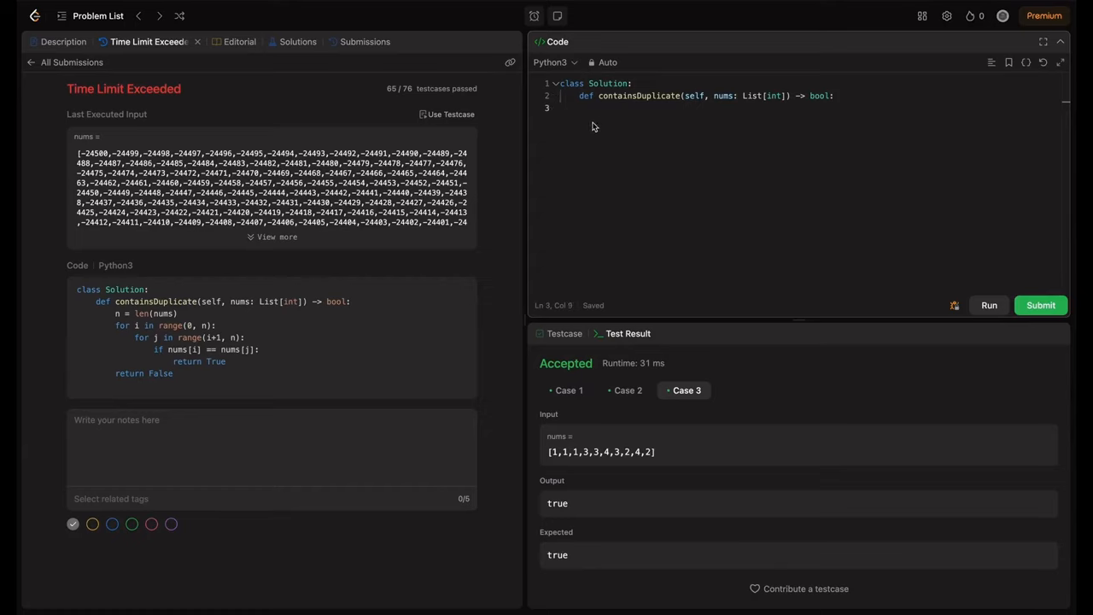
type("nums.sort(")
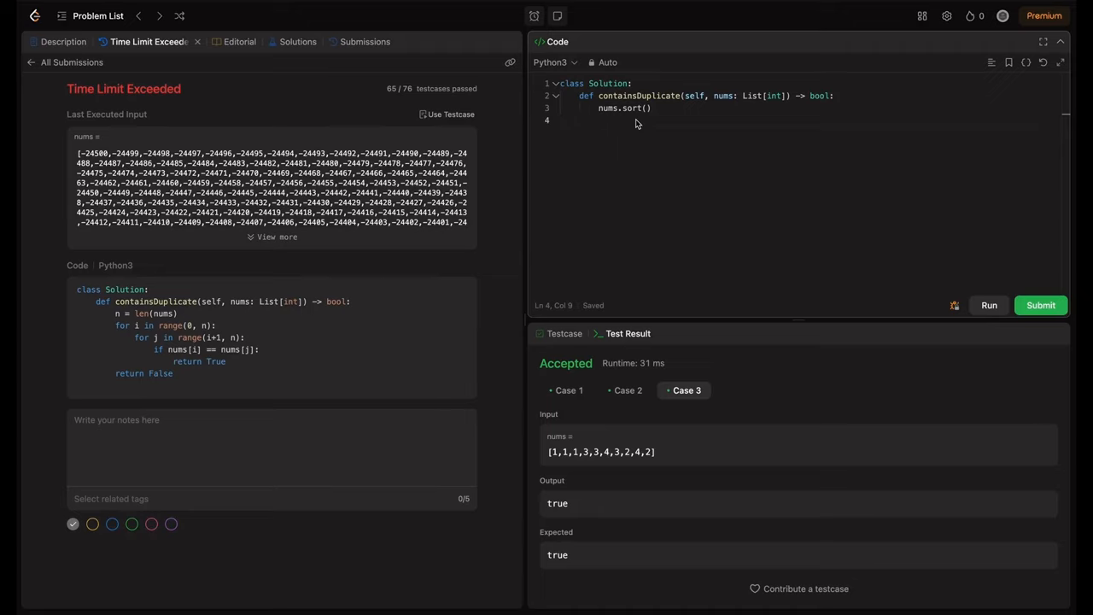
type("for i in")
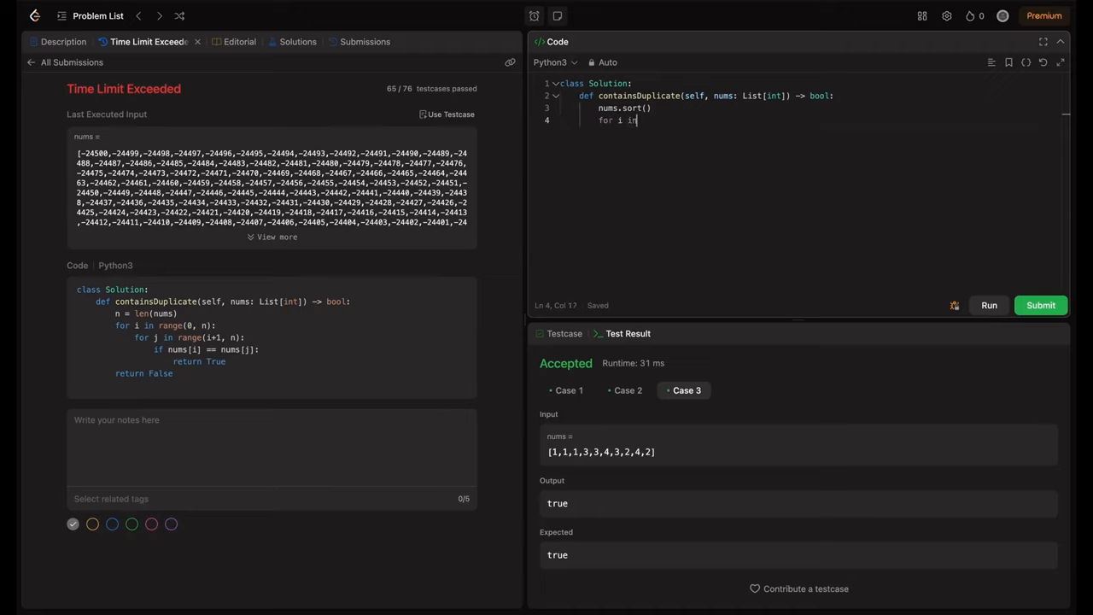
type("range()")
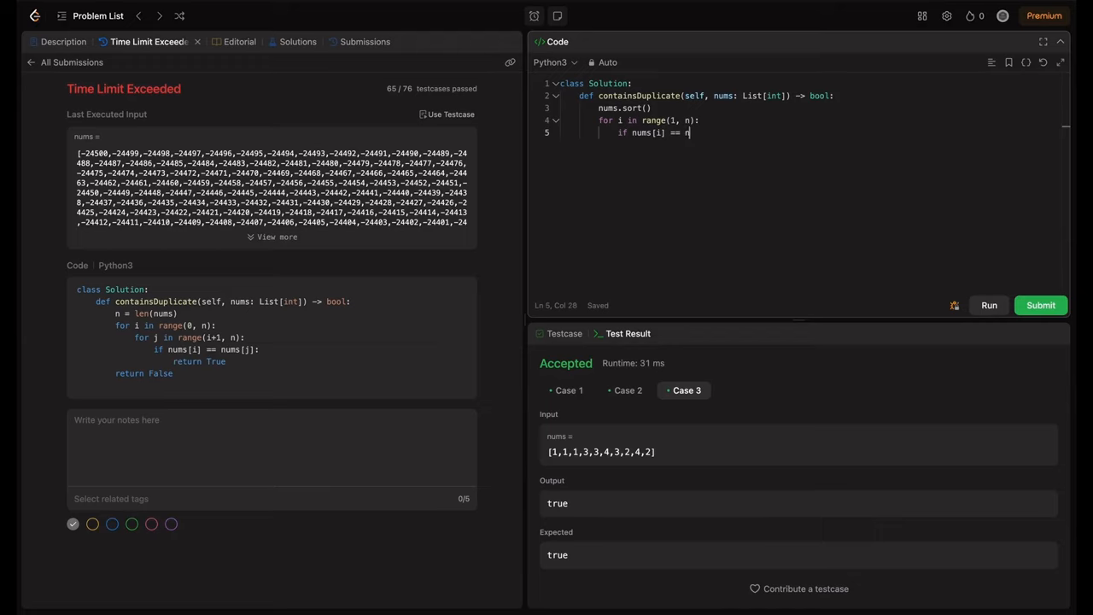
type("ums[i-1]")
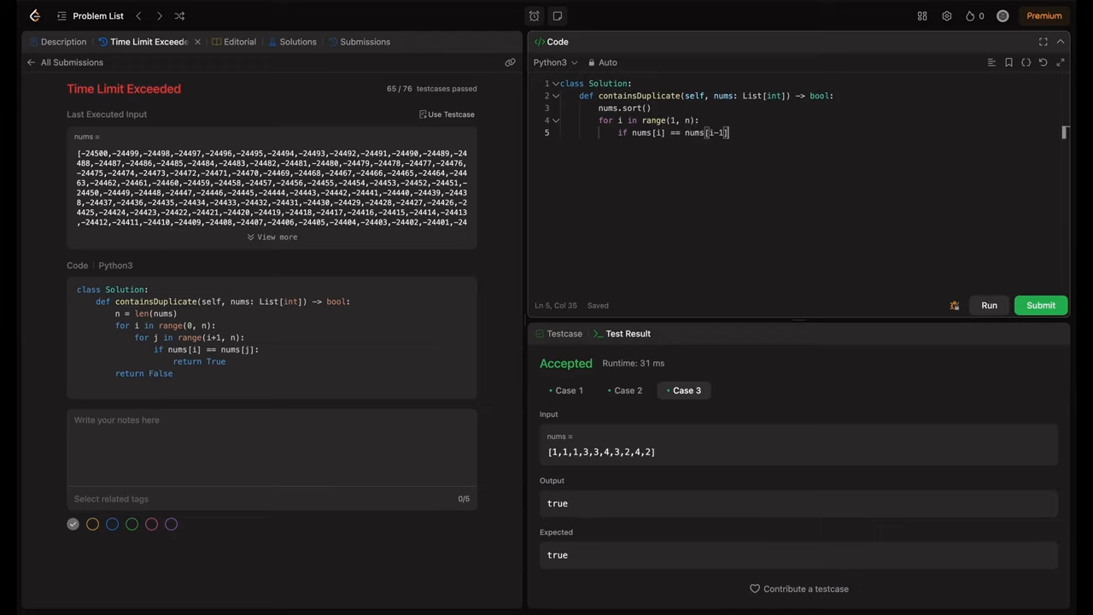
key("enter")
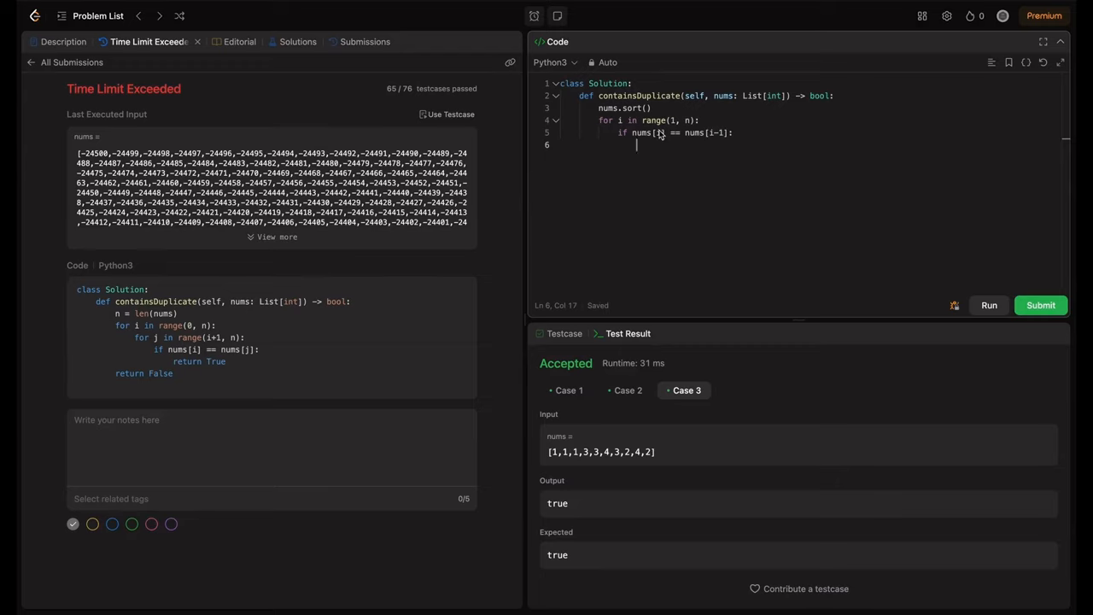
mouse_move(653, 151)
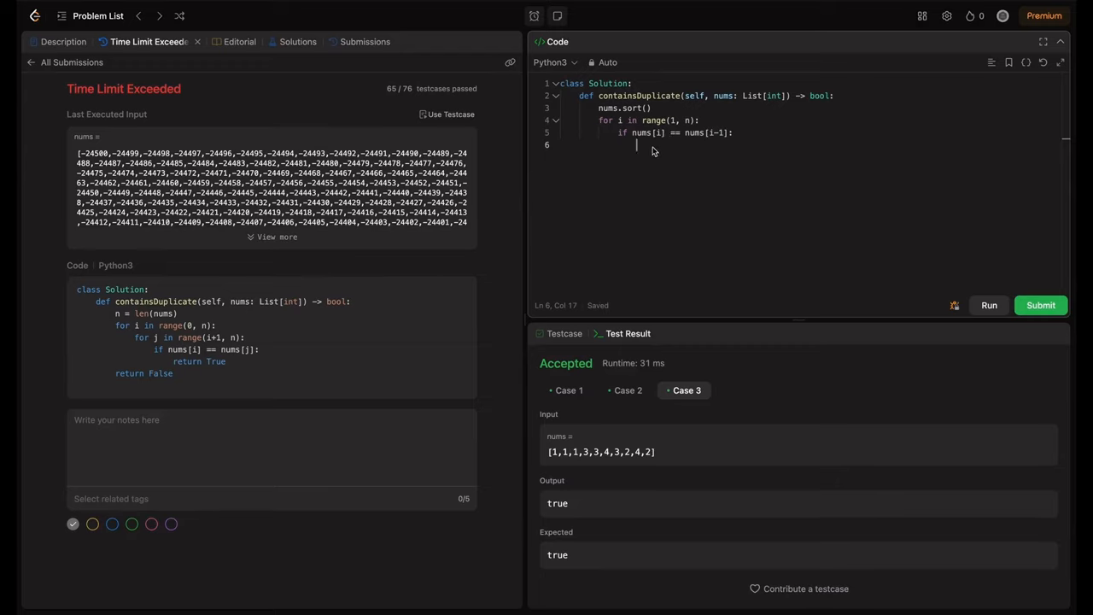
Step: Return True on a neighbour match and False otherwise, then run the sorting solution
type("return")
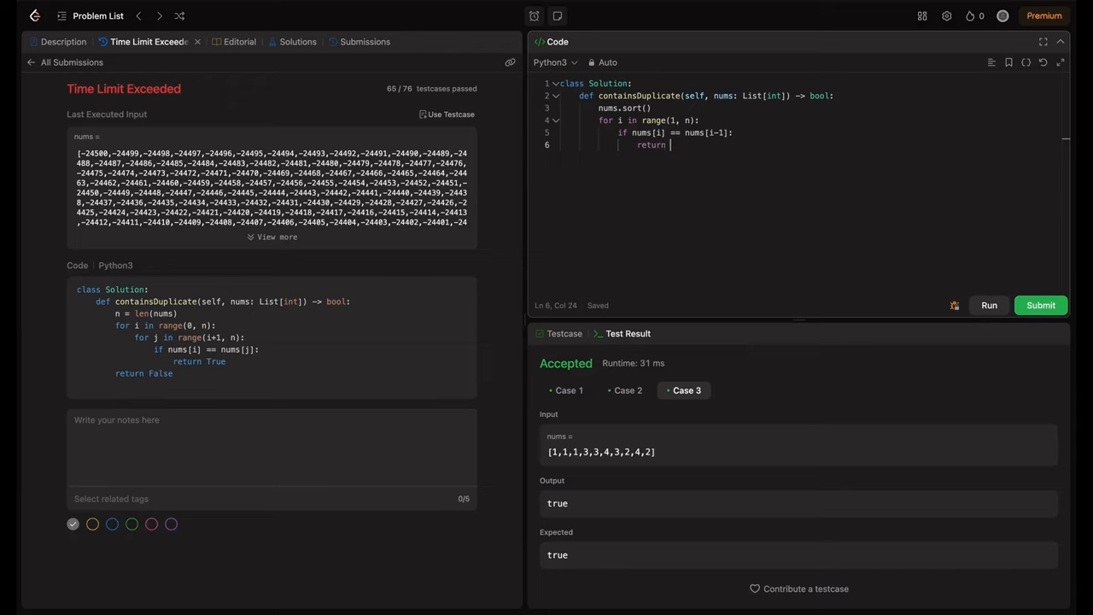
type("True")
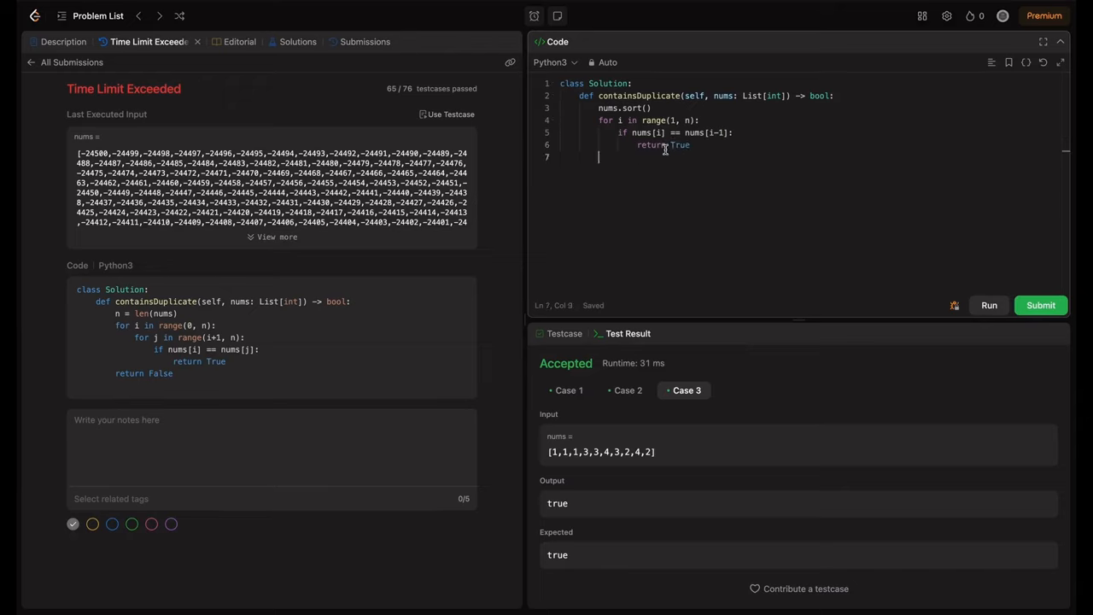
type("return F")
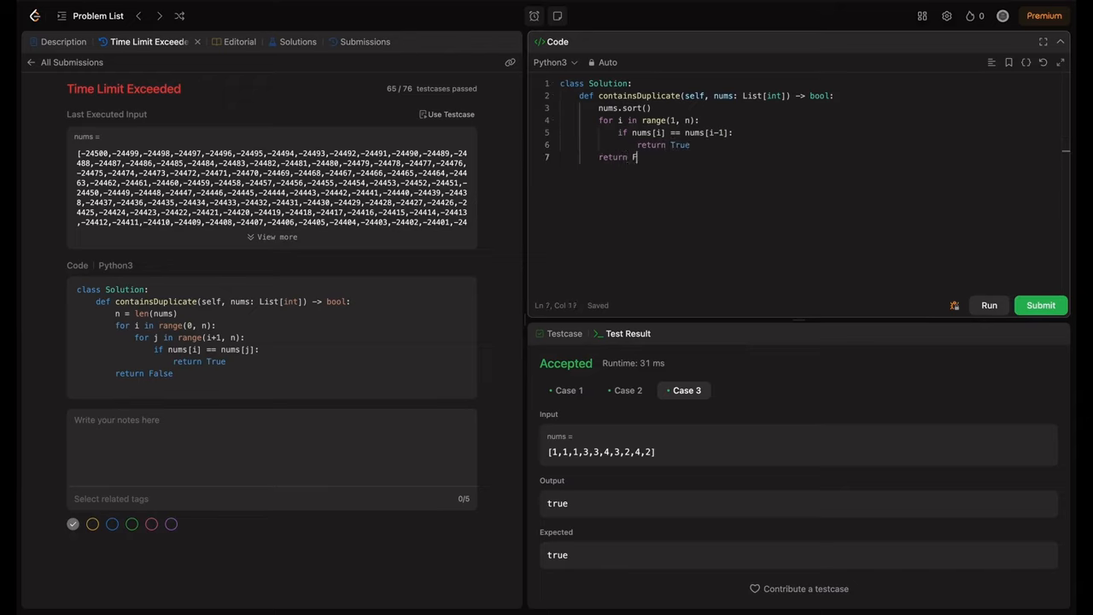
type("alse")
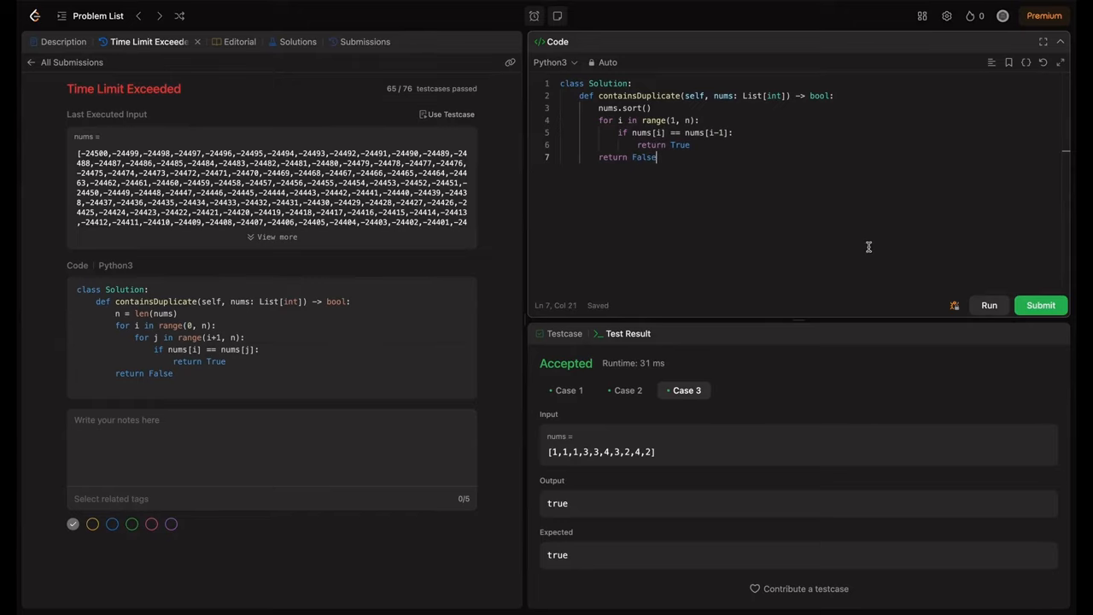
left_click(1040, 304)
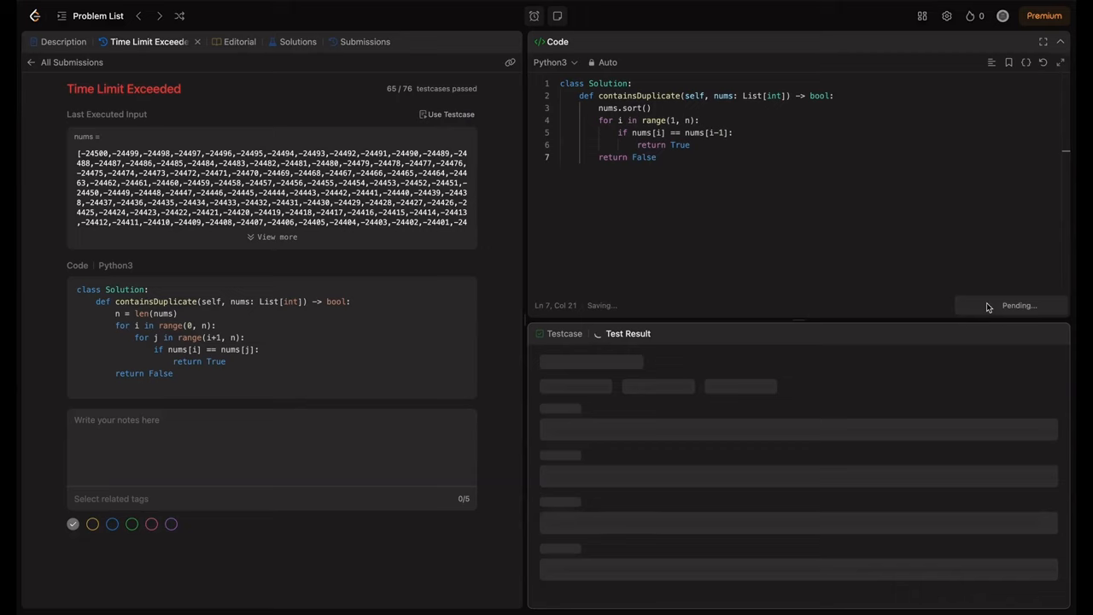
Step: Add n = len(nums) after the sort and rerun to confirm the cases pass
left_click(989, 304)
type("n")
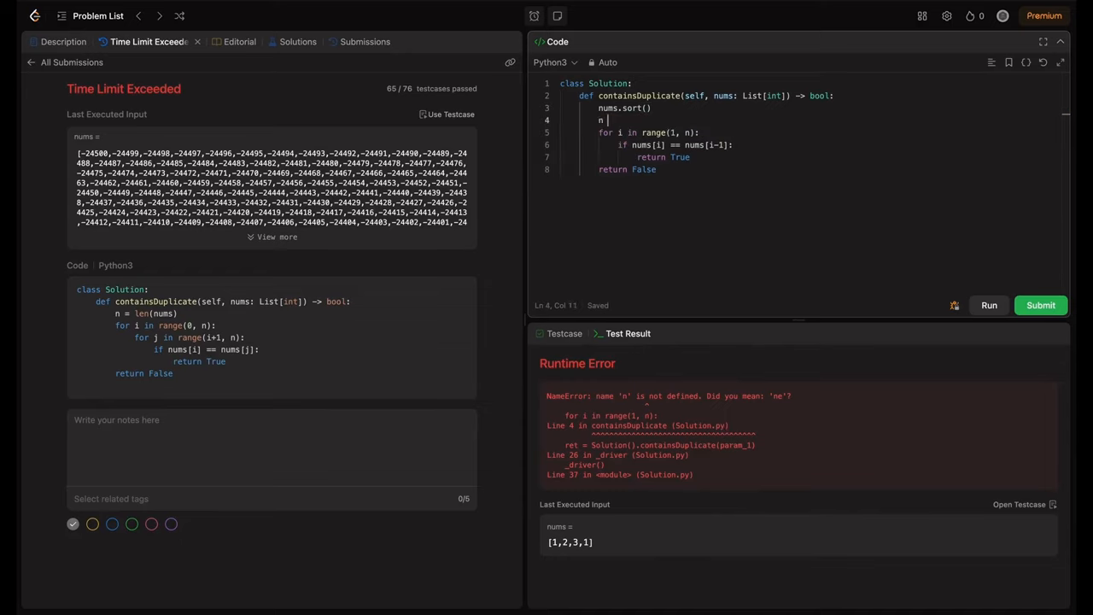
type("= len(nums")
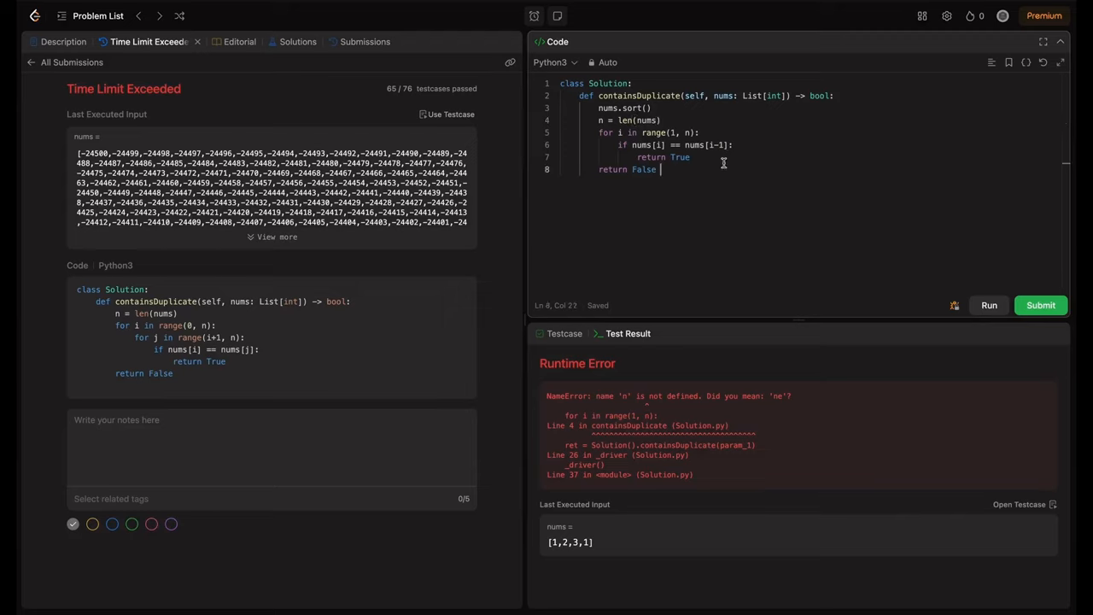
mouse_move(707, 202)
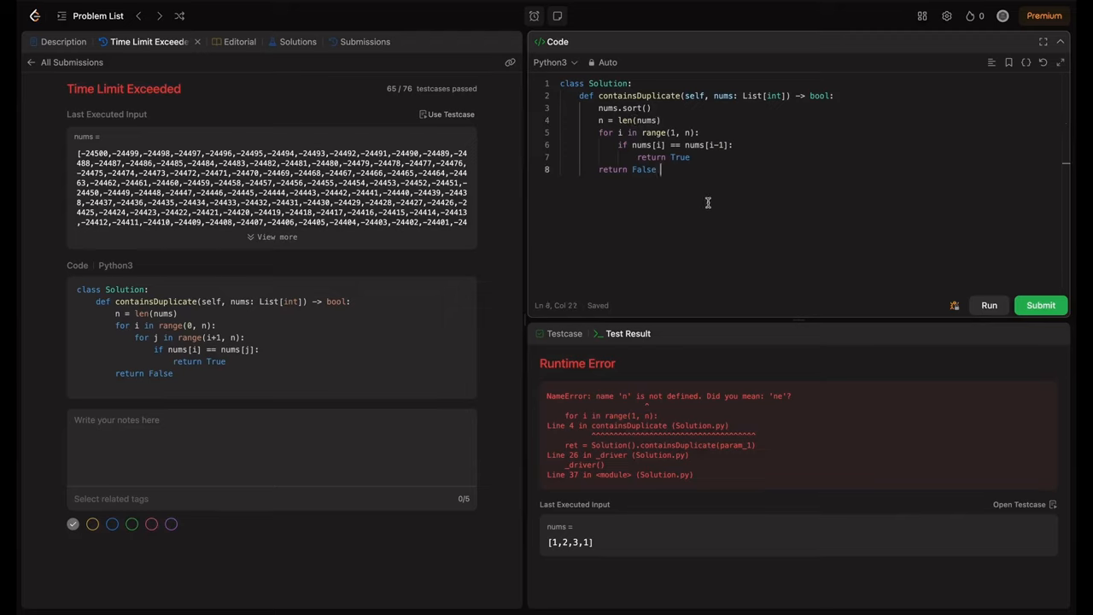
left_click(1042, 304)
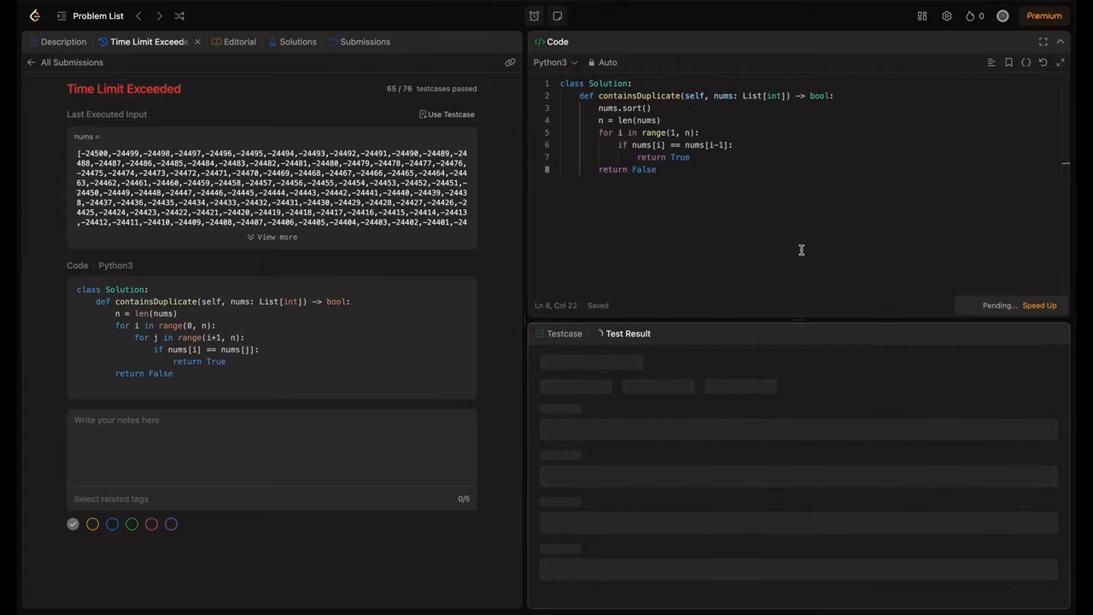
left_click(989, 304)
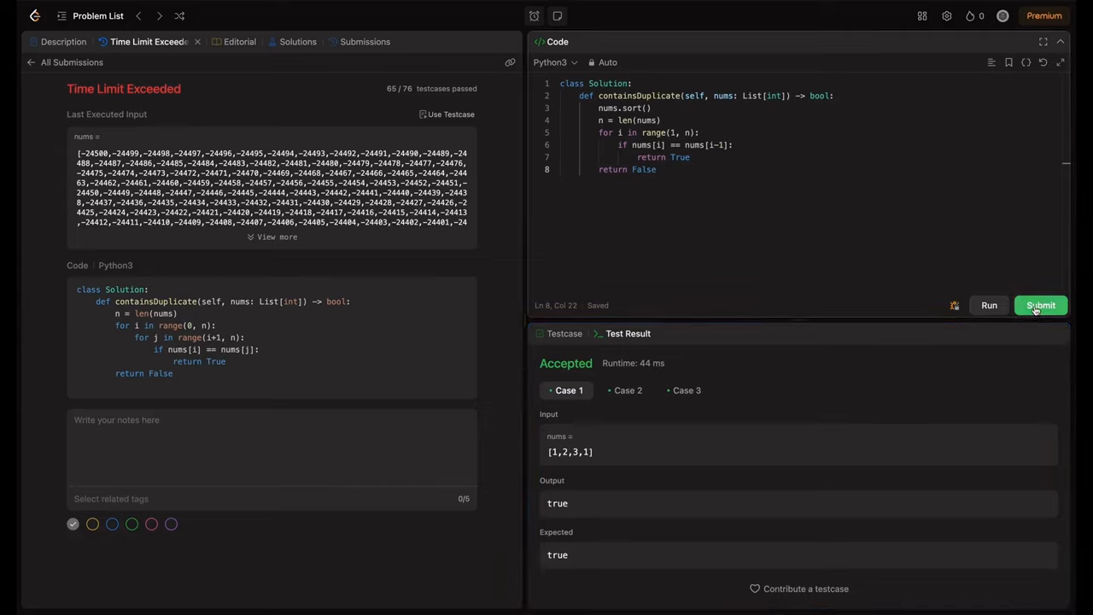
Step: Submit the sorting solution and see it accepted
left_click(1040, 304)
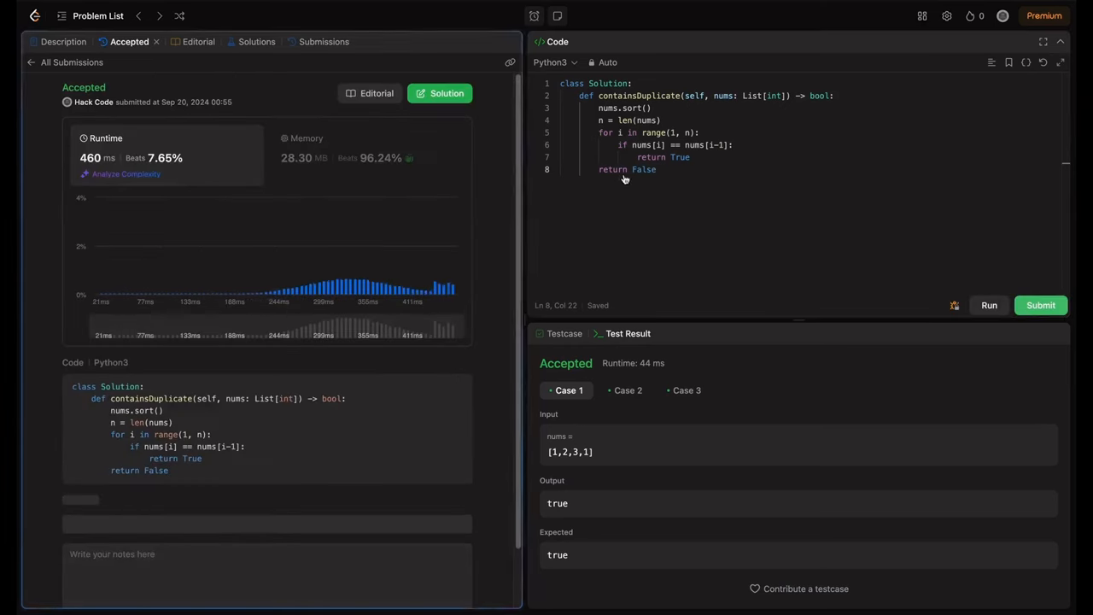
scroll("down", 3)
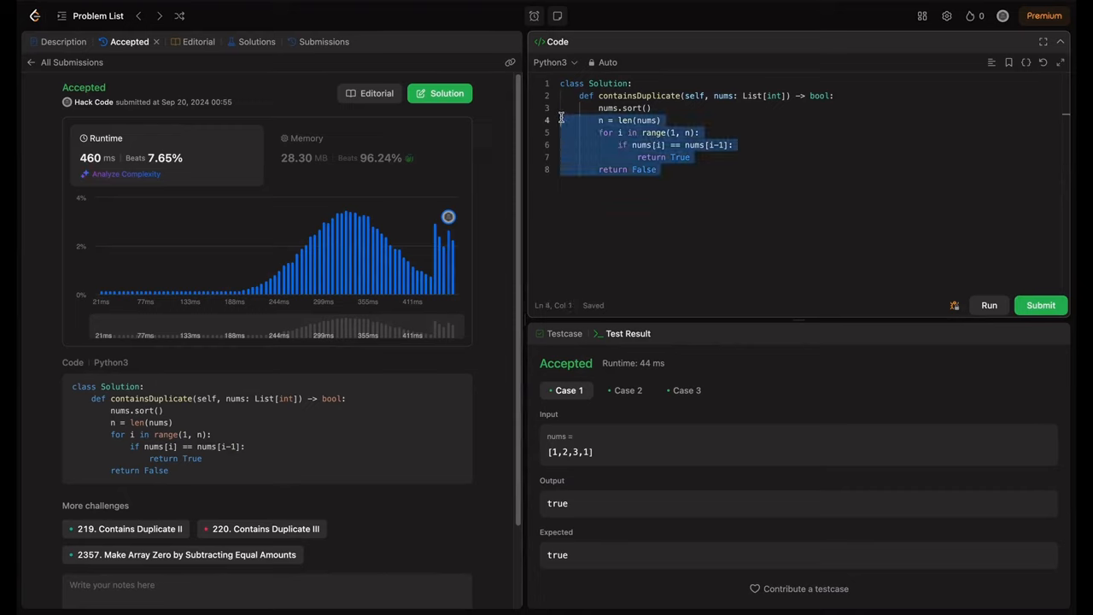
left_click(663, 169)
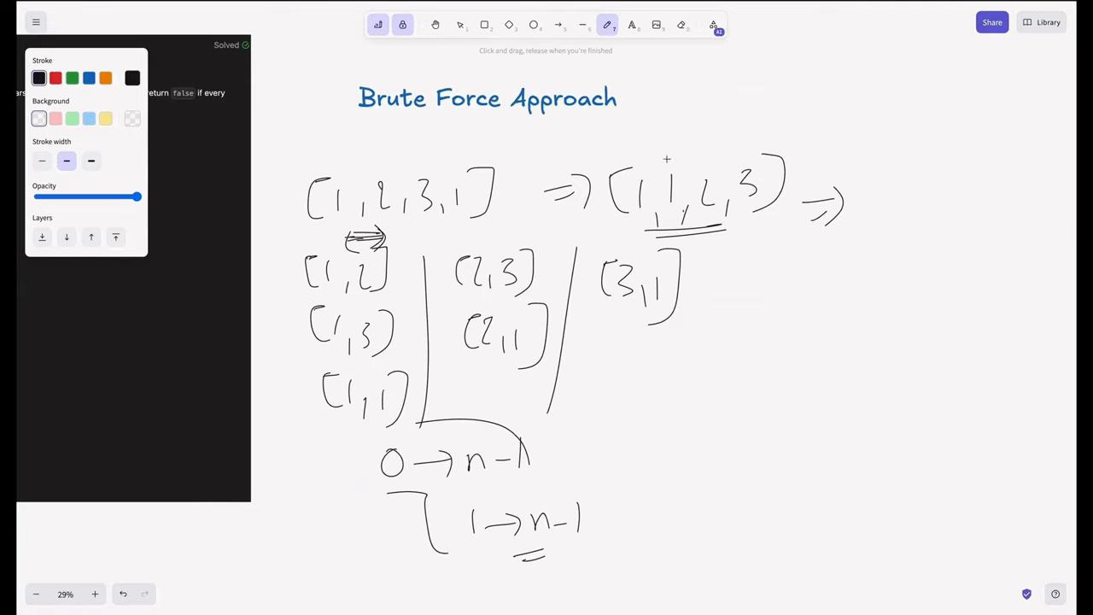
Step: Draw a circled [1,2,3] of unique values and a curve linking the original array to the sorted one
left_click_drag(870, 179, 943, 209)
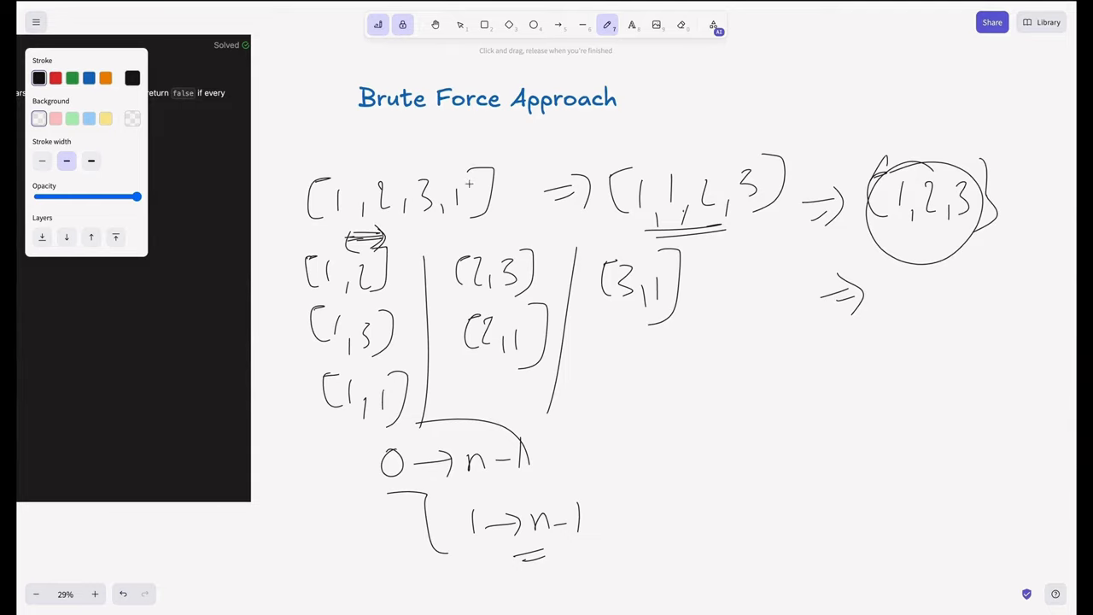
left_click_drag(465, 184, 777, 174)
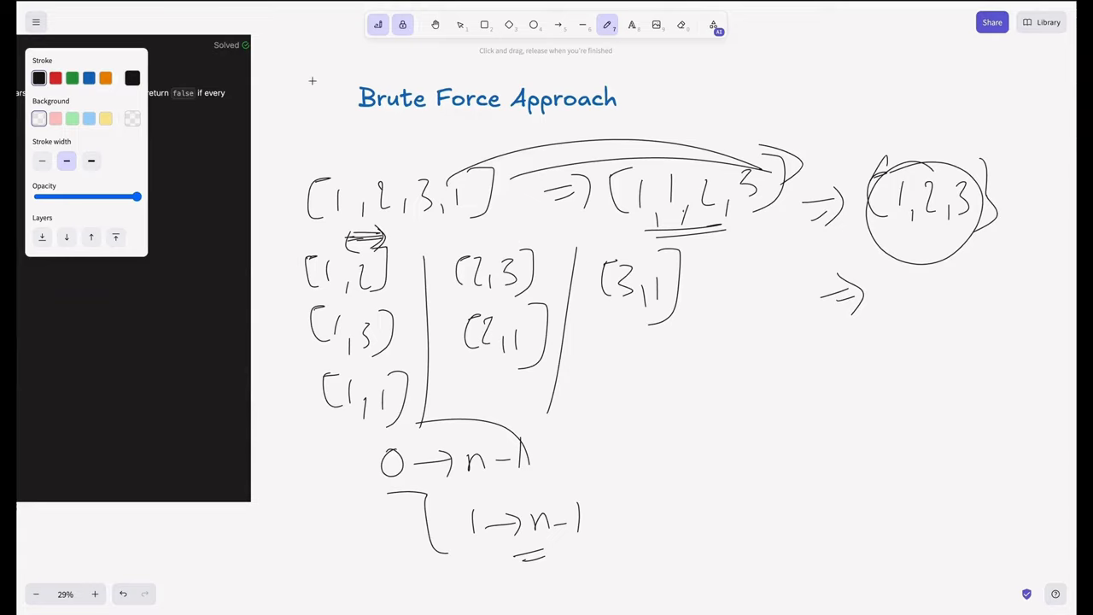
mouse_move(325, 604)
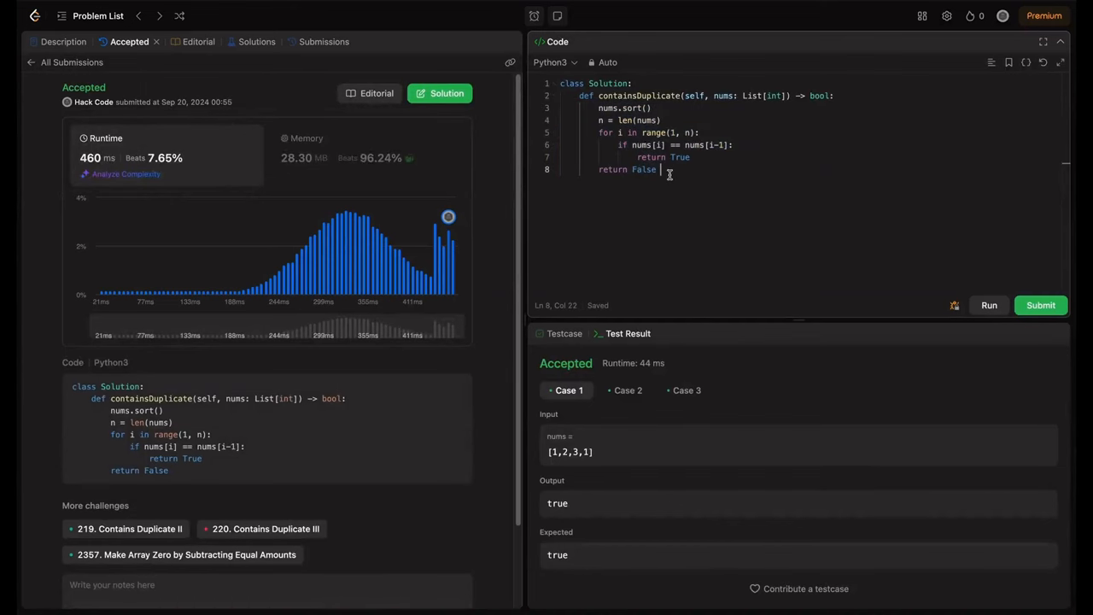
Step: Clear the body and write set_nums = set(nums) returning len(nums) != len(set_nums)
key("ctrl+a")
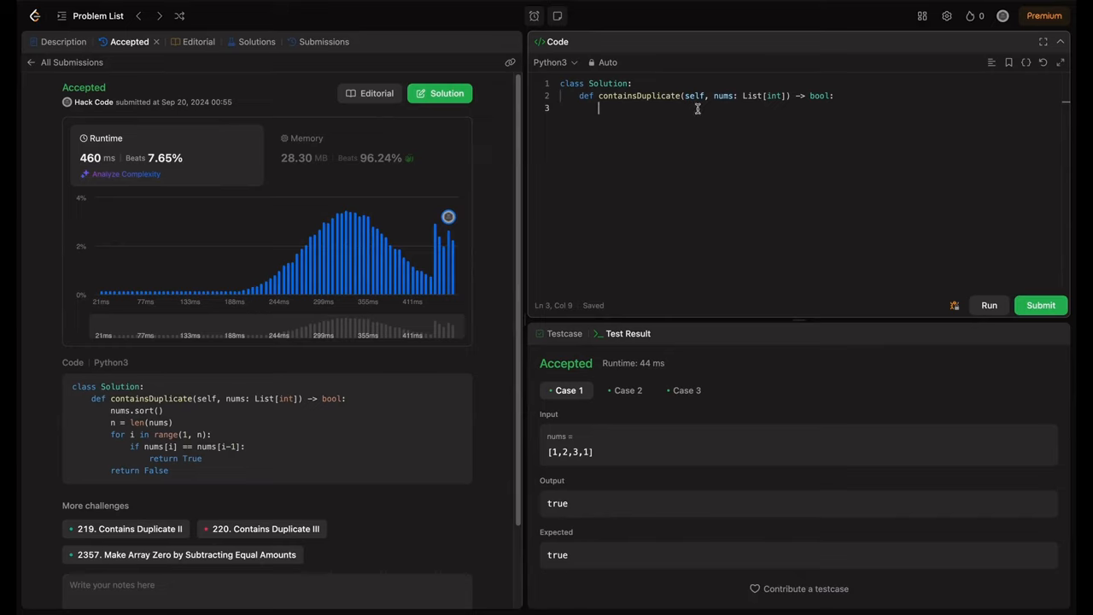
type("set")
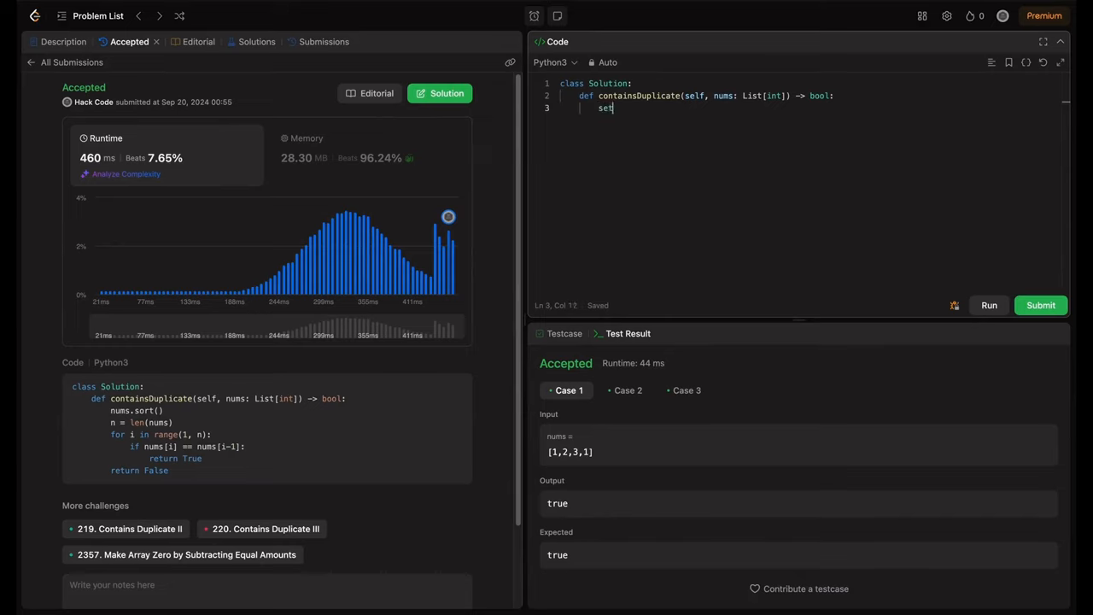
type("_nums = set(num")
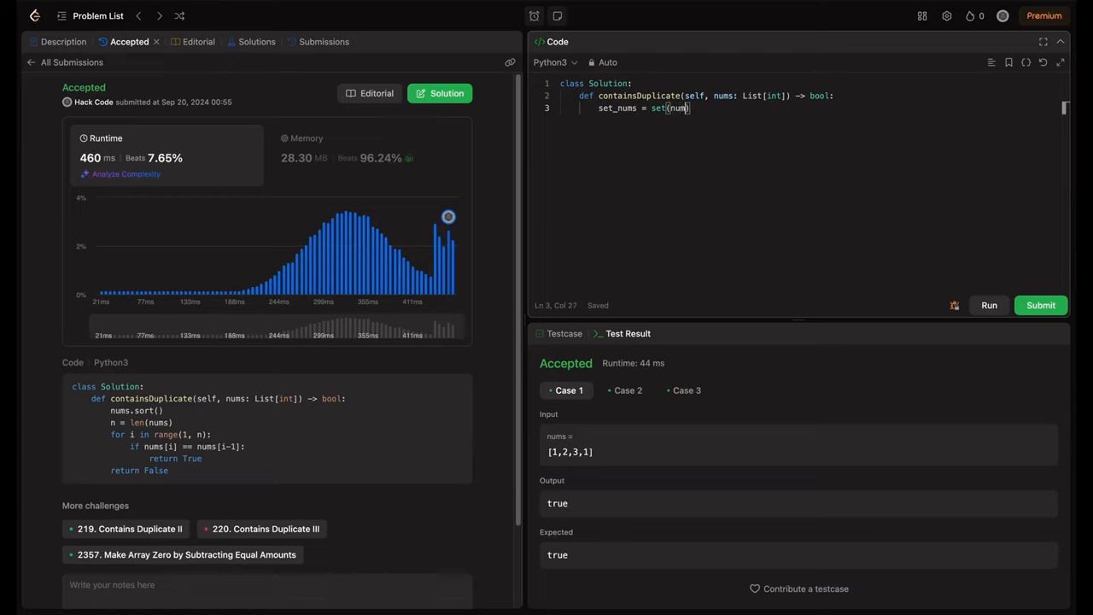
type("return")
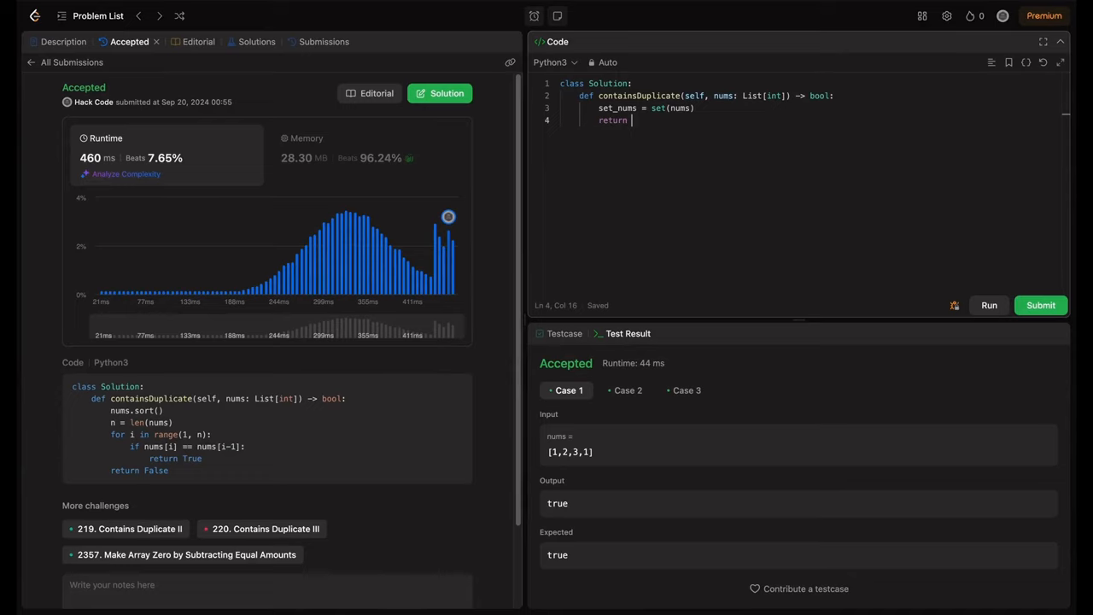
type("len")
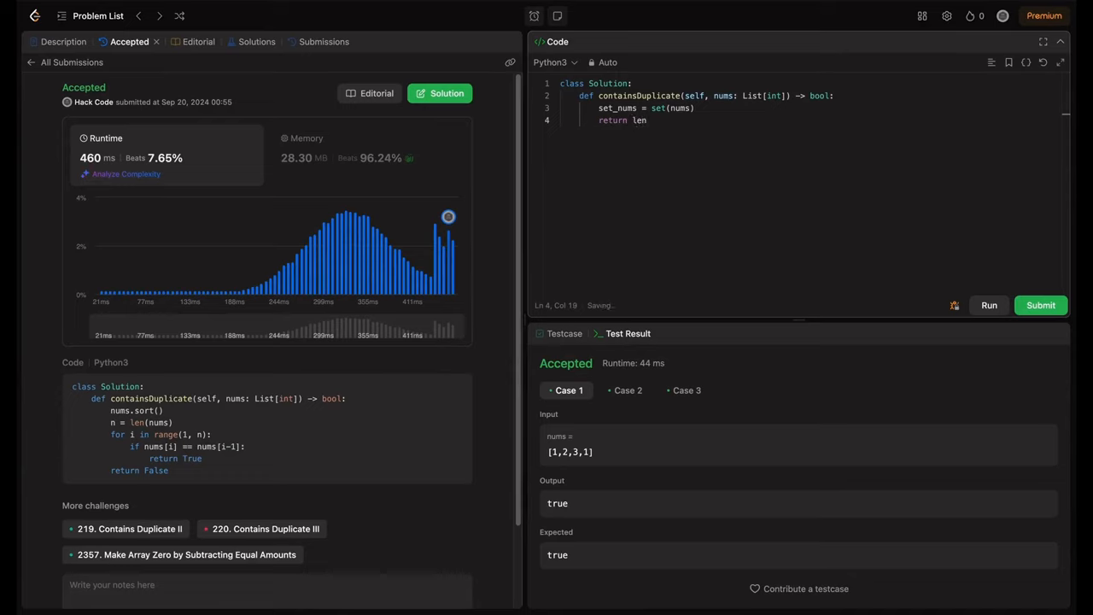
type("(num)")
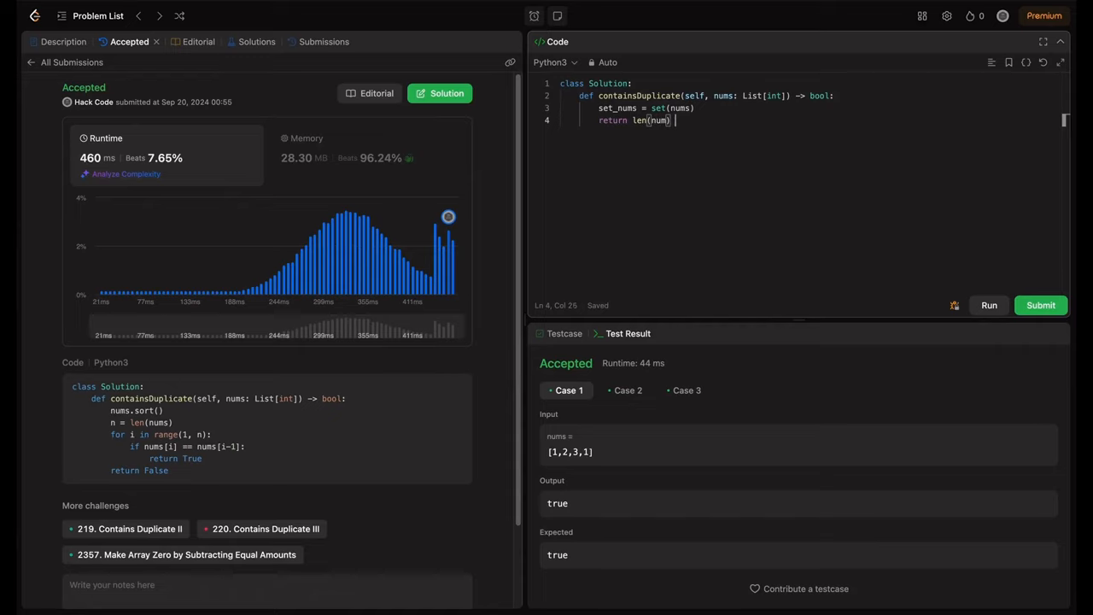
type("!= l")
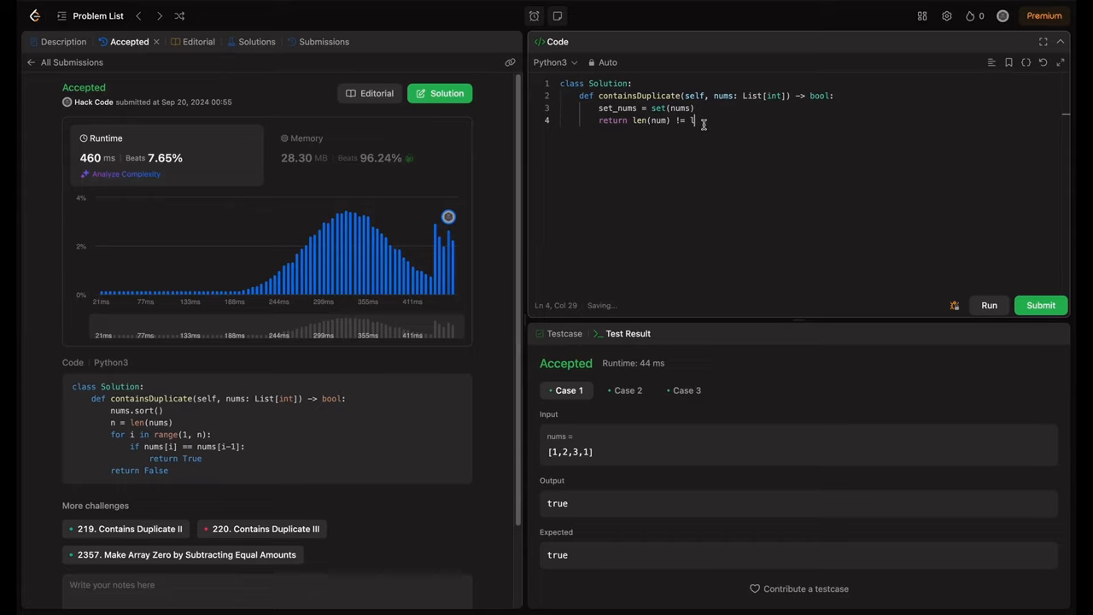
type("en(")
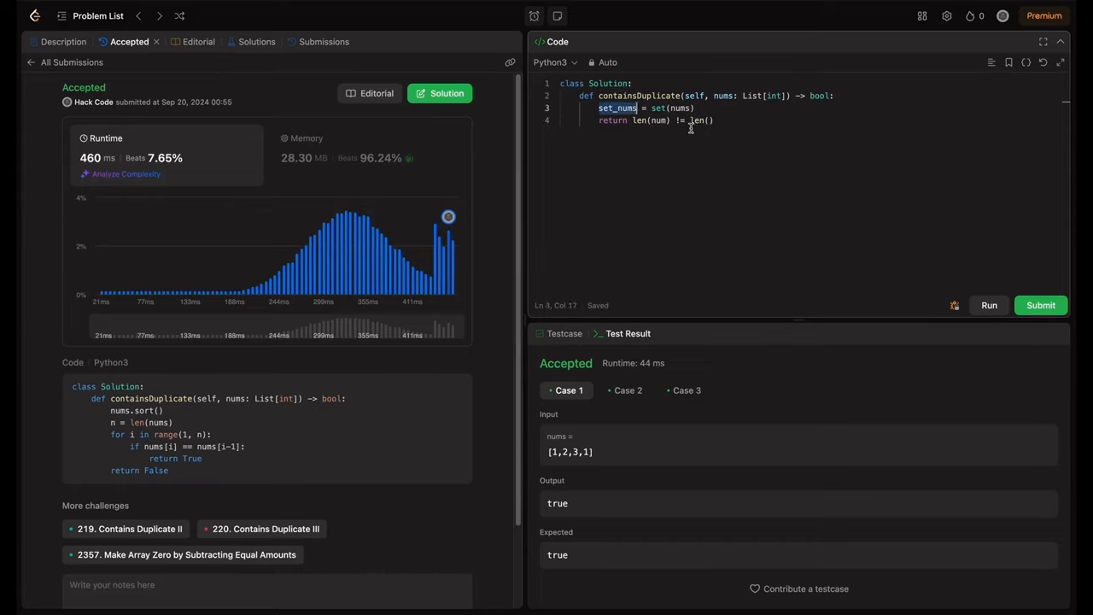
type("set_nums")
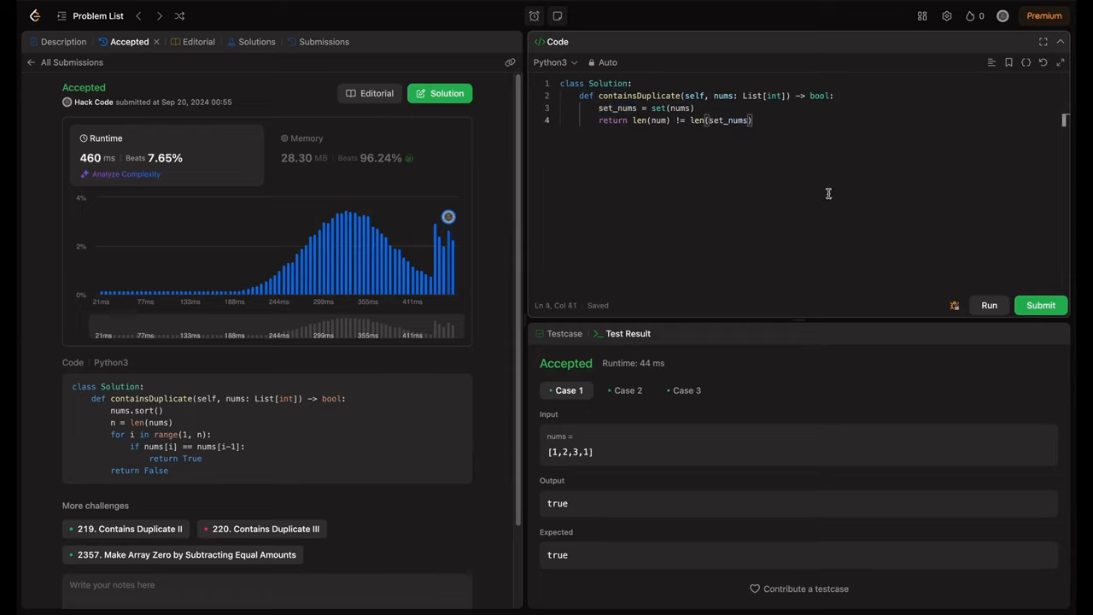
Step: Run it, correct the misspelled num to nums, rerun and submit the accepted set-length solution
left_click(1040, 304)
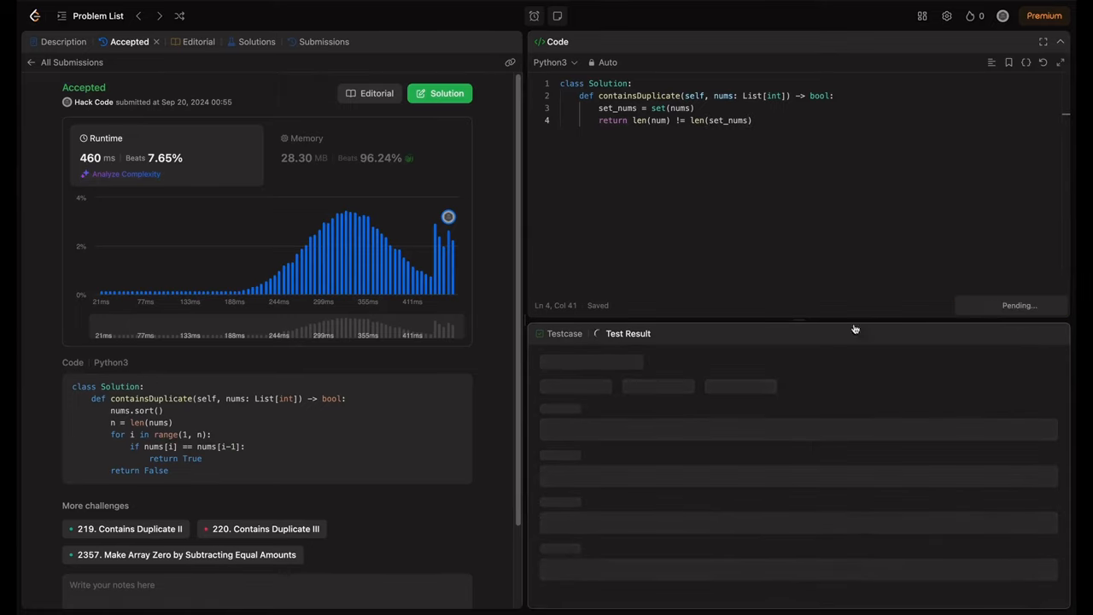
left_click(989, 304)
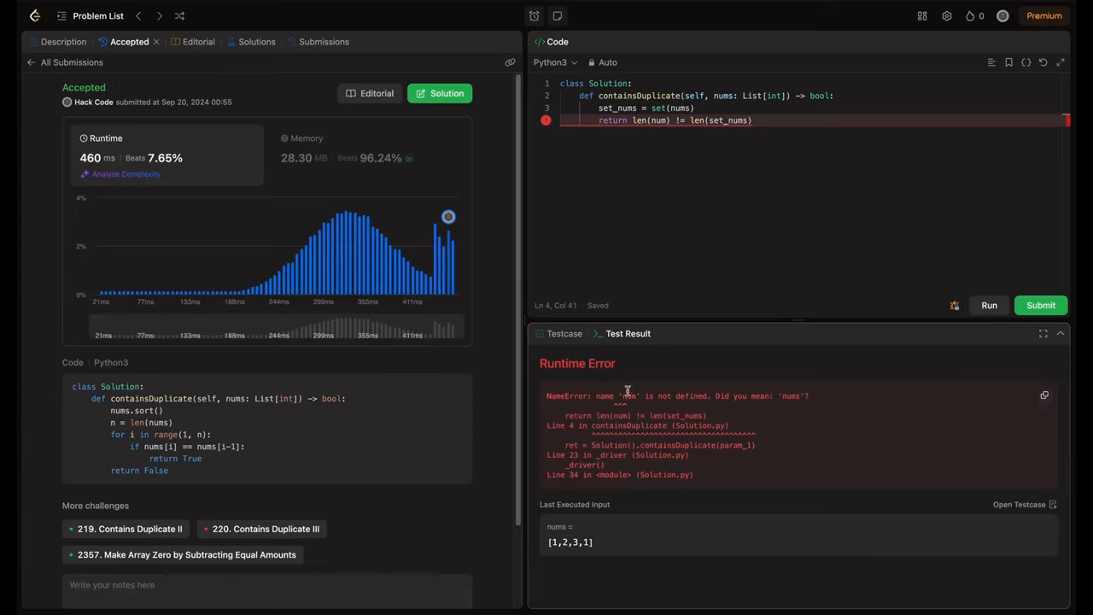
double_click(724, 95)
type("s")
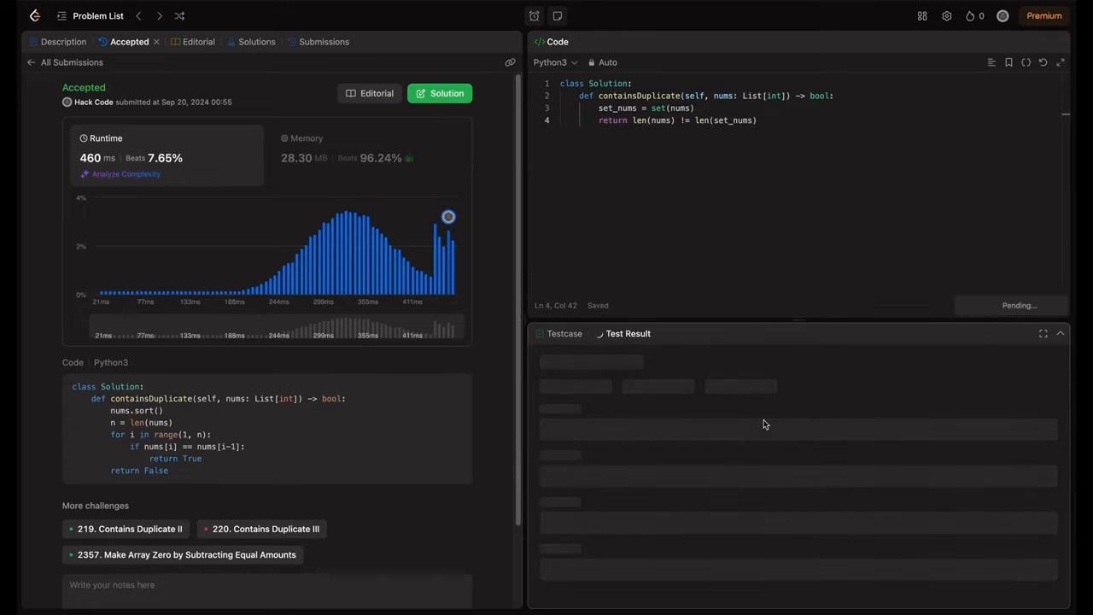
left_click(1040, 304)
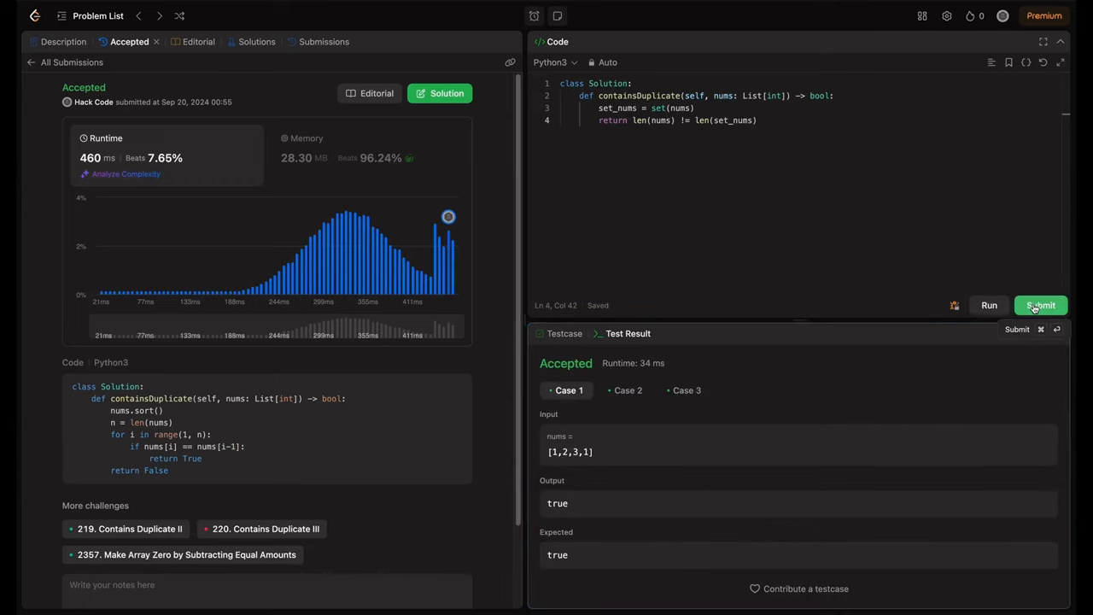
left_click(1040, 304)
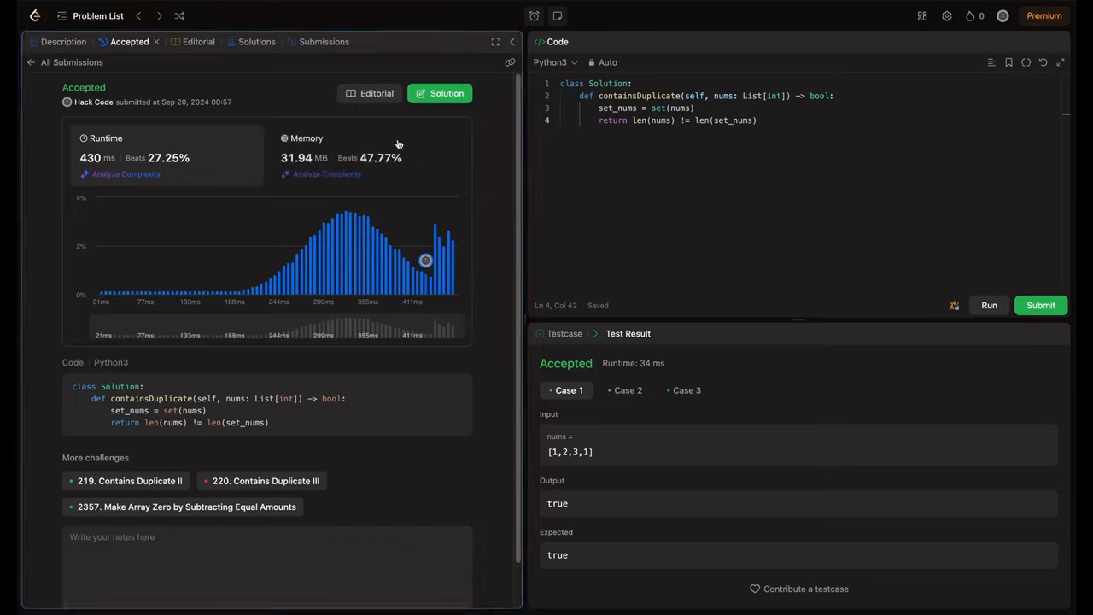
left_click_drag(598, 107, 757, 120)
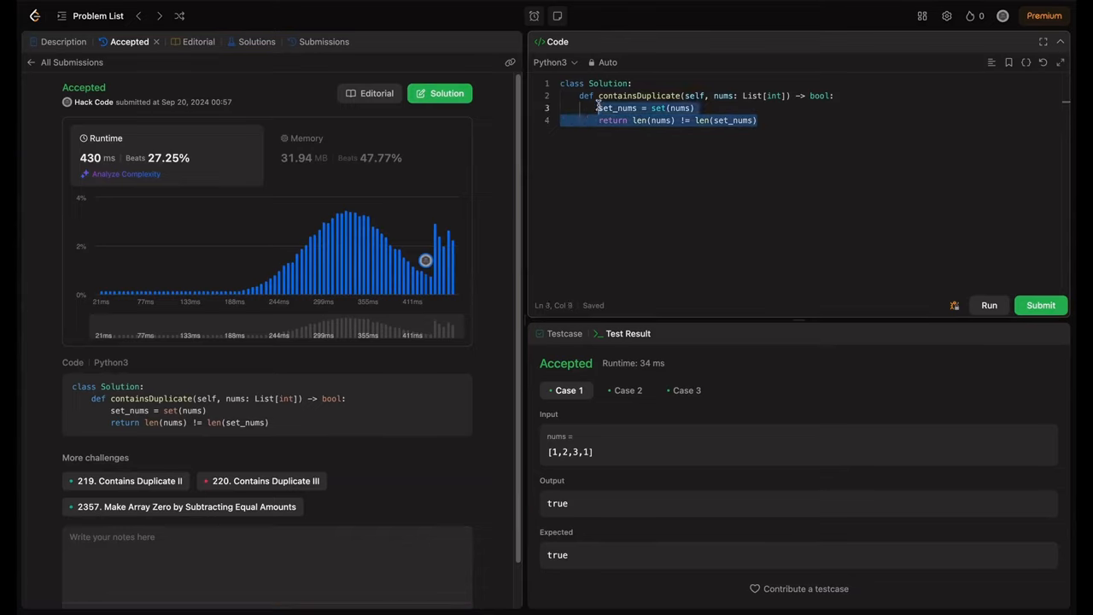
Step: Clear the body and write seen = set() with a for i in range(len(nums)) loop
key("Delete")
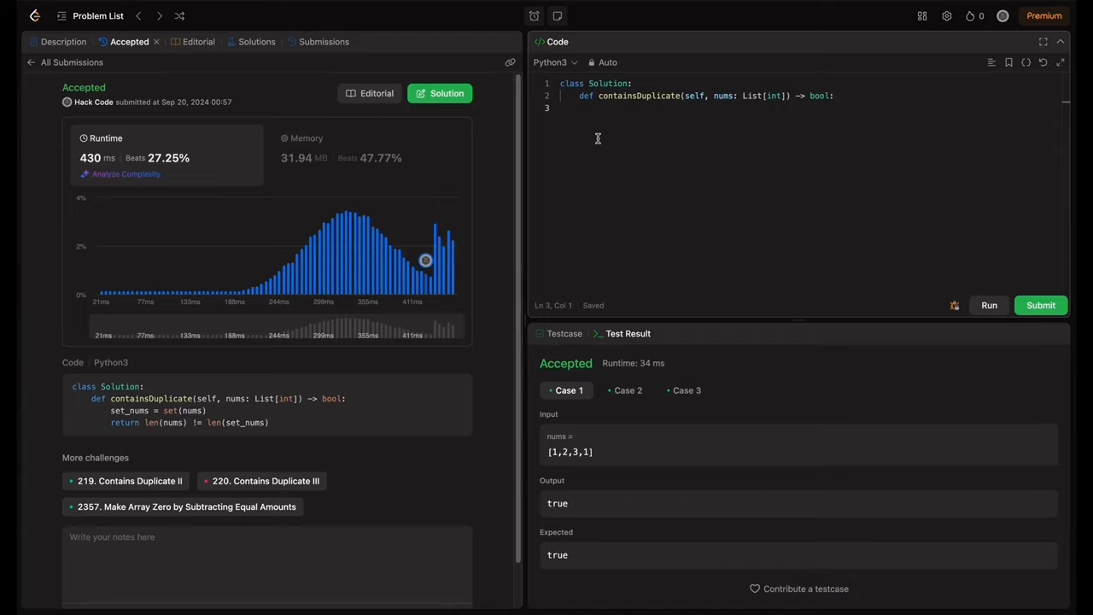
mouse_move(611, 113)
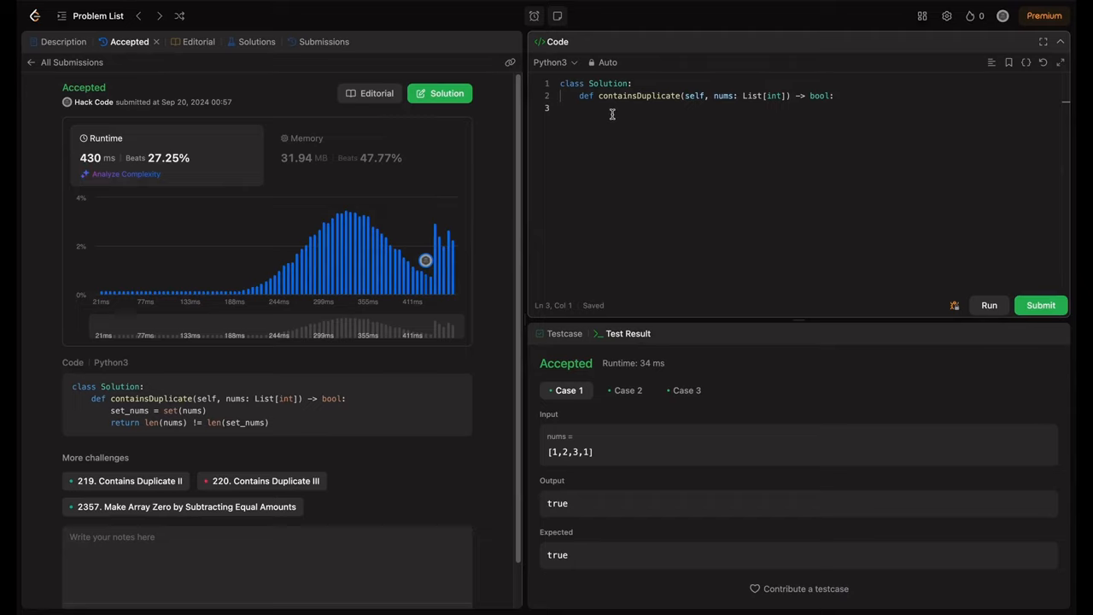
left_click(63, 41)
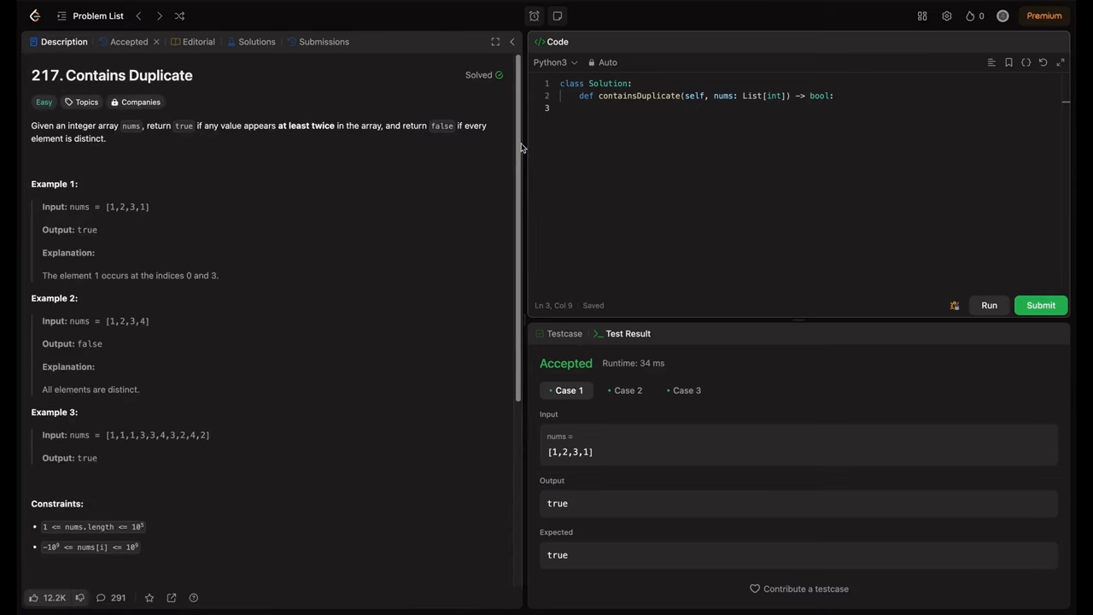
left_click(606, 110)
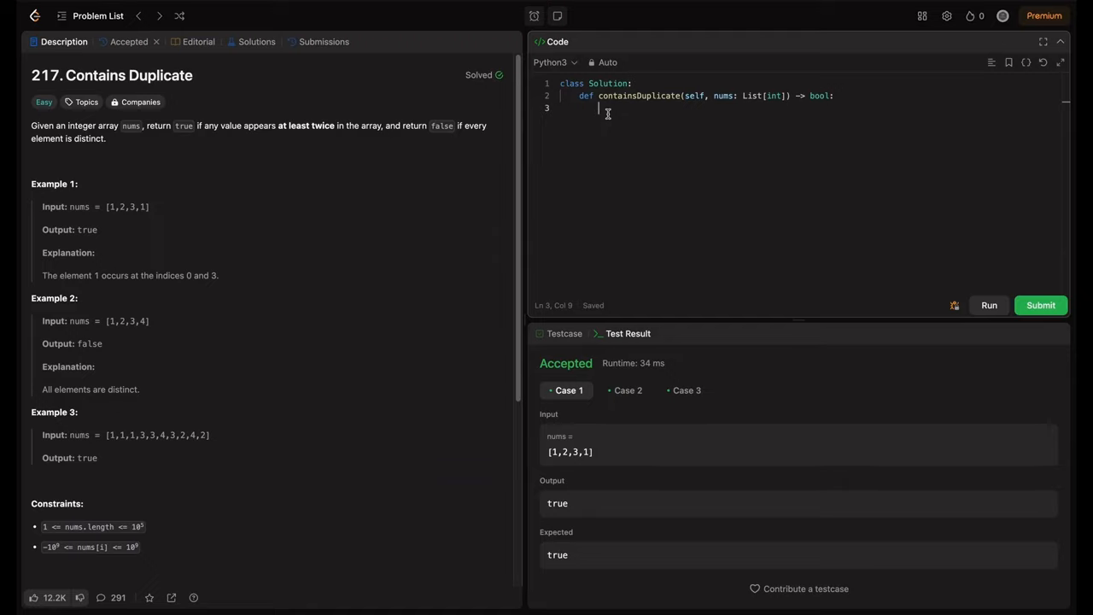
type("seen = set(")
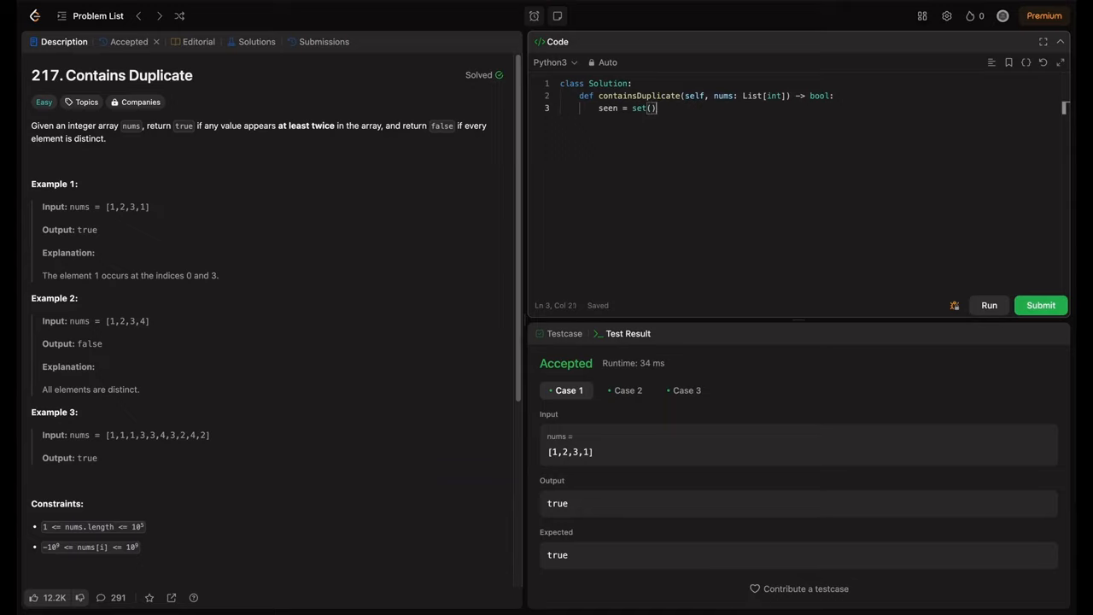
key("enter")
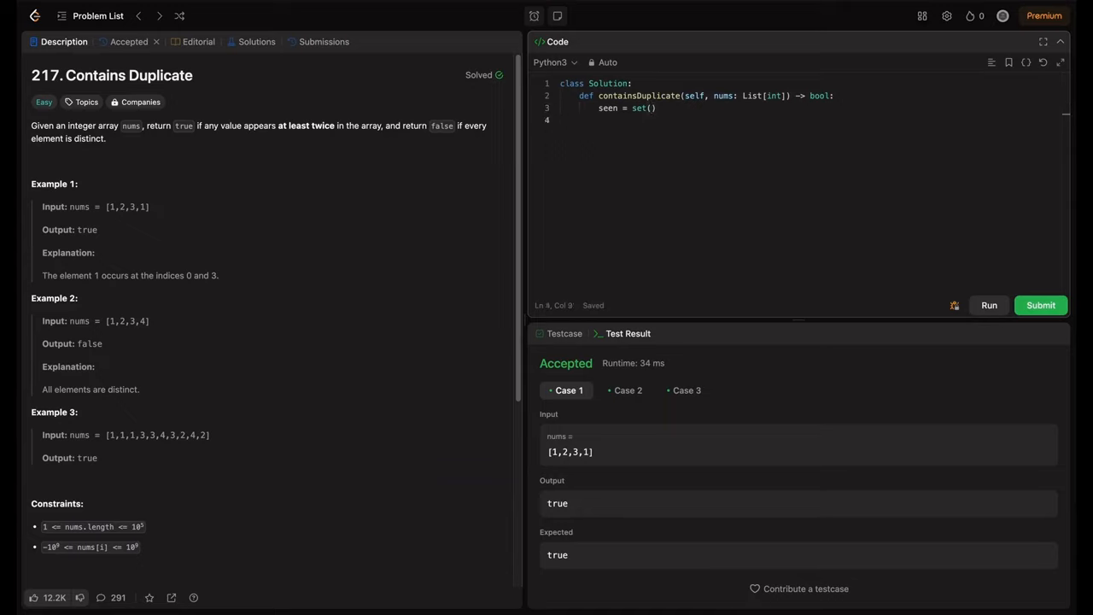
type("for i")
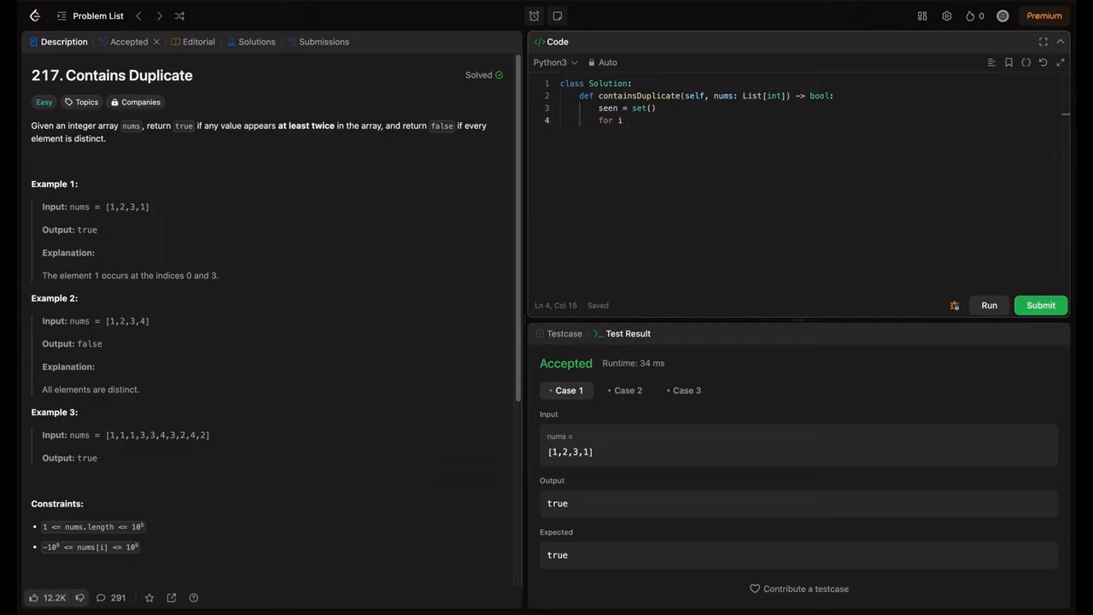
type("in range")
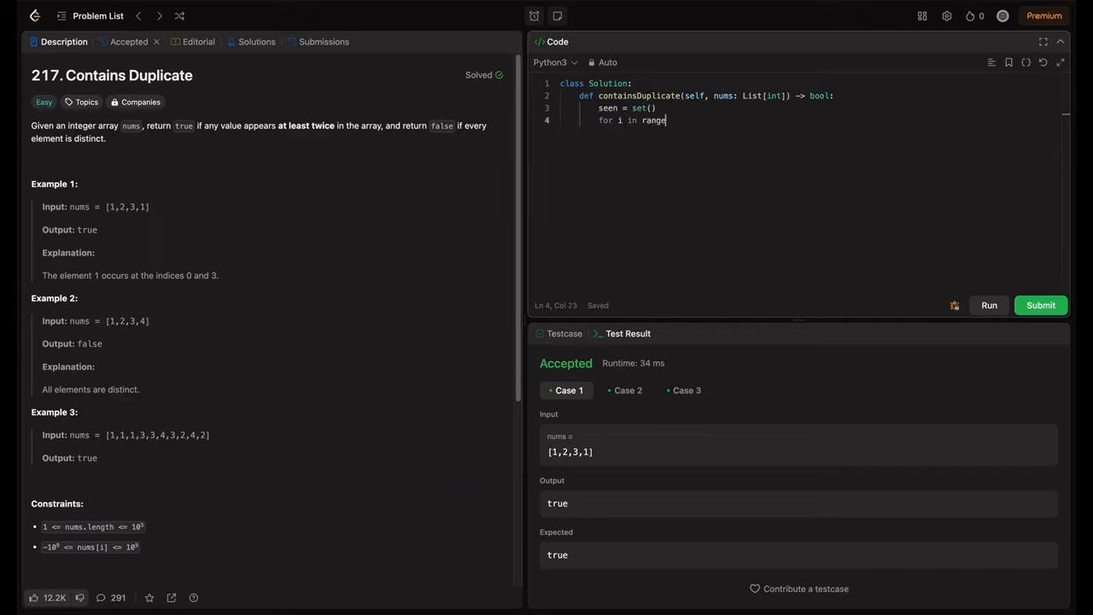
type("(len")
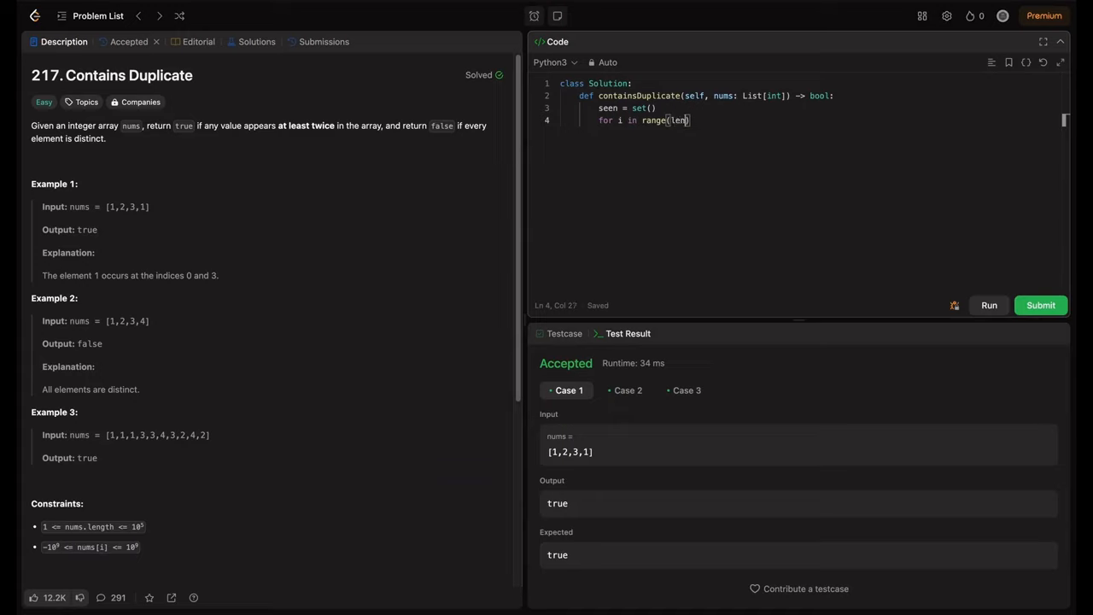
type("nums)):")
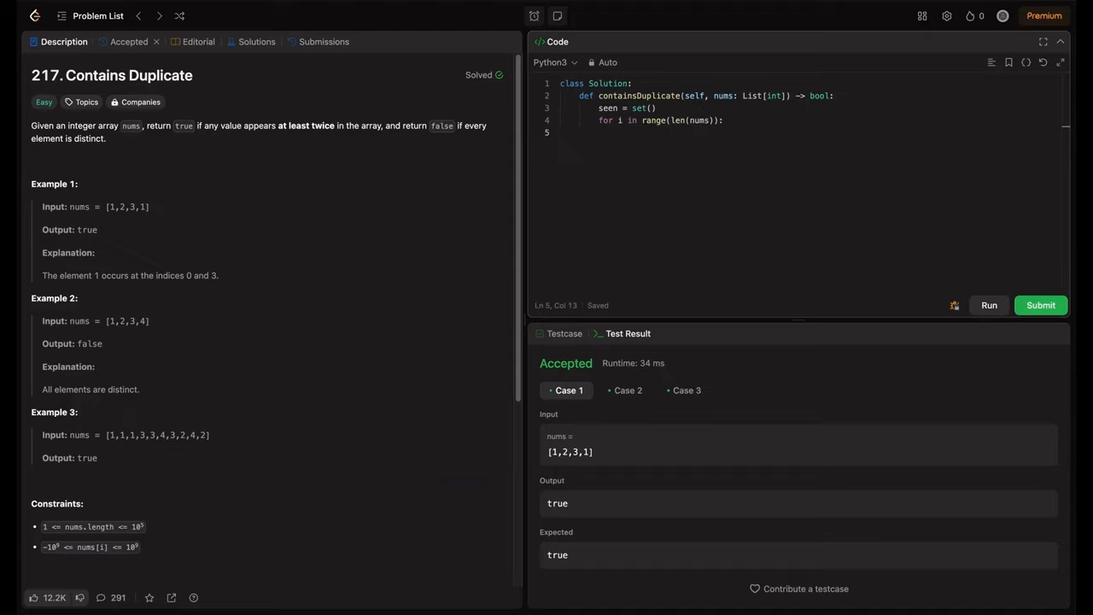
Step: Return True if nums[i] is in seen, otherwise seen.add(nums[i]), with return False at the end
type("seen.add()")
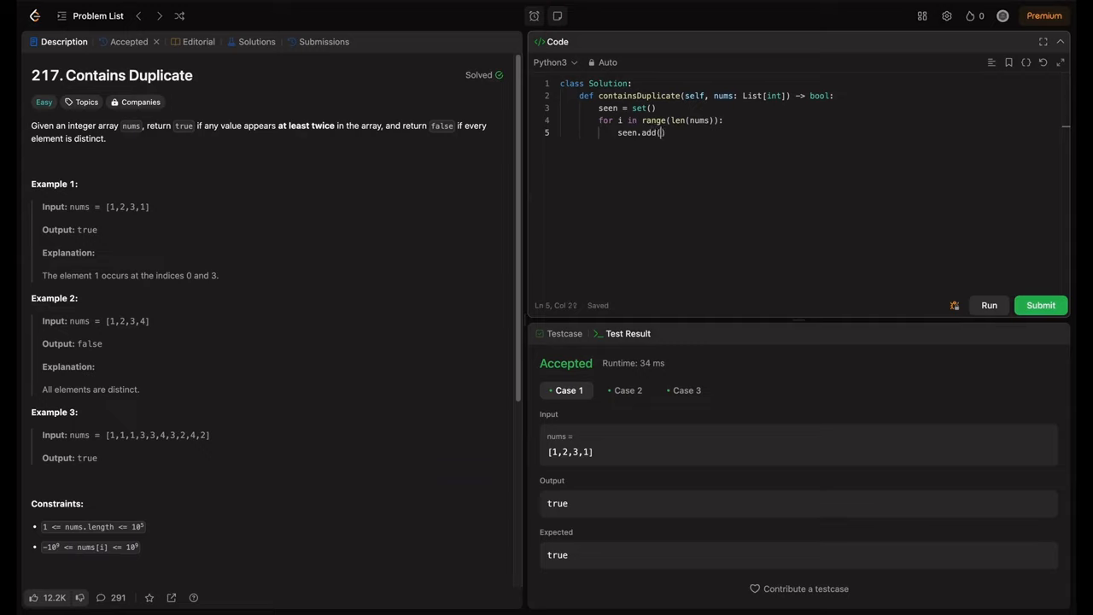
type("nums[i")
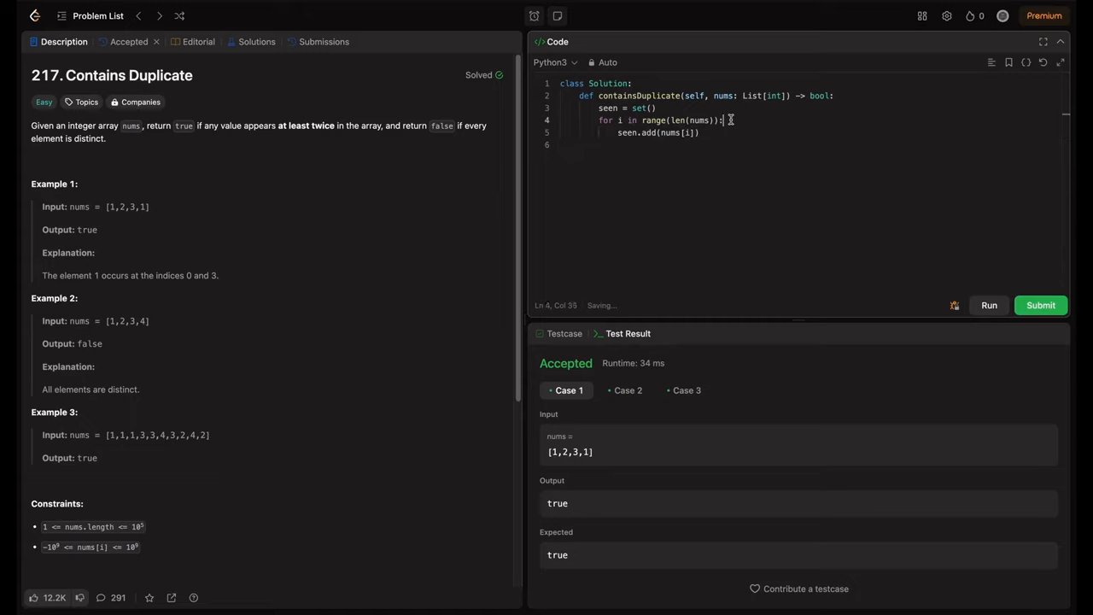
type("if")
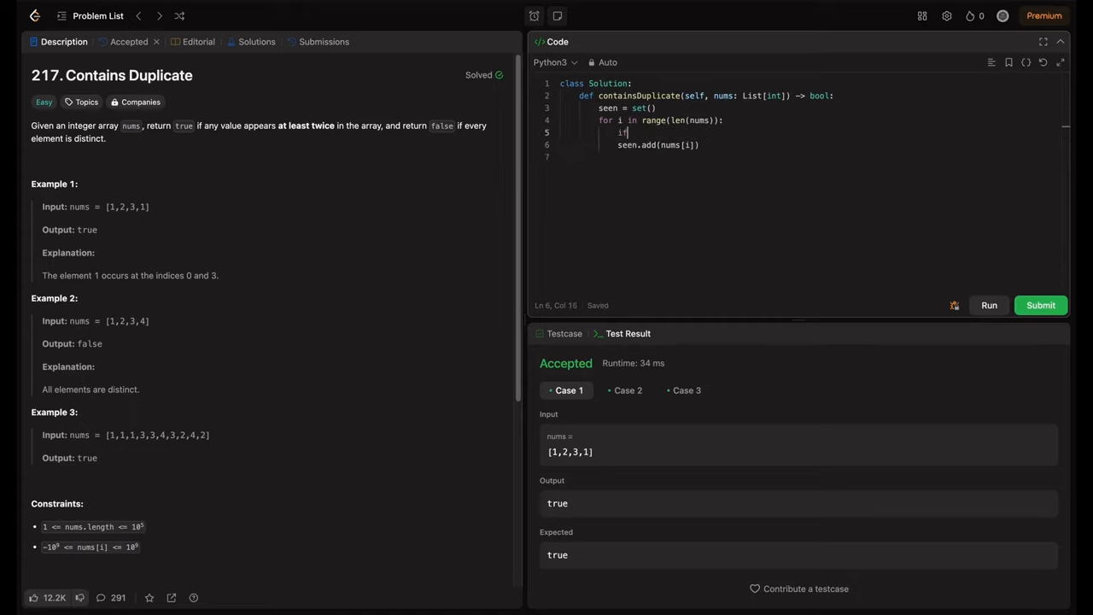
type("n")
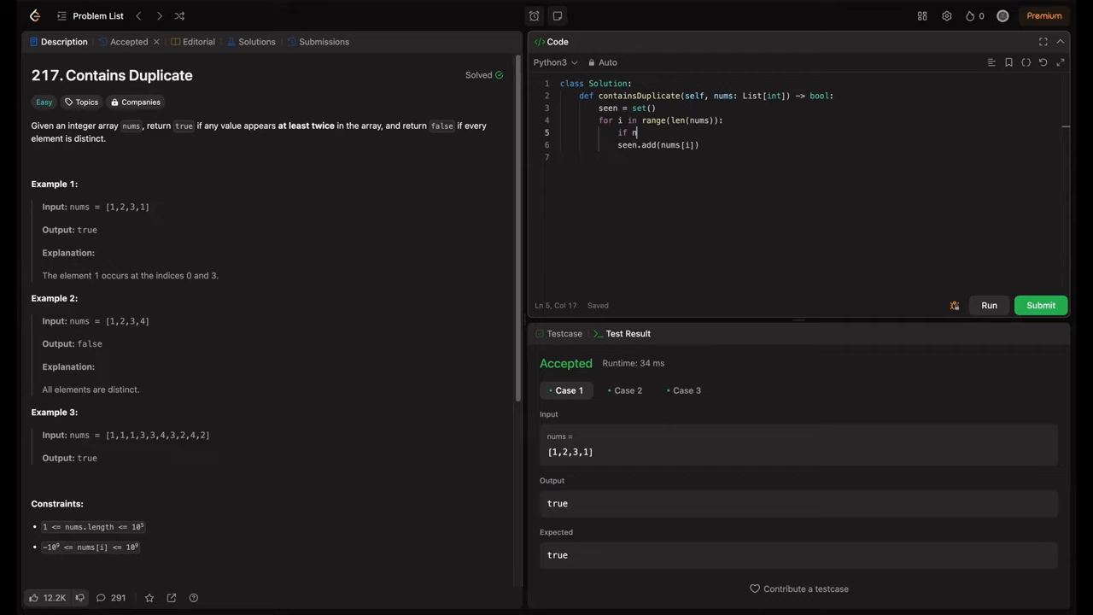
type("nums[i] in")
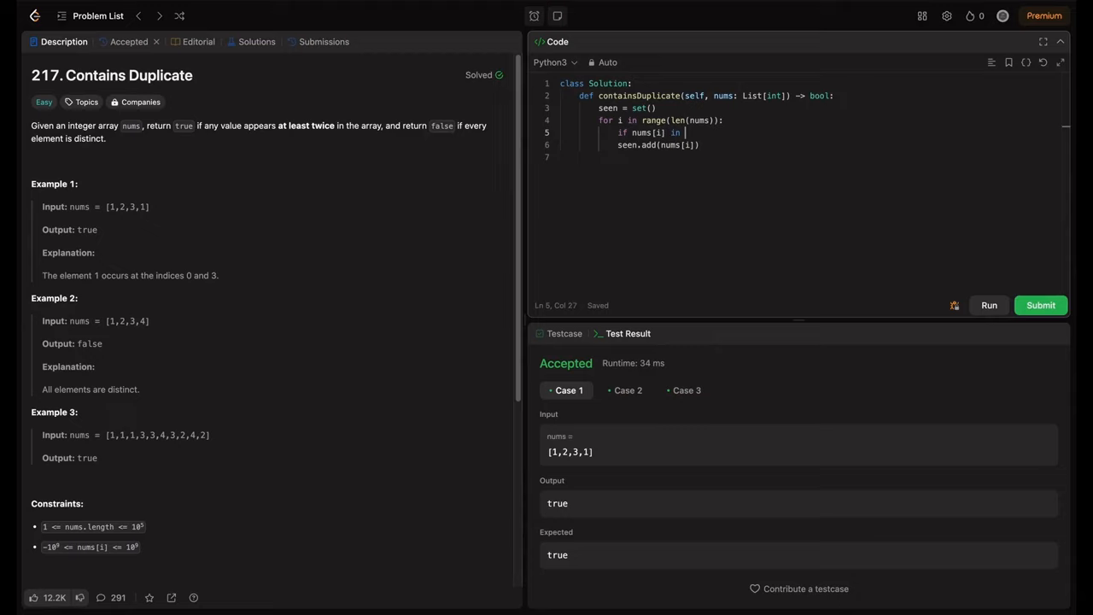
type("seen:")
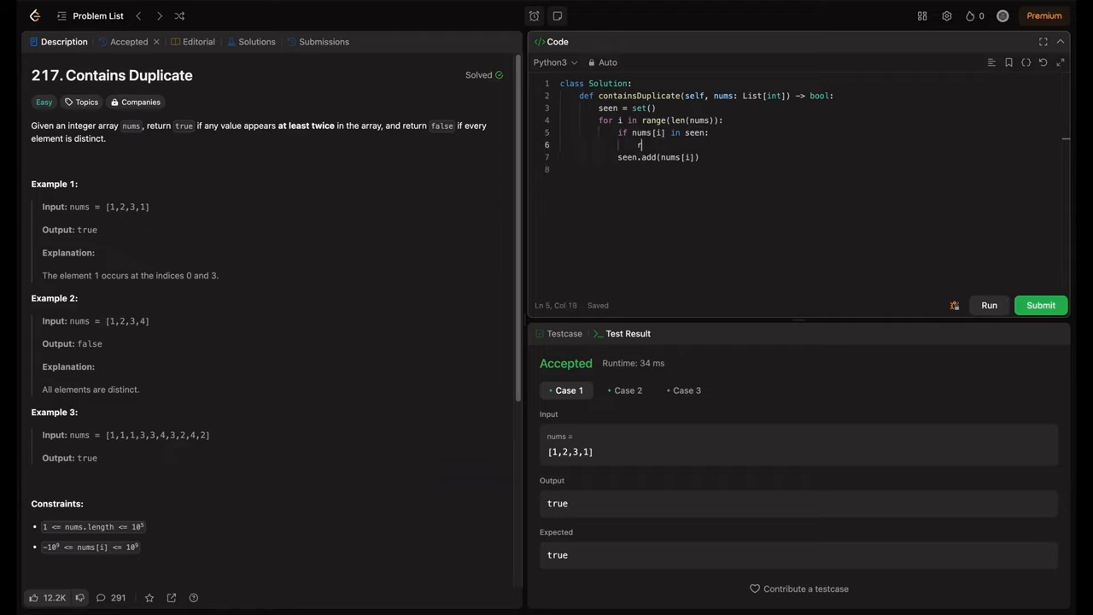
type("return True")
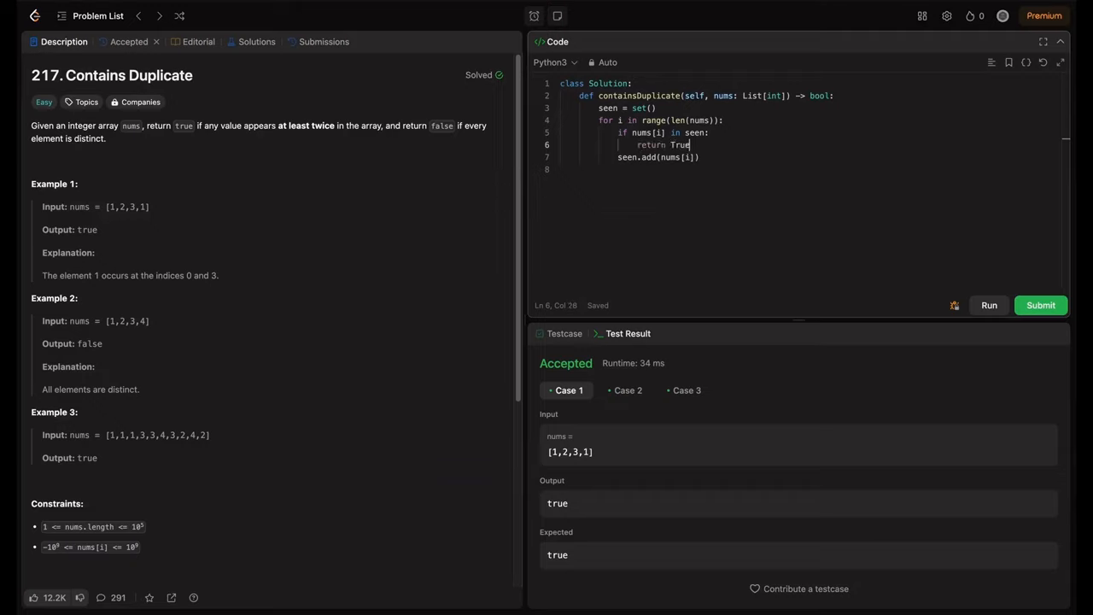
key("Enter")
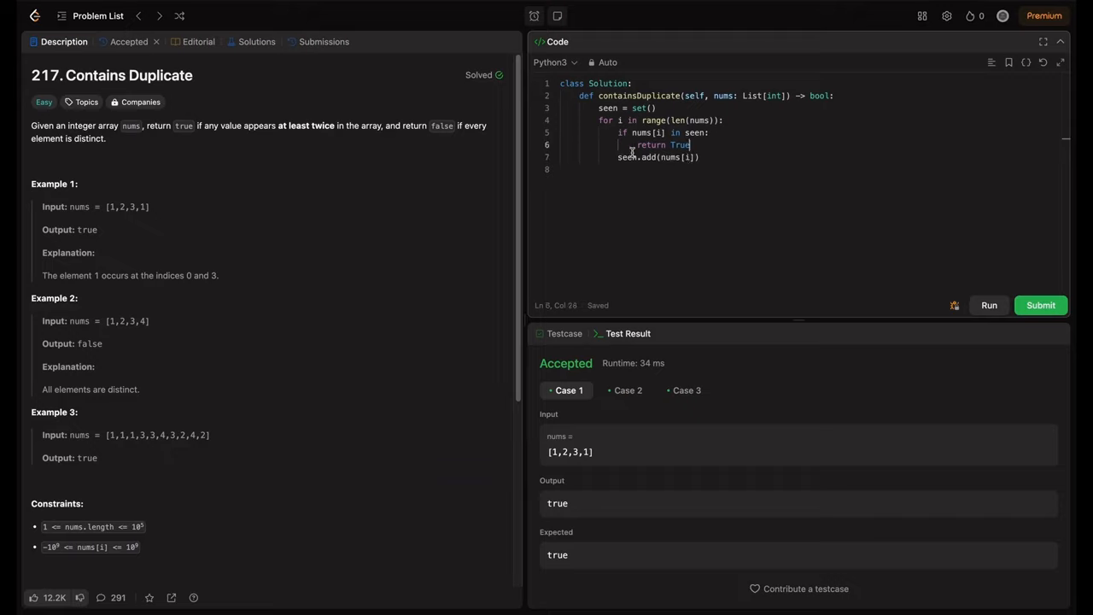
key("enter")
type("return Fals")
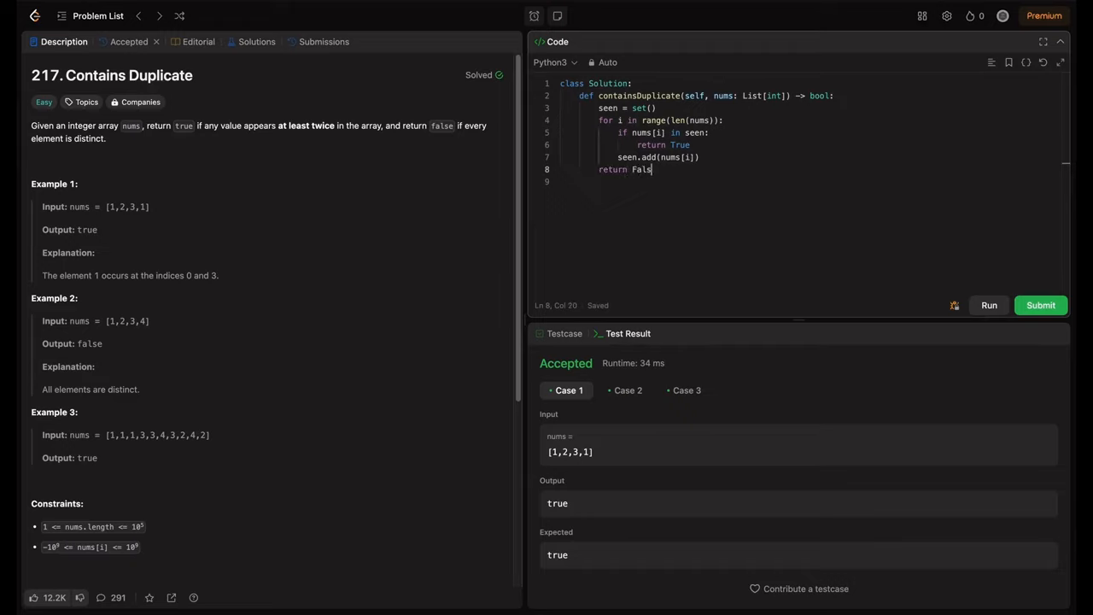
type("e")
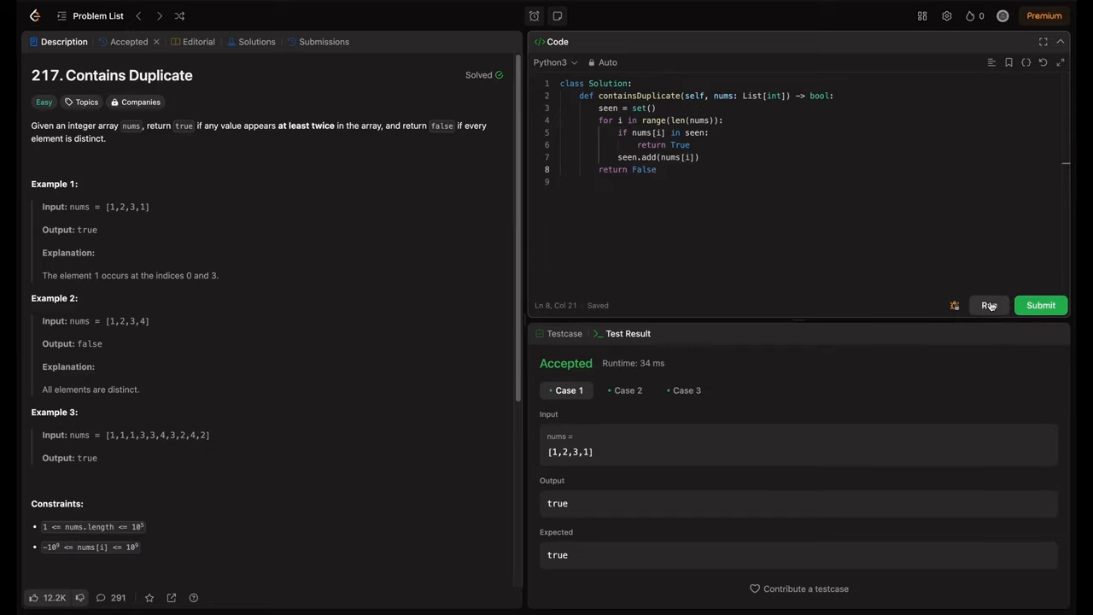
Step: Run the seen-set solution on the test cases and submit it for acceptance
left_click(1040, 304)
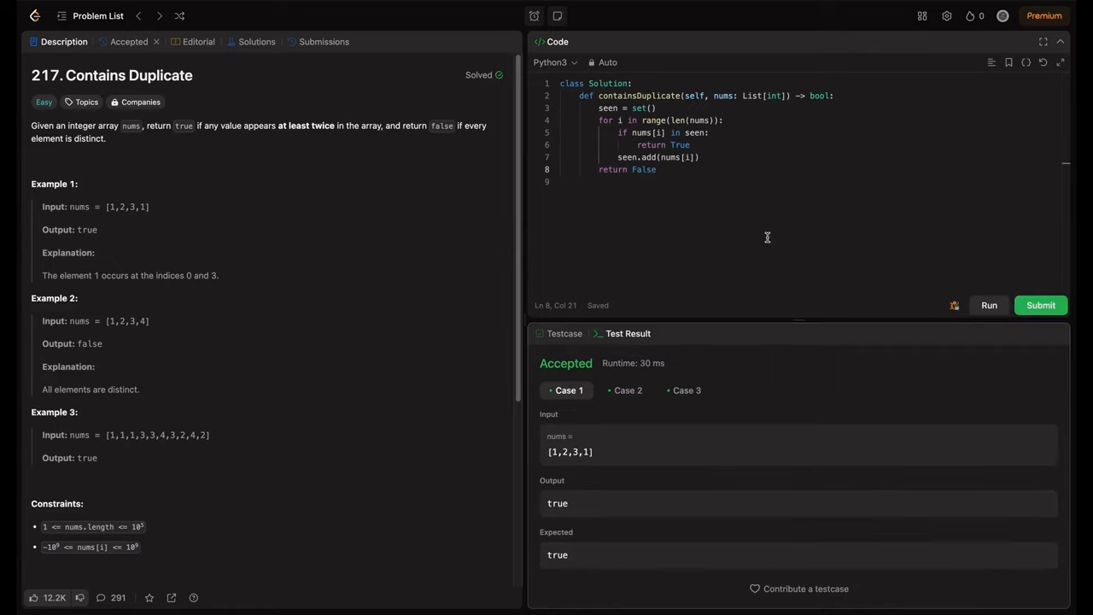
mouse_move(1059, 272)
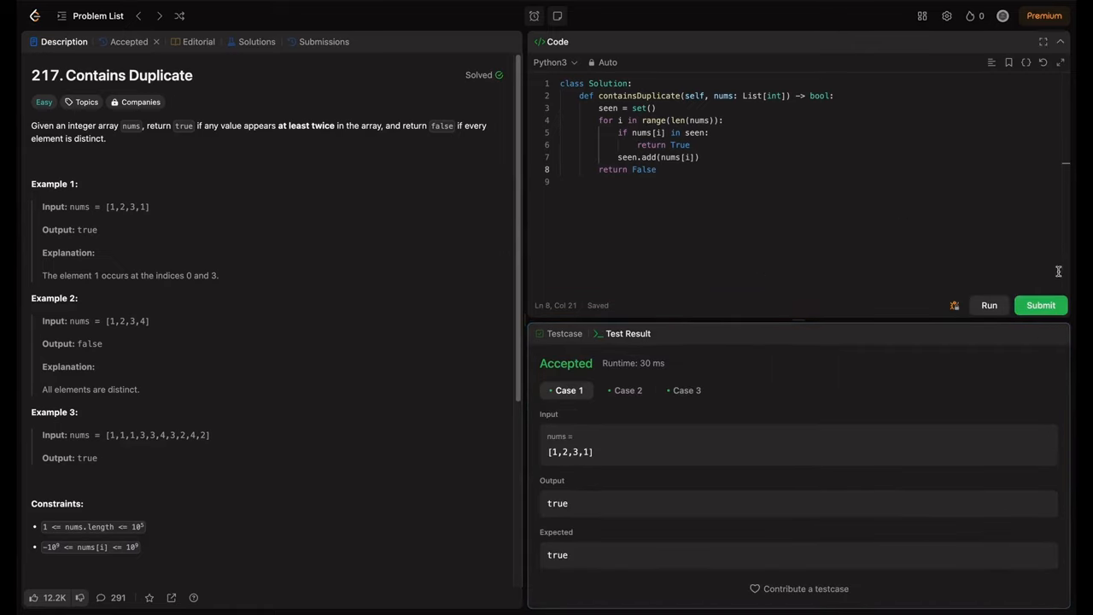
left_click(1040, 304)
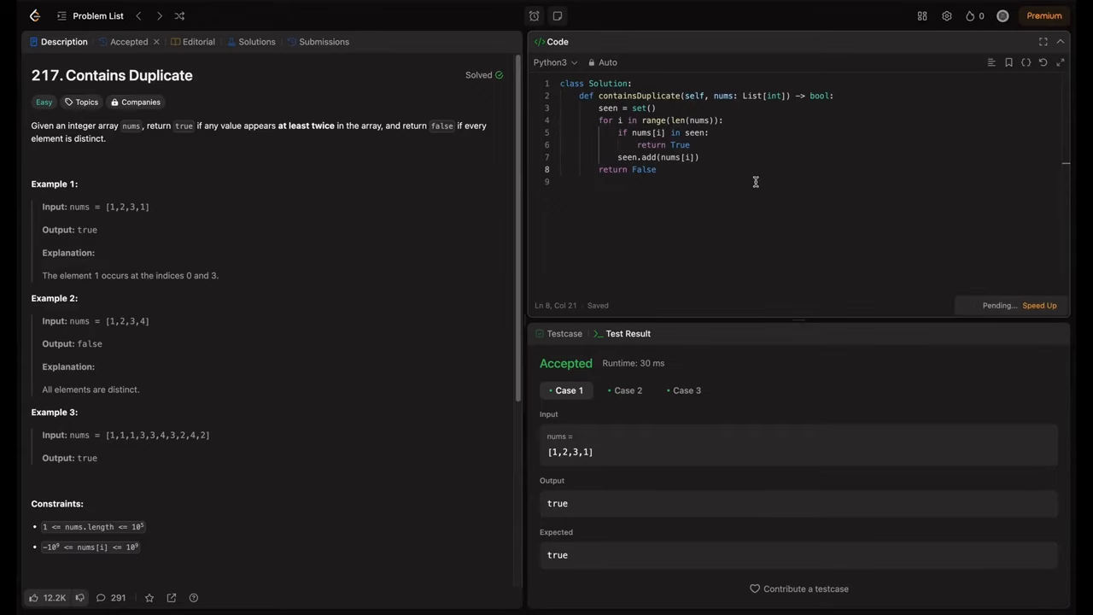
left_click(130, 41)
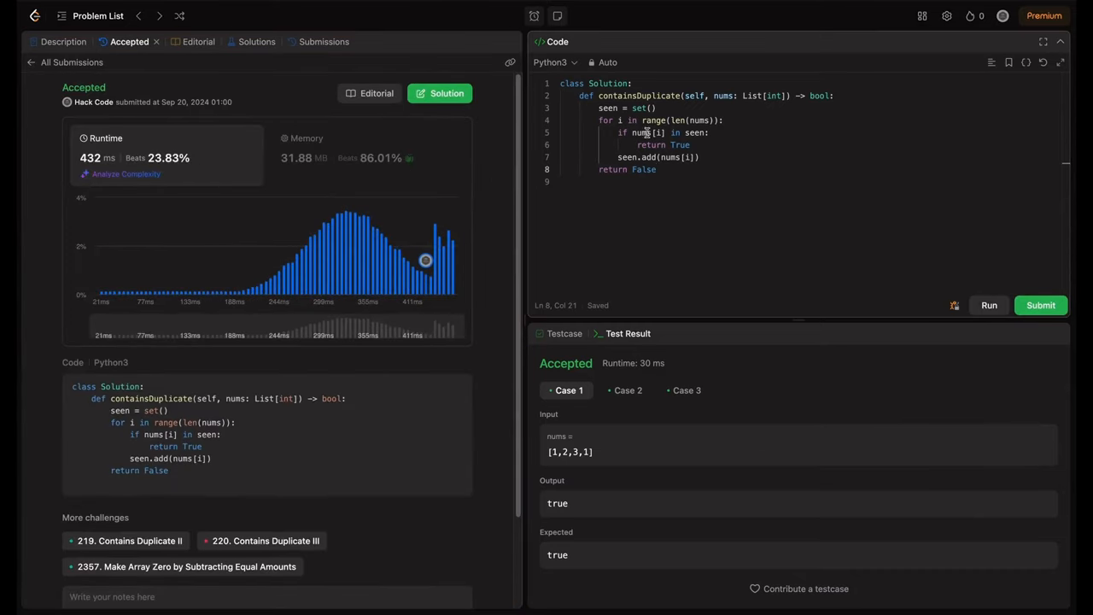
Step: Replace seen = set() with seen = dict()
double_click(640, 108)
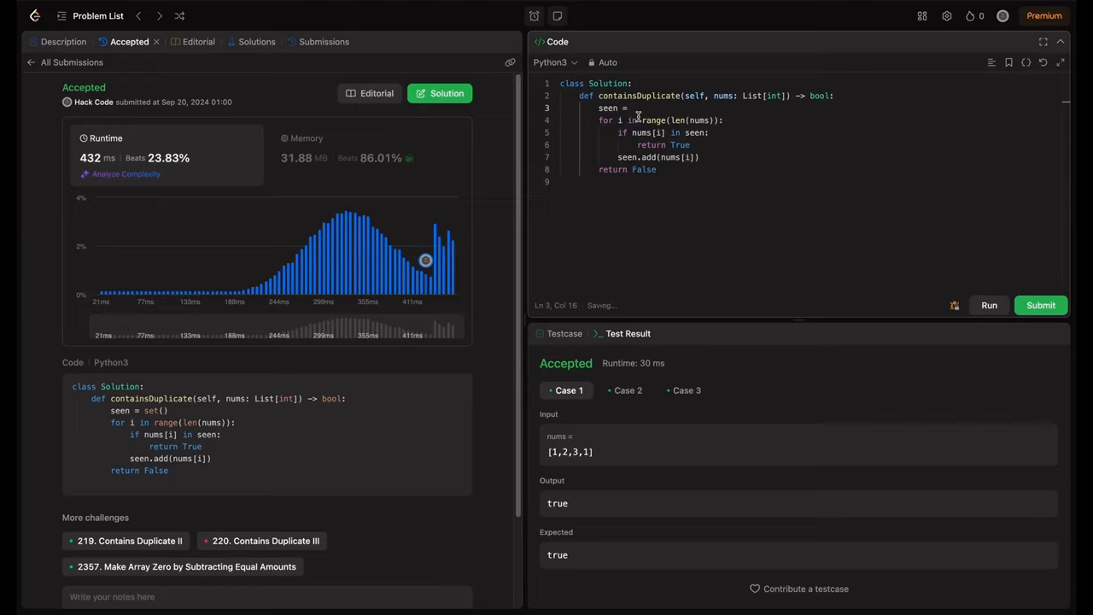
type("{}")
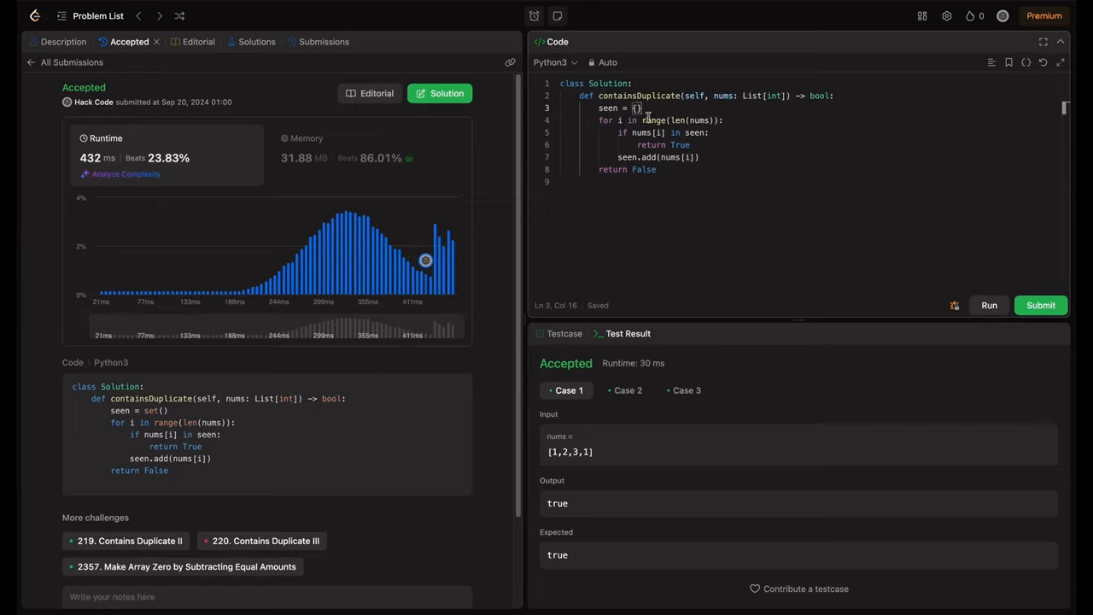
type("dict(")
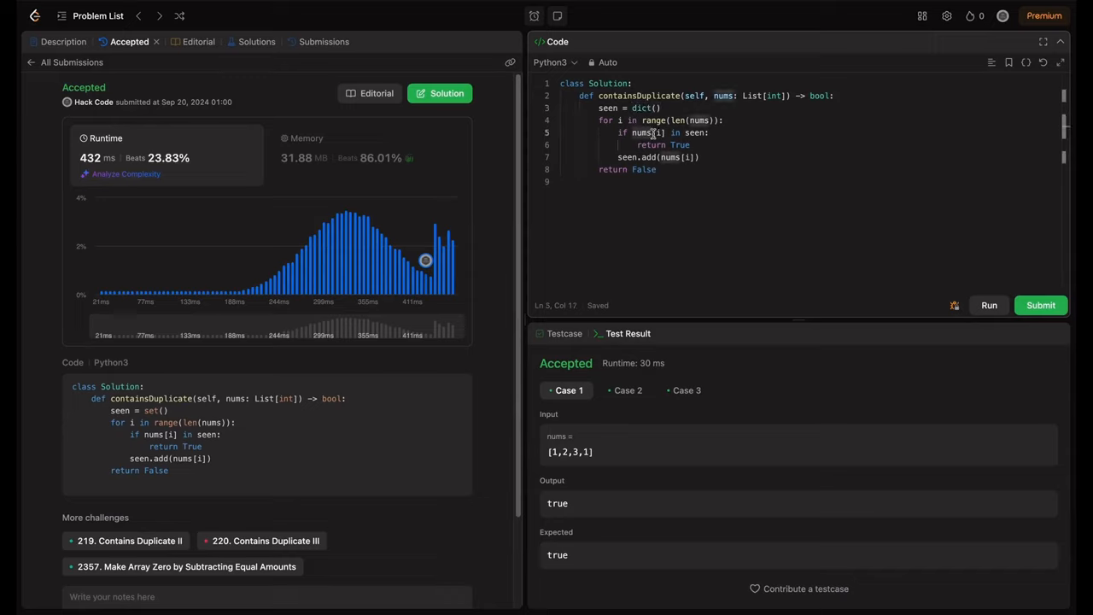
double_click(693, 133)
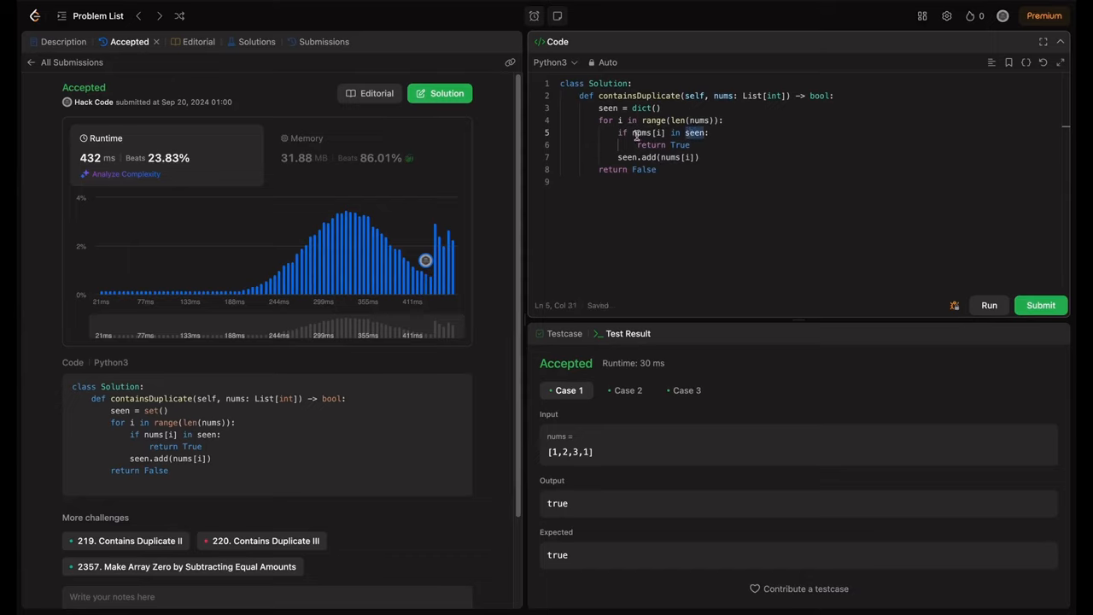
Step: Change seen.add(nums[i]) to seen[nums[i]] = 1, then run and submit the dict version
double_click(680, 143)
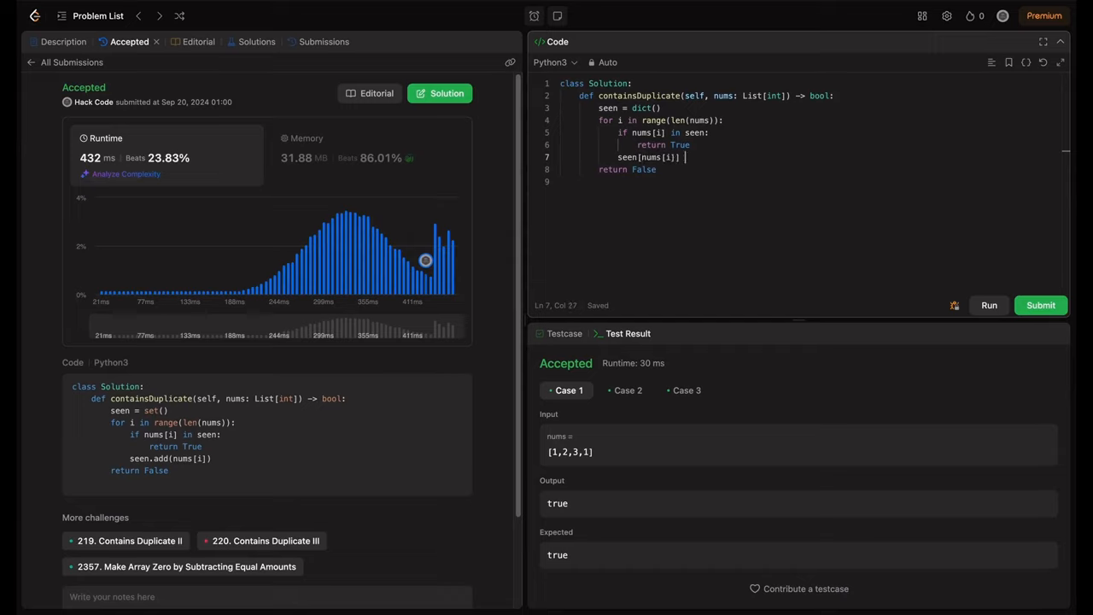
type("= i")
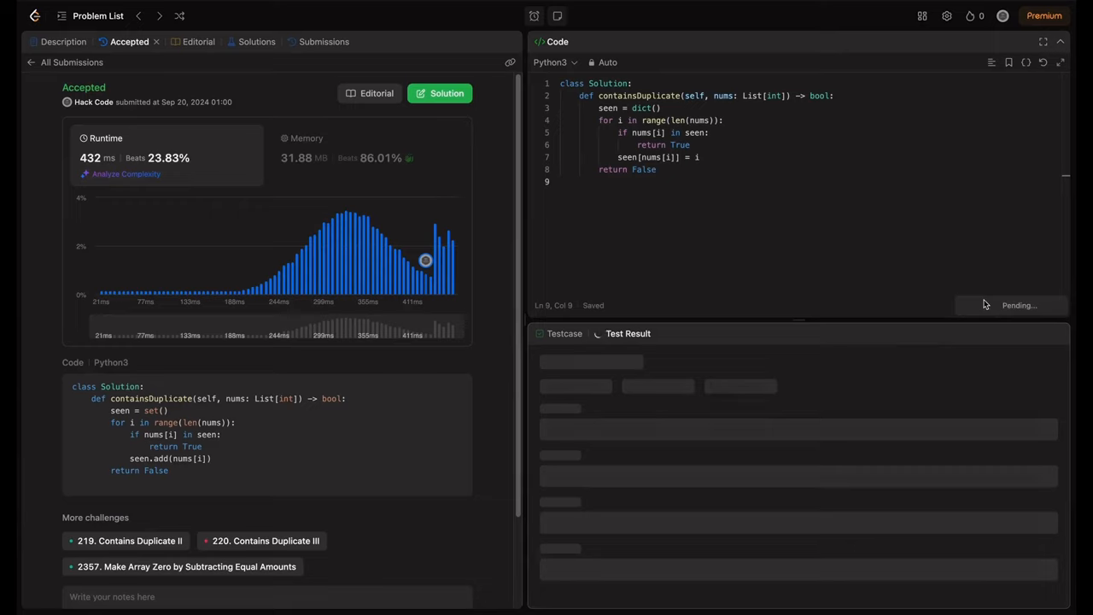
left_click(1038, 304)
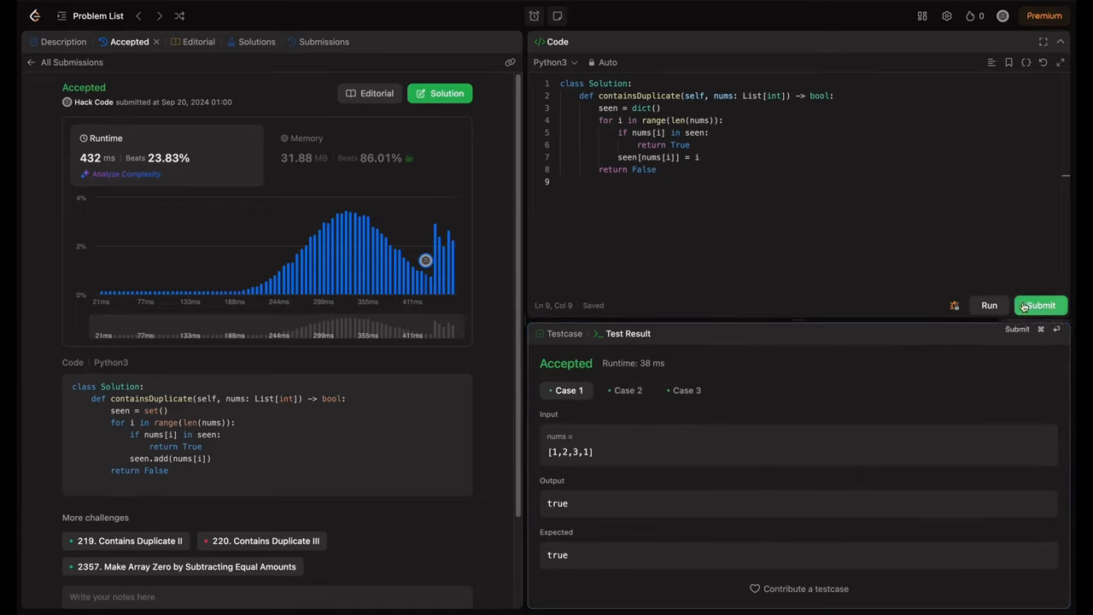
left_click(1040, 304)
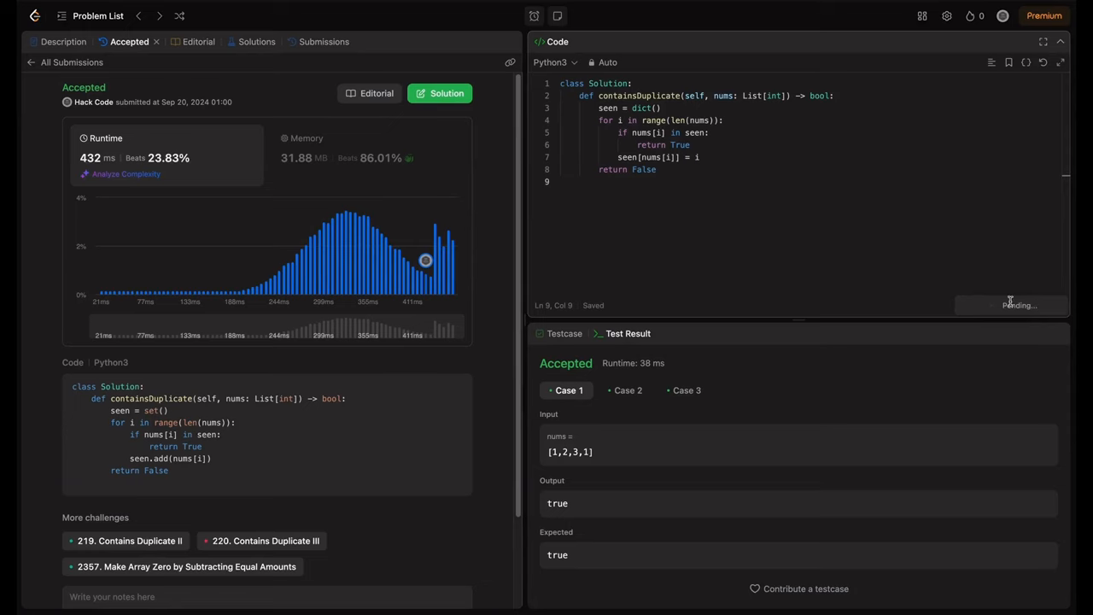